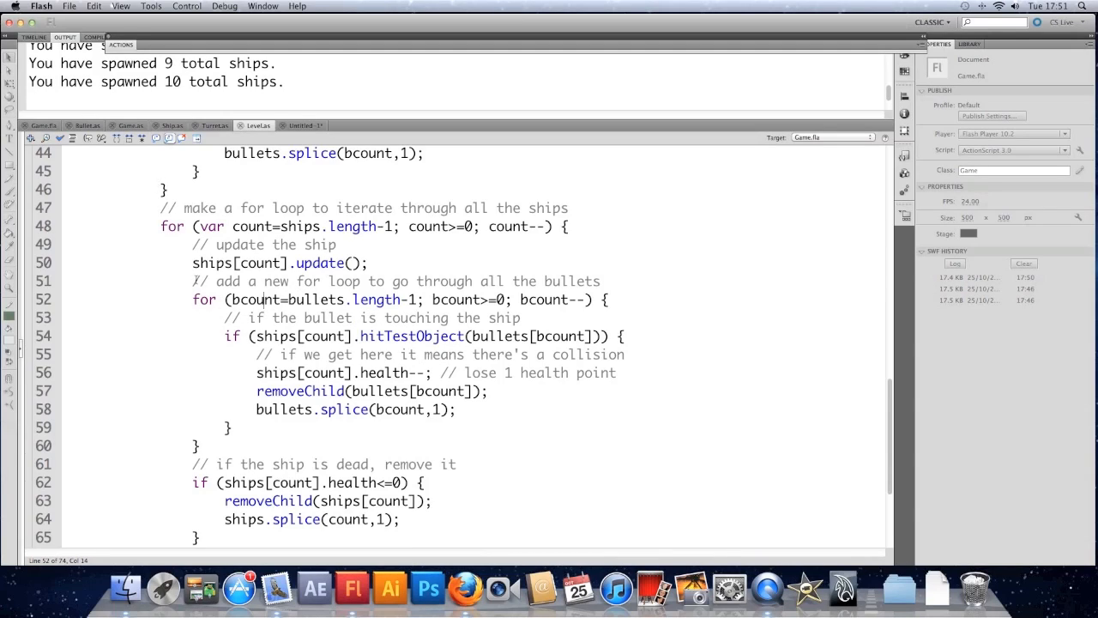
Test the movie again to republish Game.swf and restart the Output log.
left_click(187, 6)
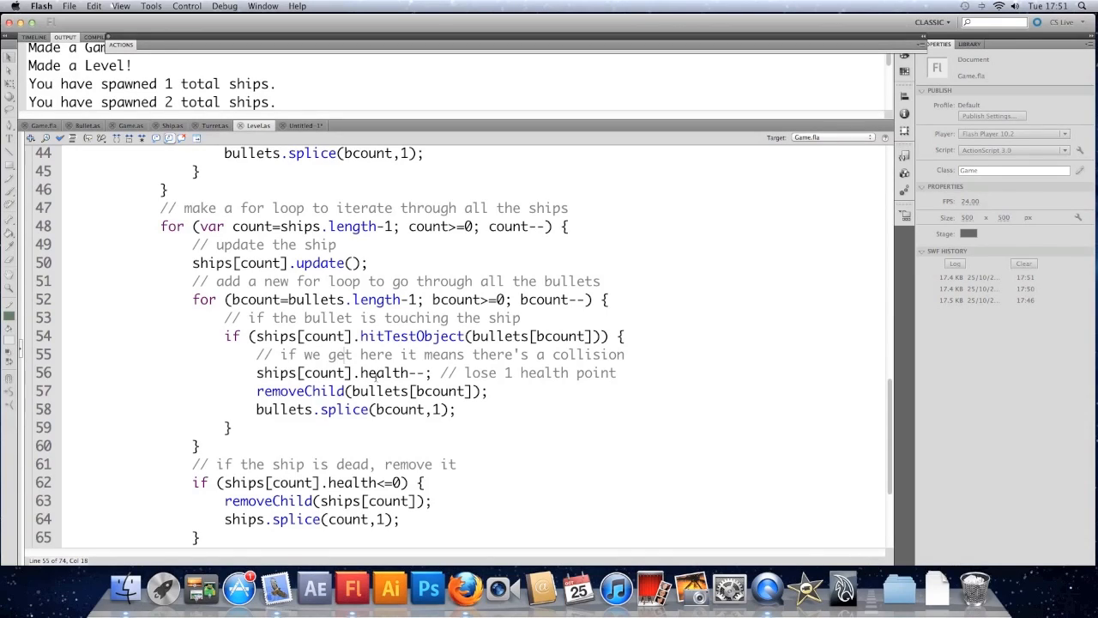
mouse_move(409, 181)
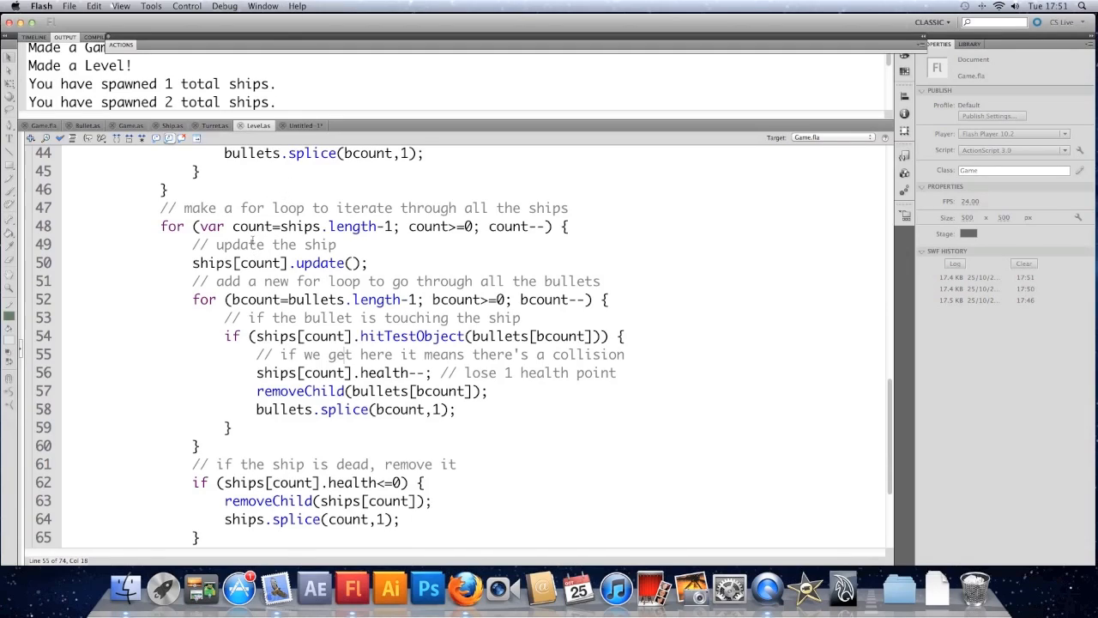
Switch to the Untitled-1 document, show its Timeline, and select frame 1 of Layer 1.
left_click(304, 126)
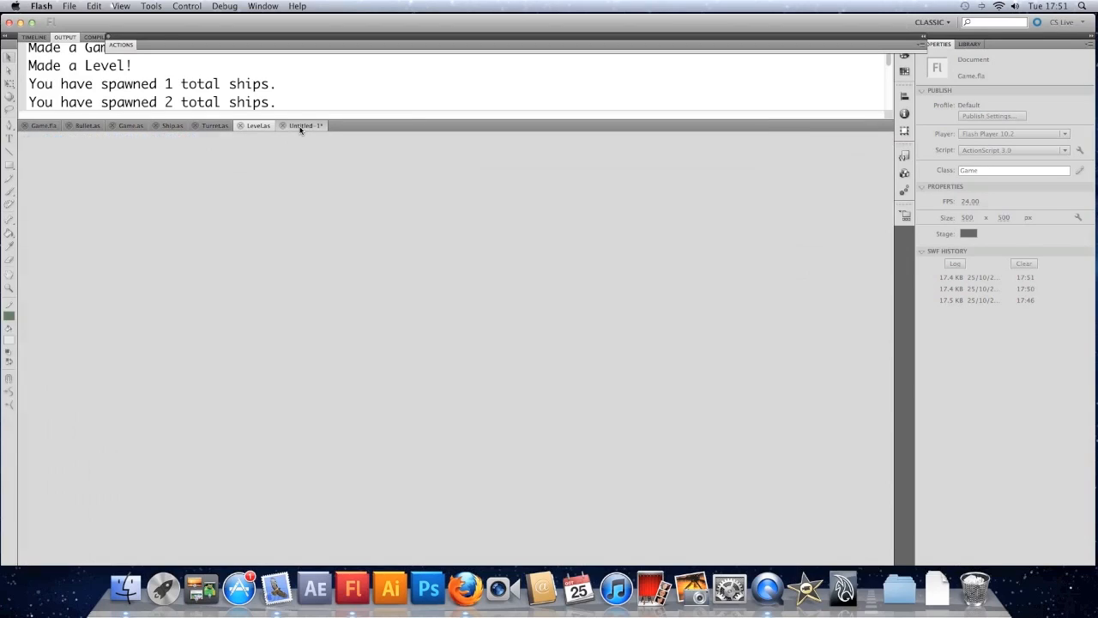
left_click(304, 126)
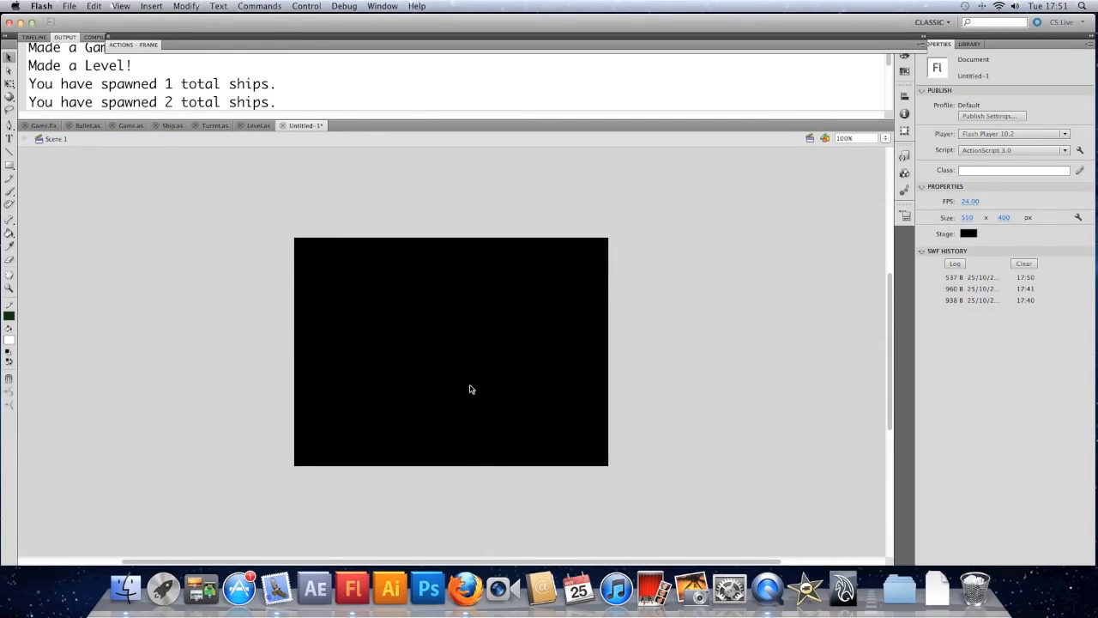
mouse_move(337, 272)
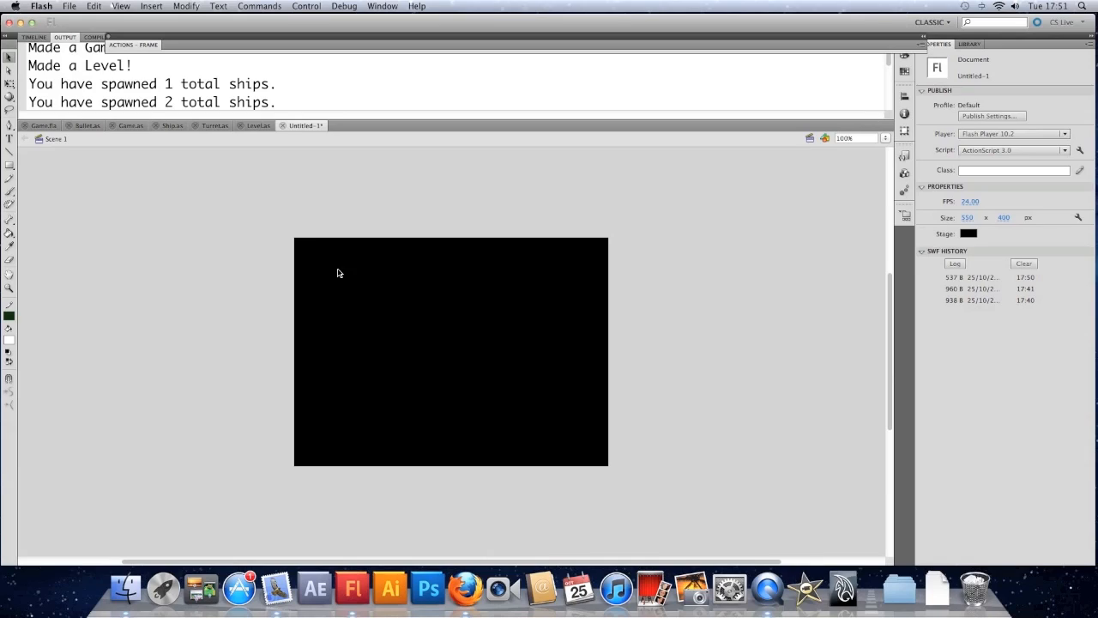
mouse_move(266, 235)
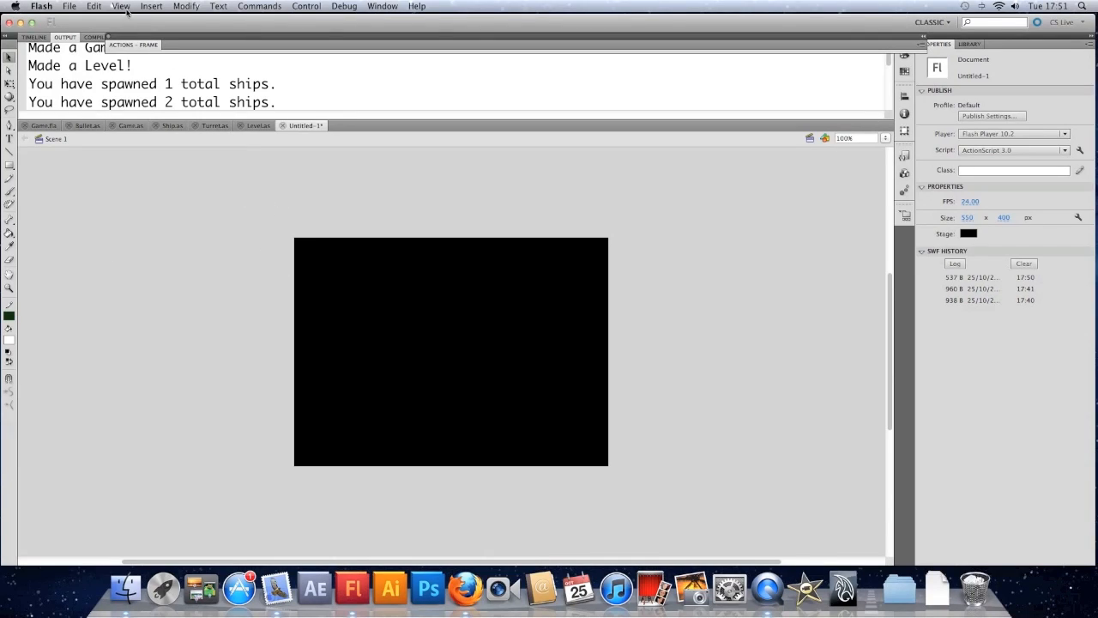
left_click(34, 37)
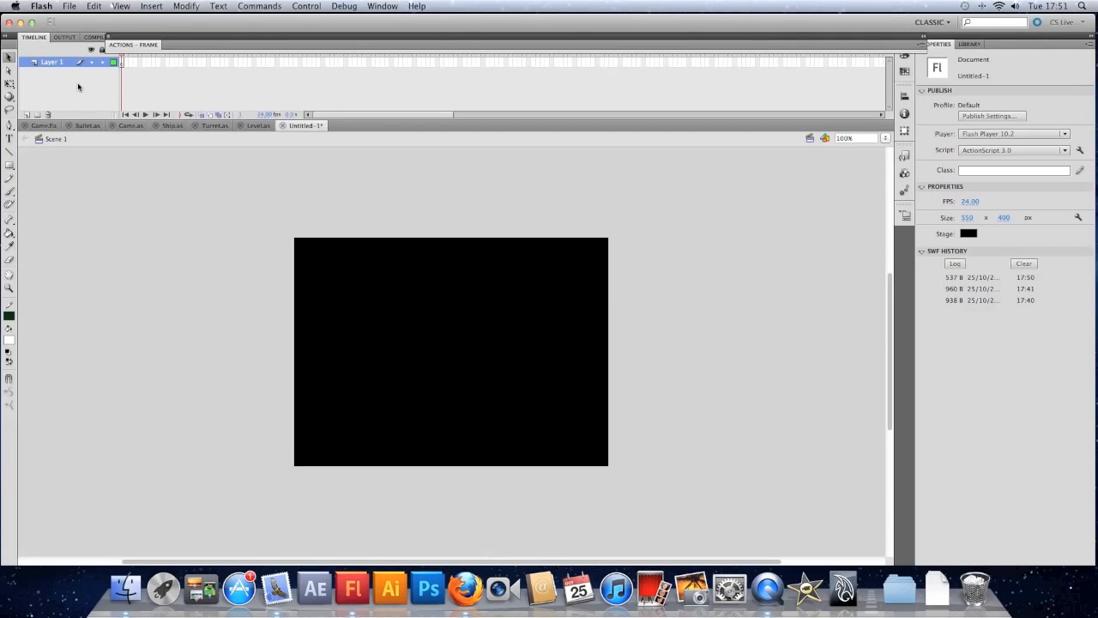
left_click(122, 62)
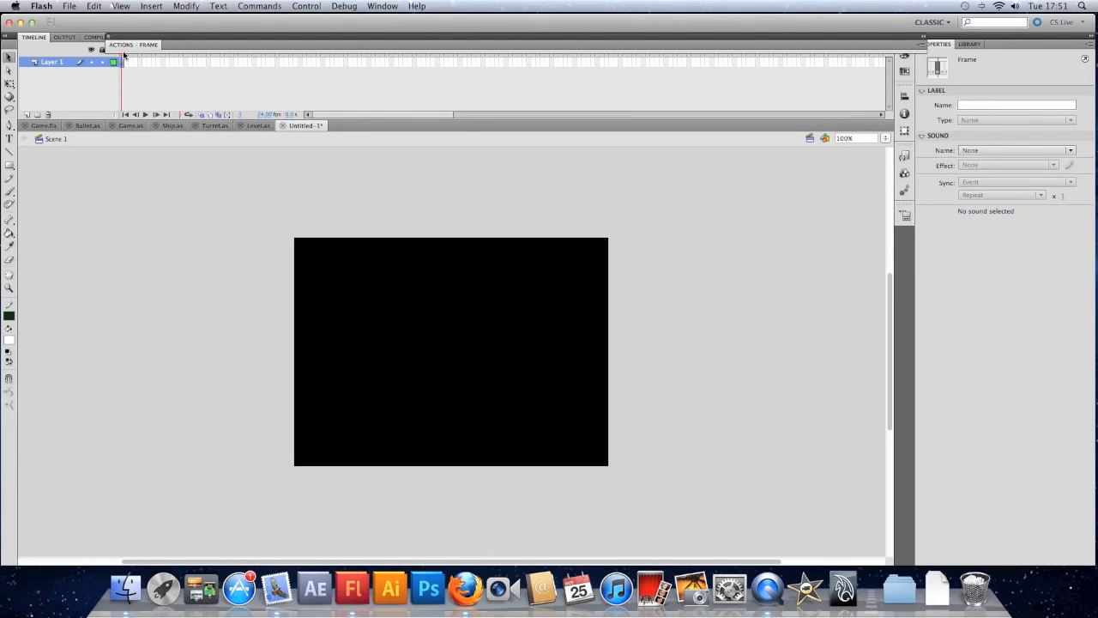
left_click(121, 45)
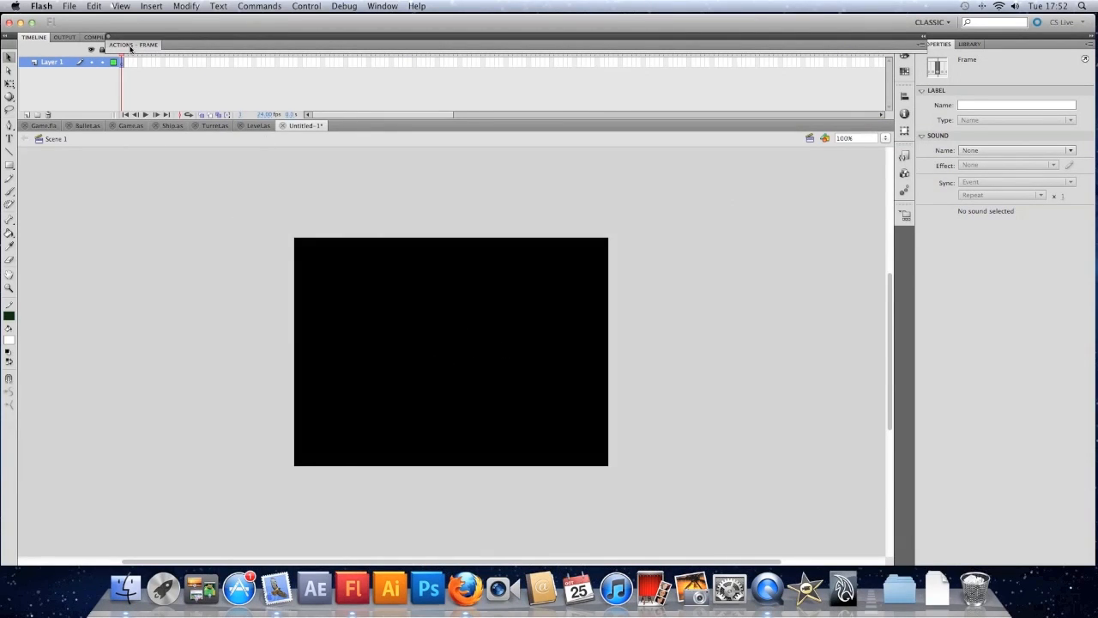
On frame 1, add a '// access the graphics of this symbol' comment and graphics.clear() call.
left_click(121, 44)
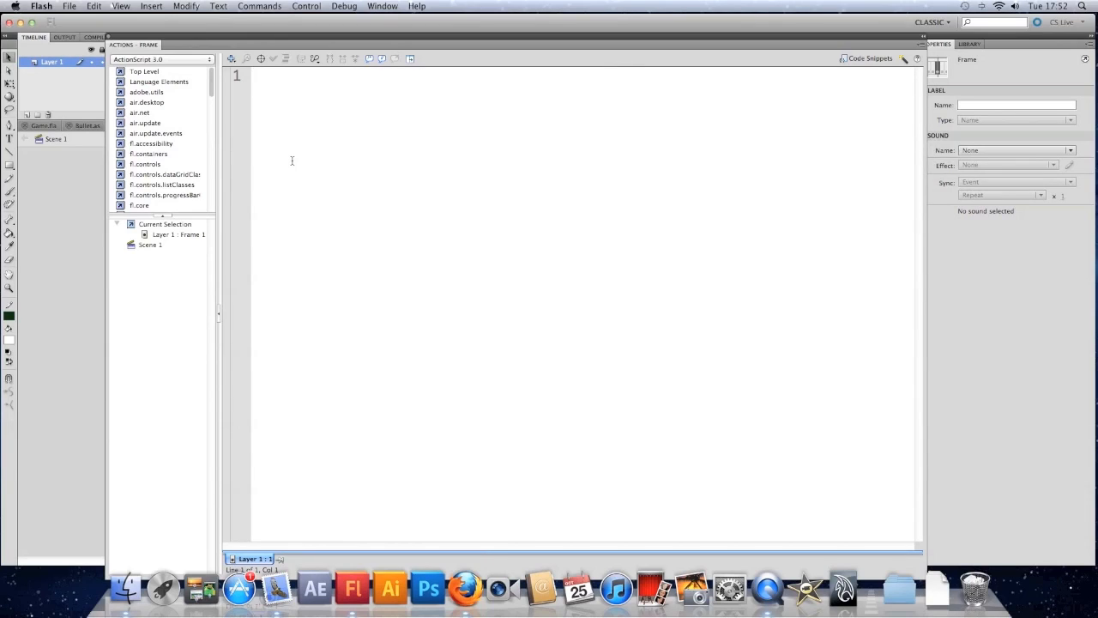
type("//")
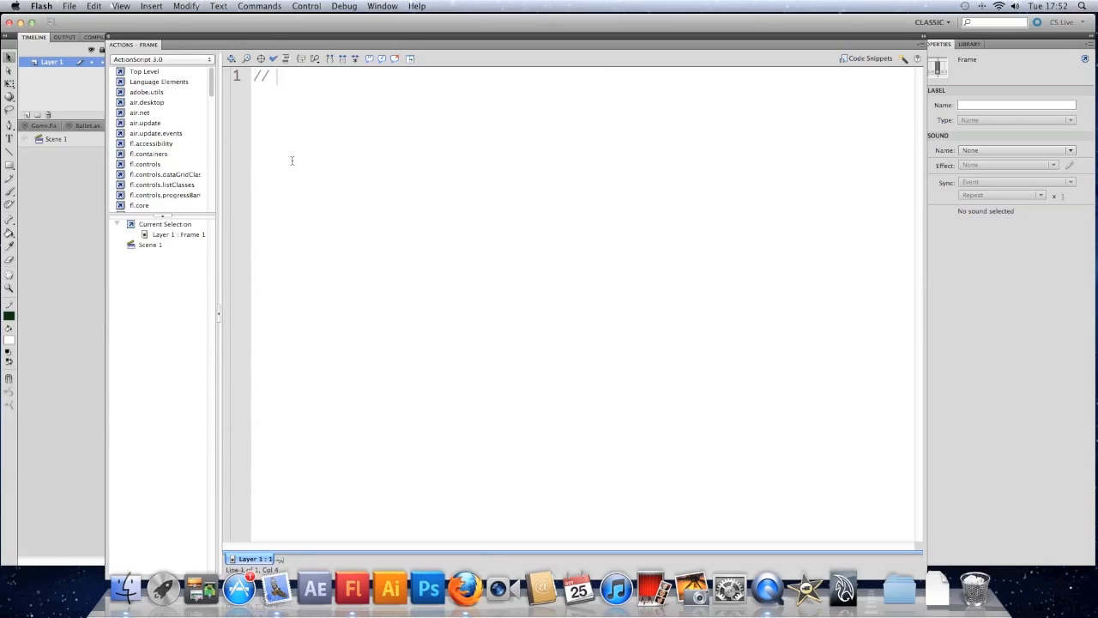
type("access")
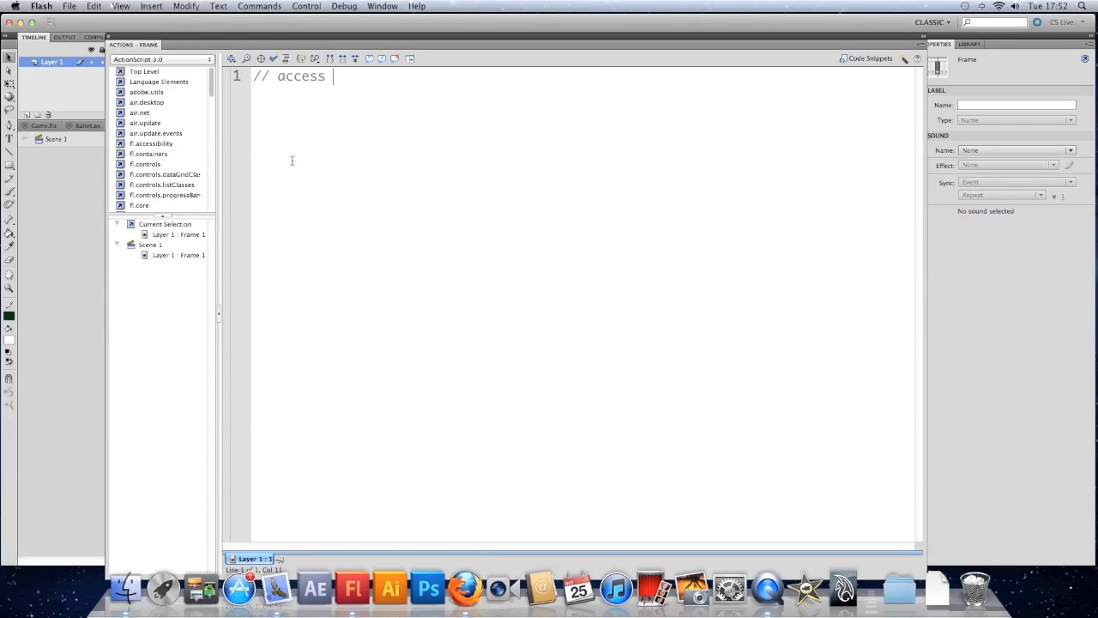
type("the graphics o")
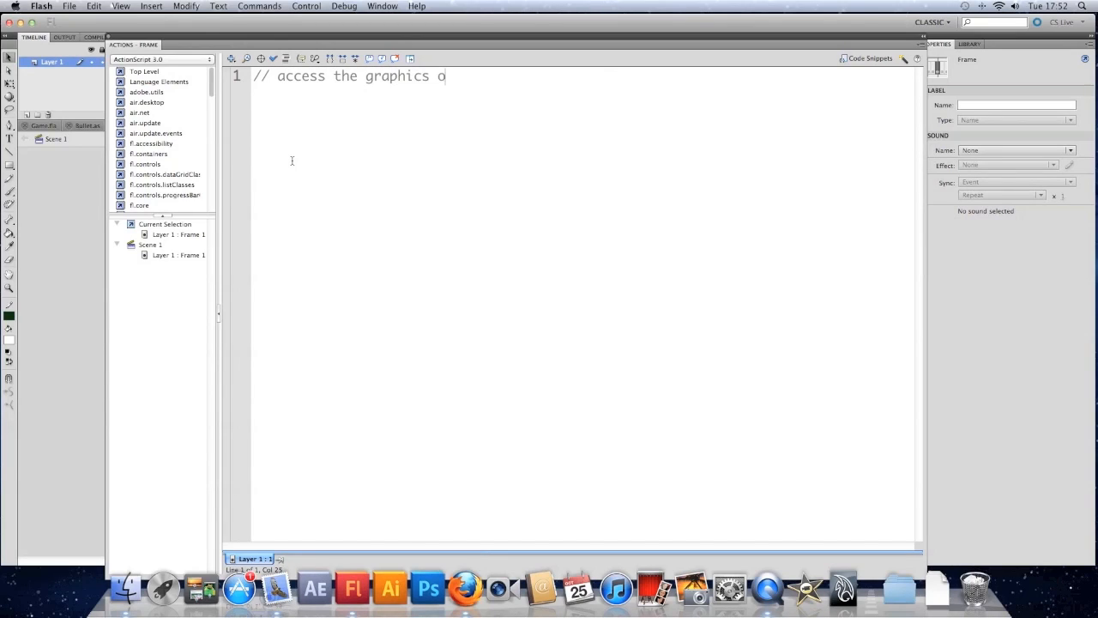
type("f this symbol")
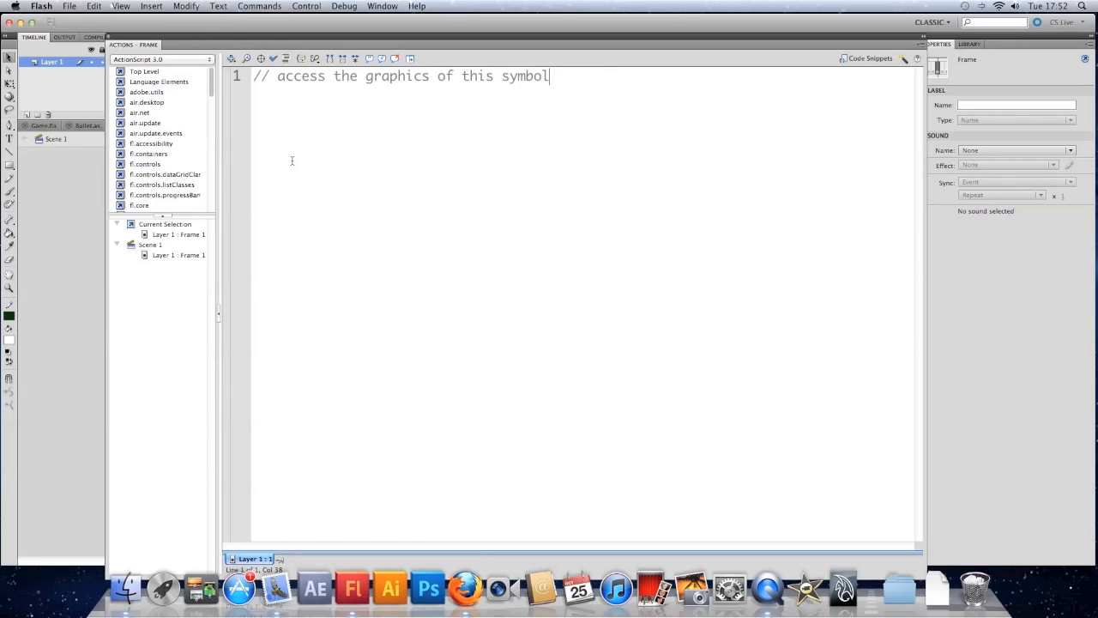
key("Return")
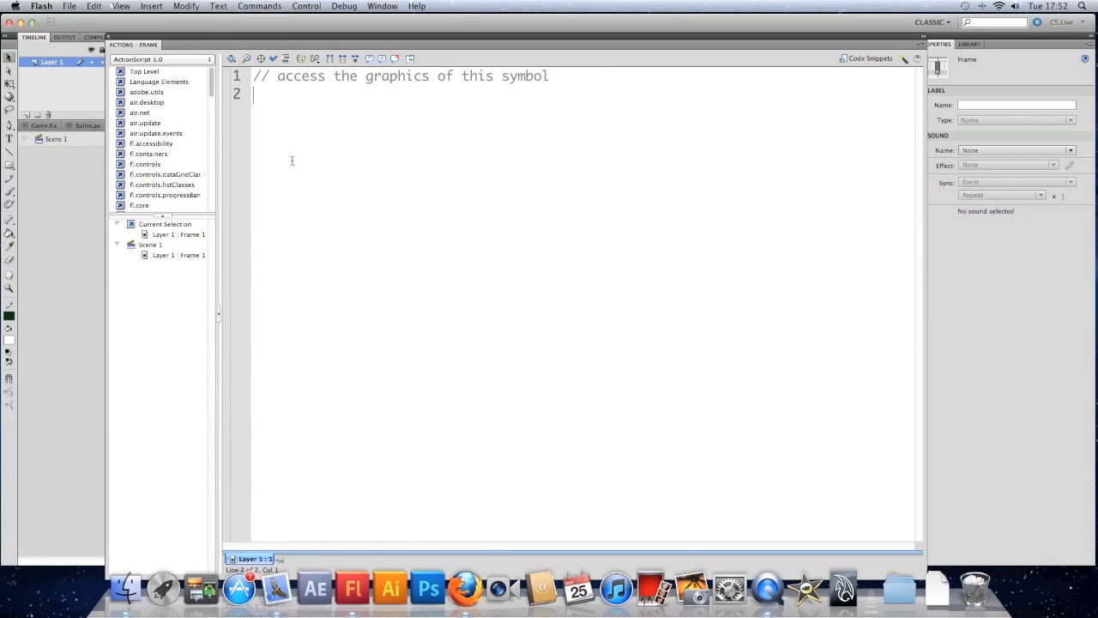
type("gra")
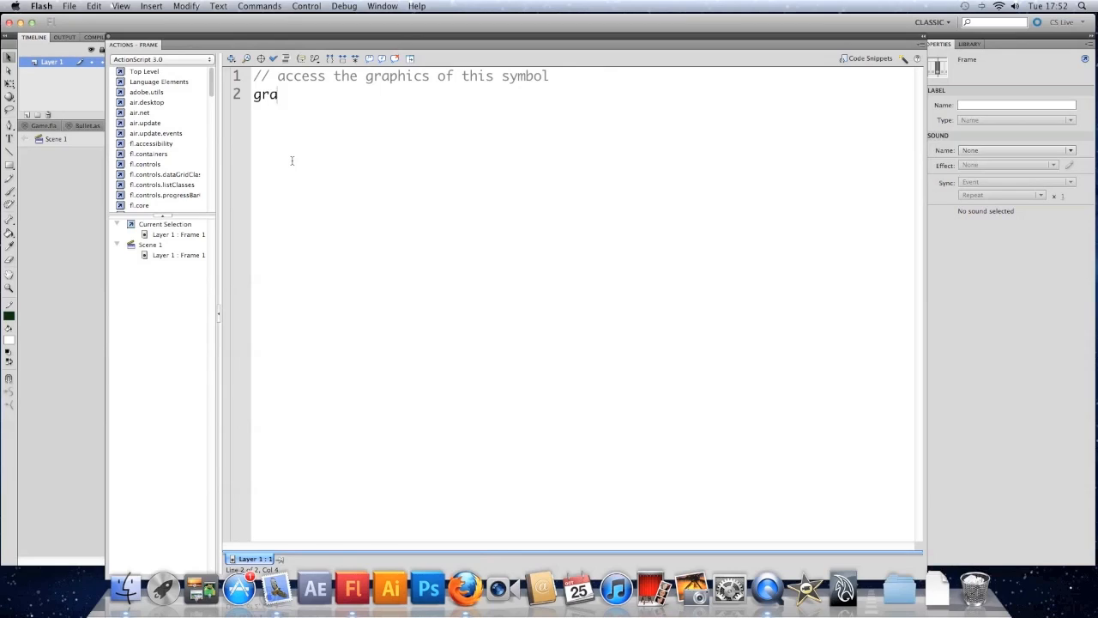
type("phics")
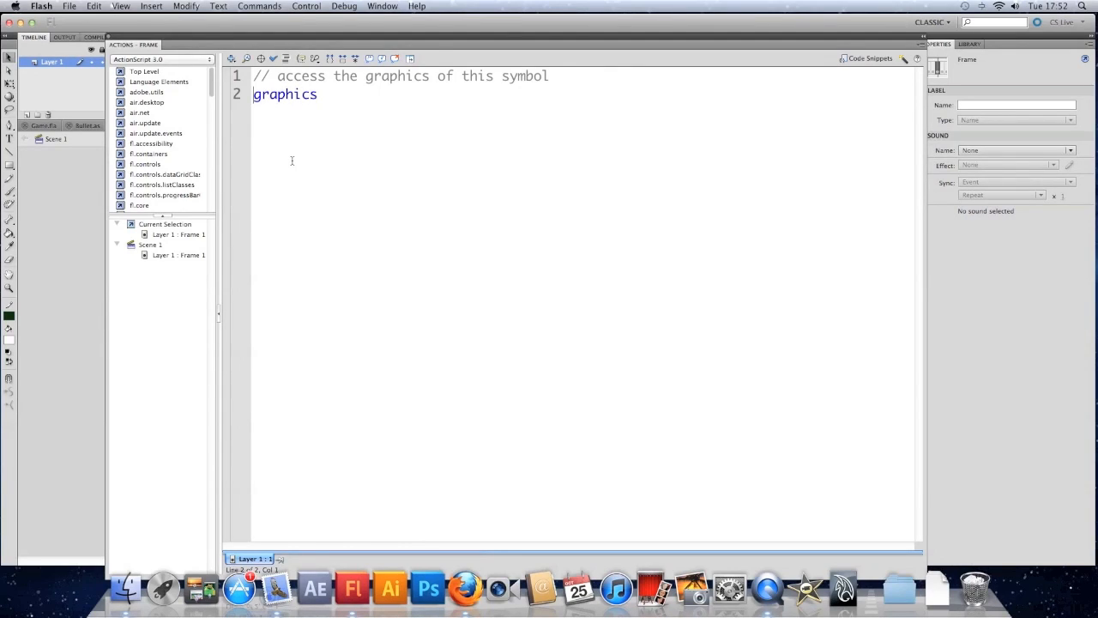
key("Return")
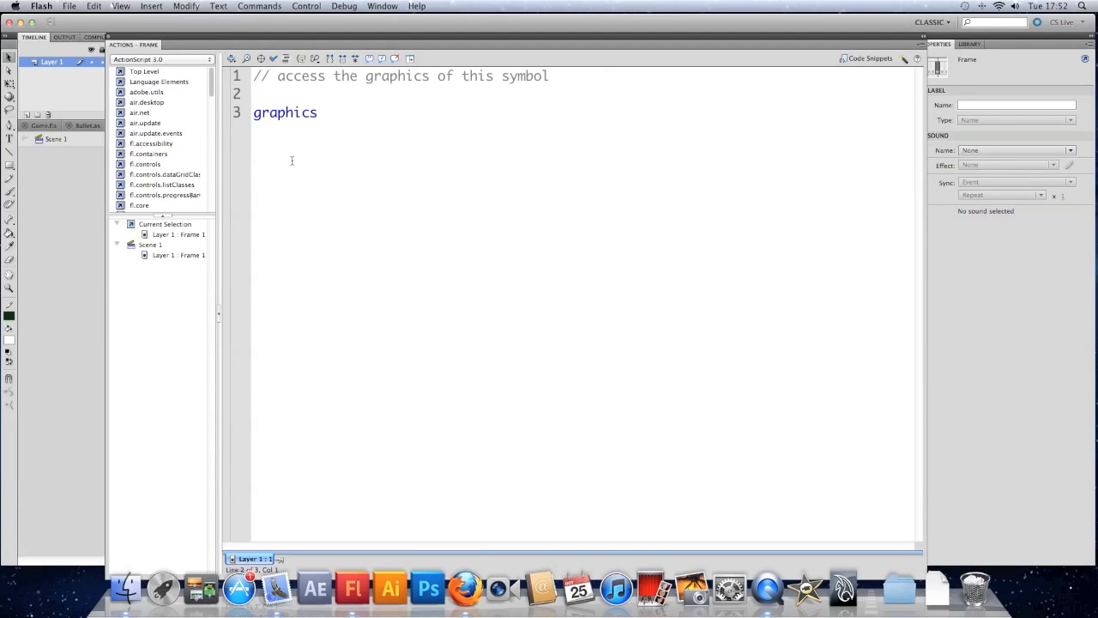
type("// clear the graphics")
left_click(286, 112)
type(".clear();")
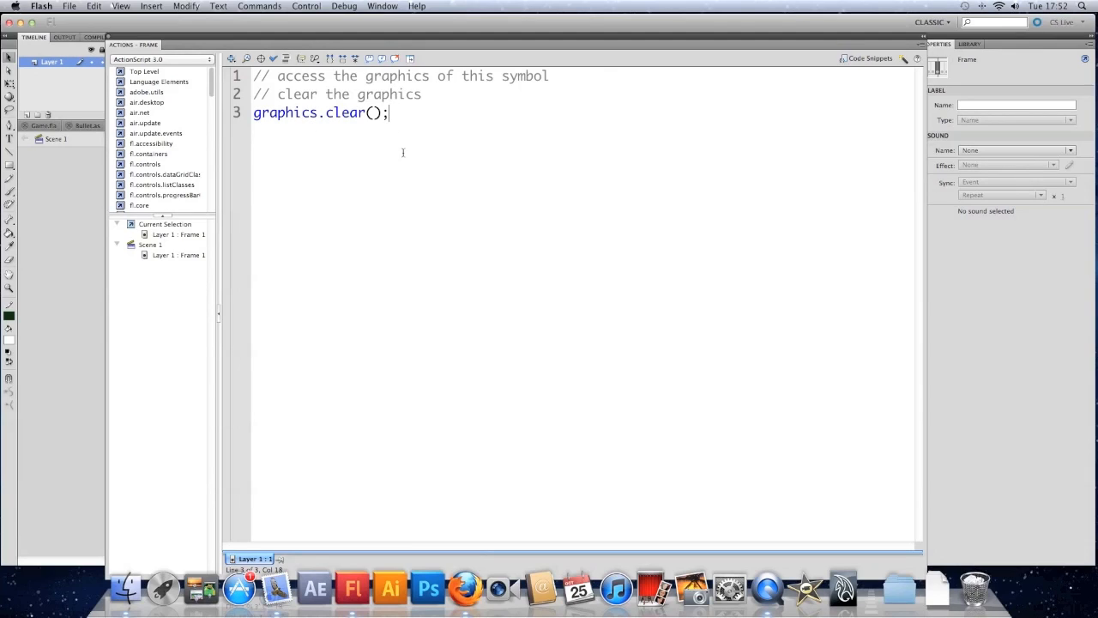
Add a '// set a line style' comment on a new line after the clear call.
key("Return")
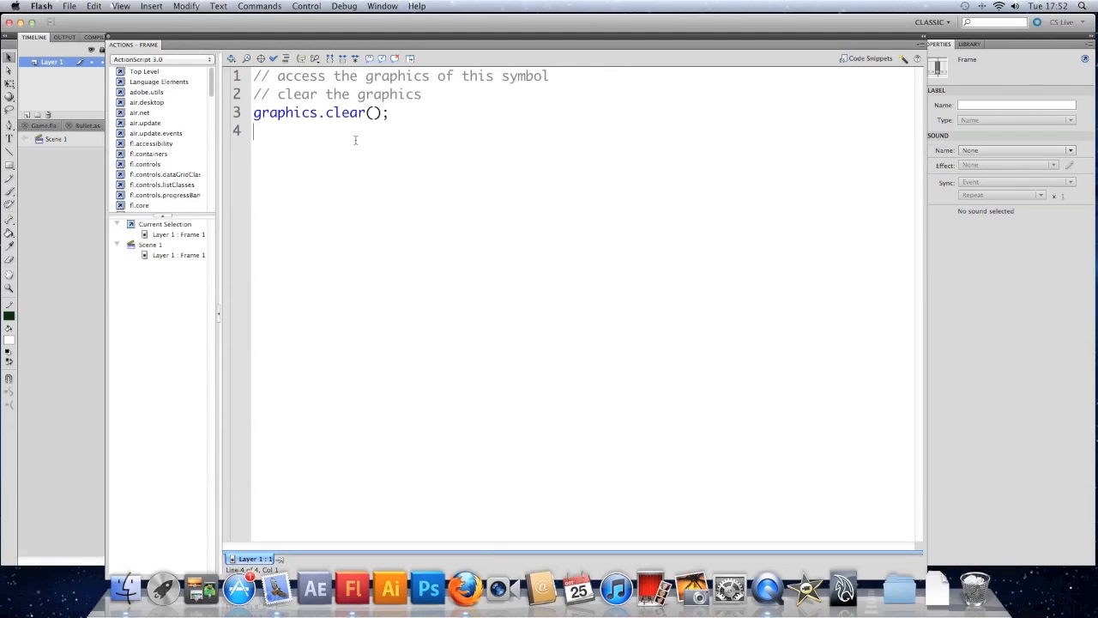
mouse_move(305, 161)
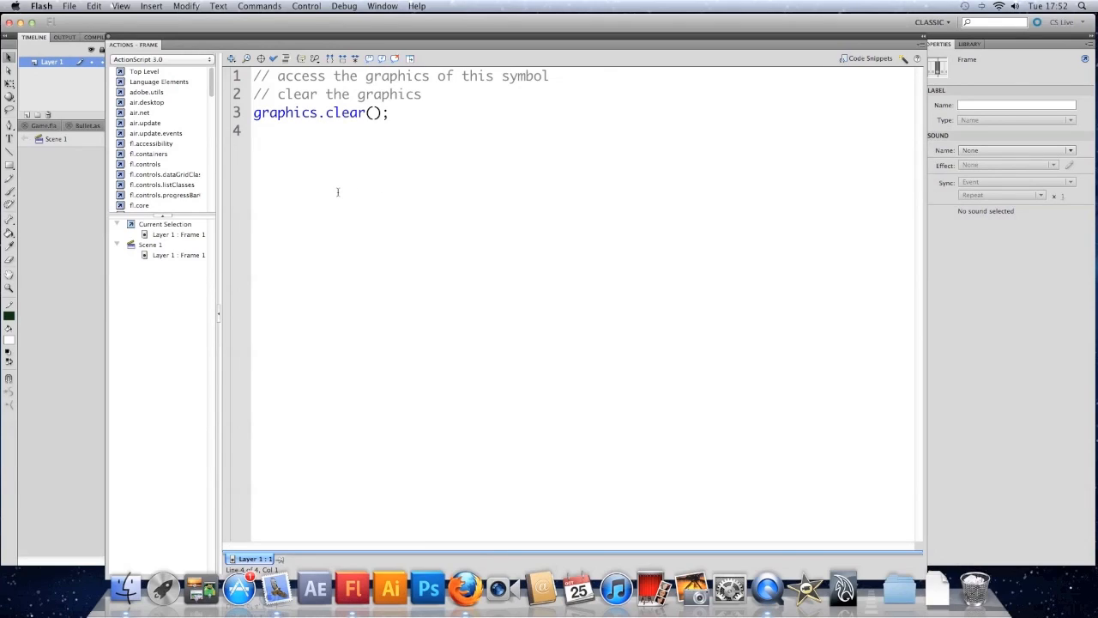
type("//")
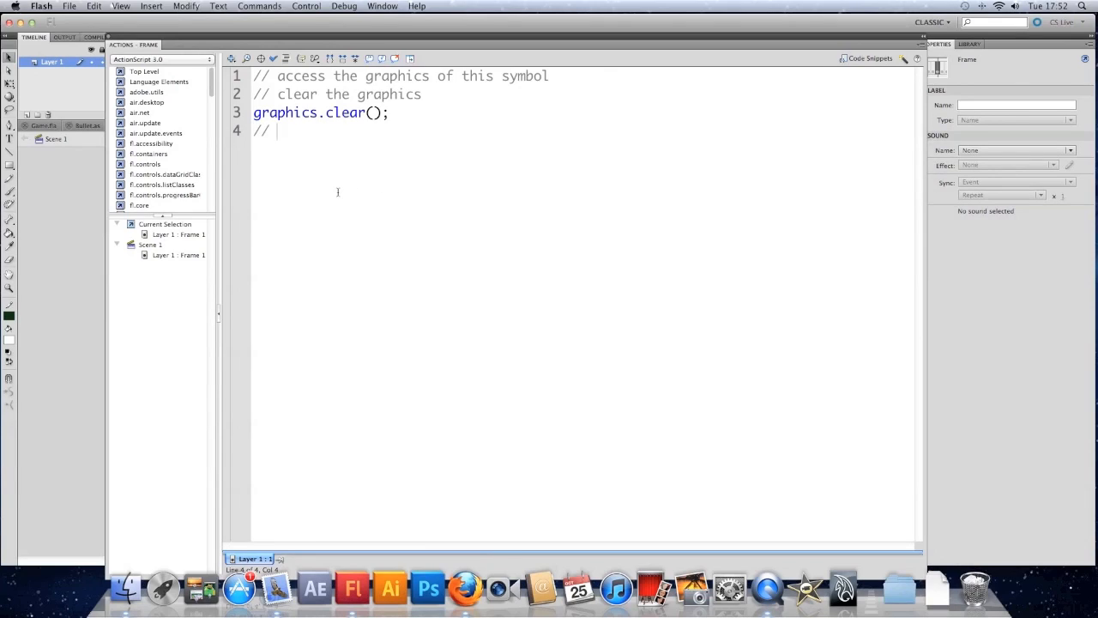
type("set")
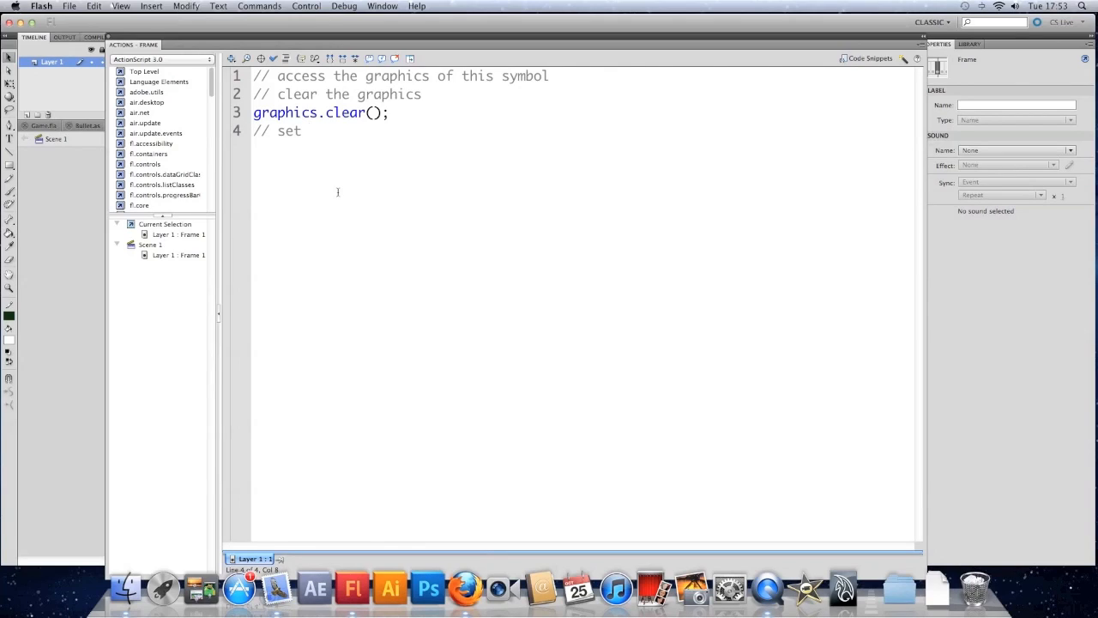
type("a li")
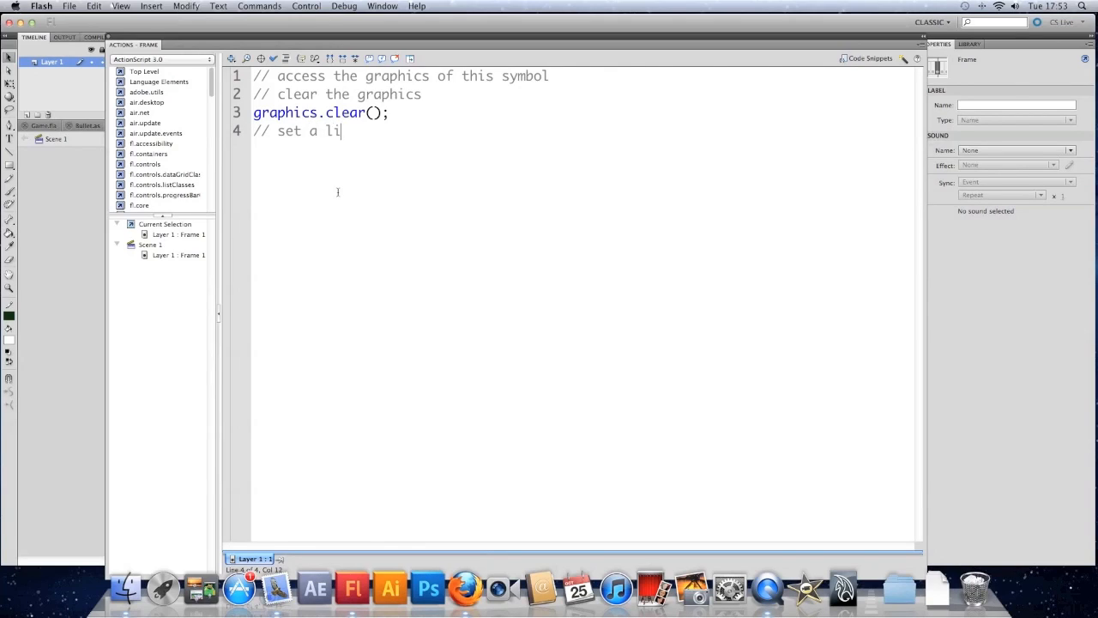
type("ne style")
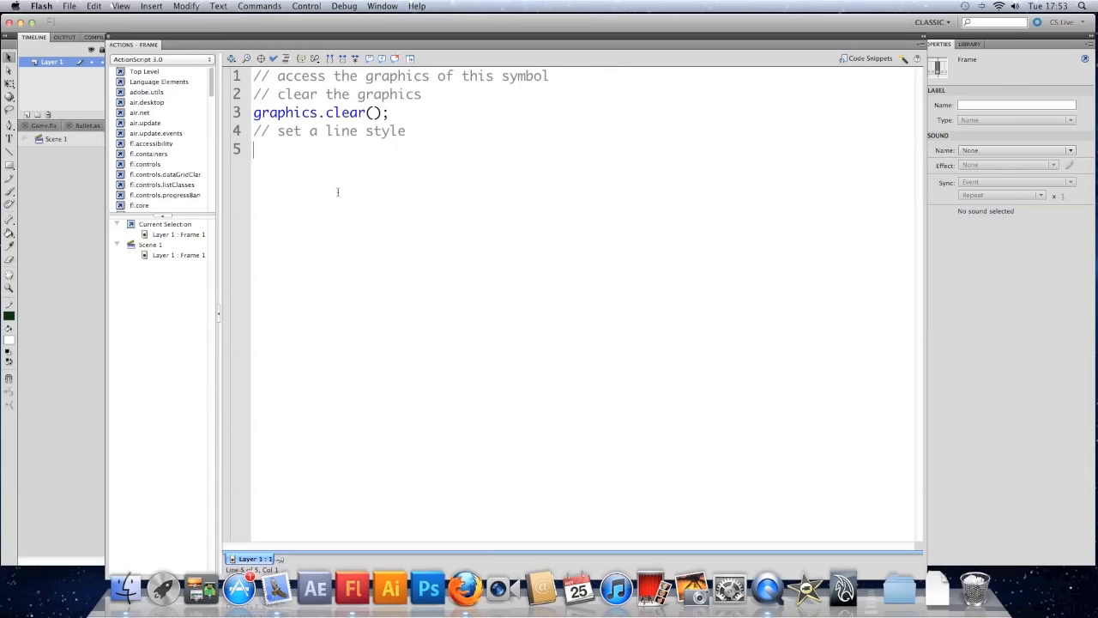
Write graphics.lineStyle(2, 0xFFFFFF); below that comment.
type("graphics")
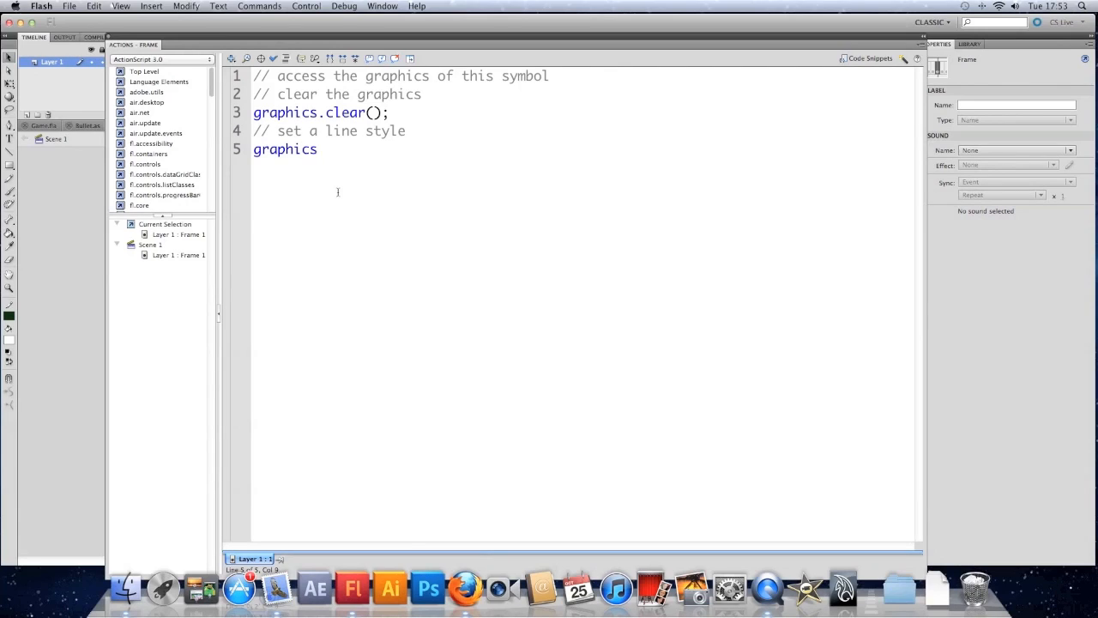
type(".lineSty")
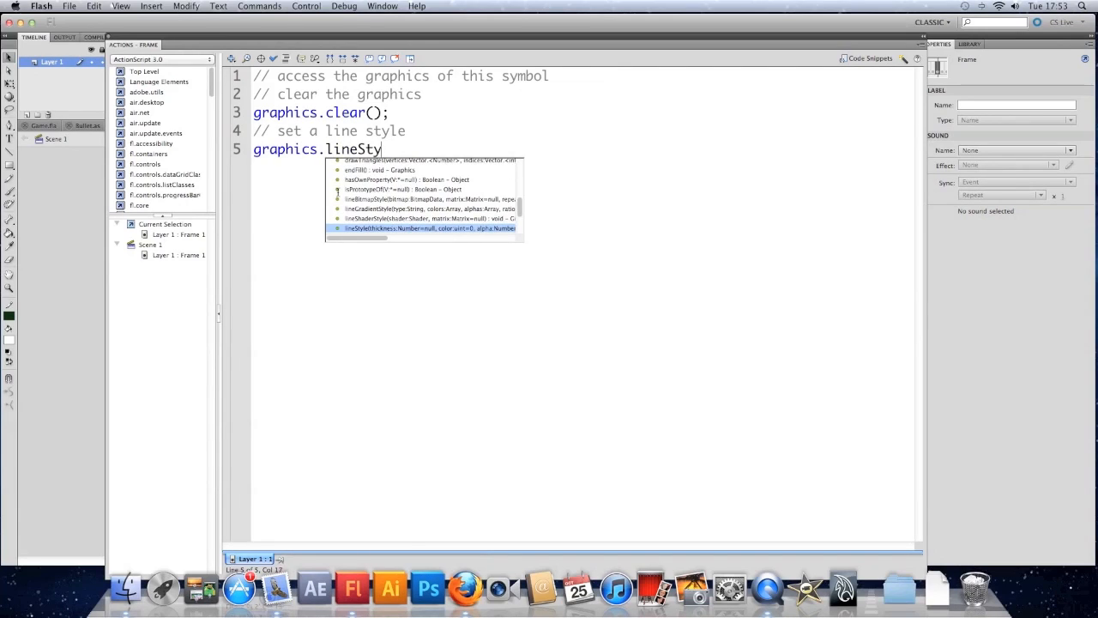
type("le(")
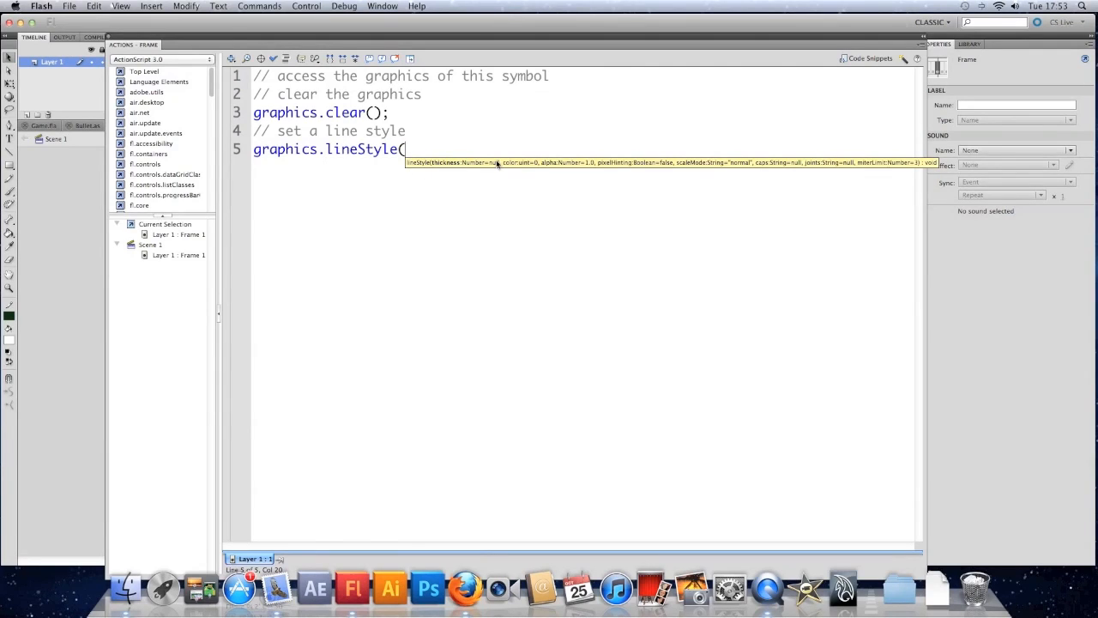
mouse_move(530, 150)
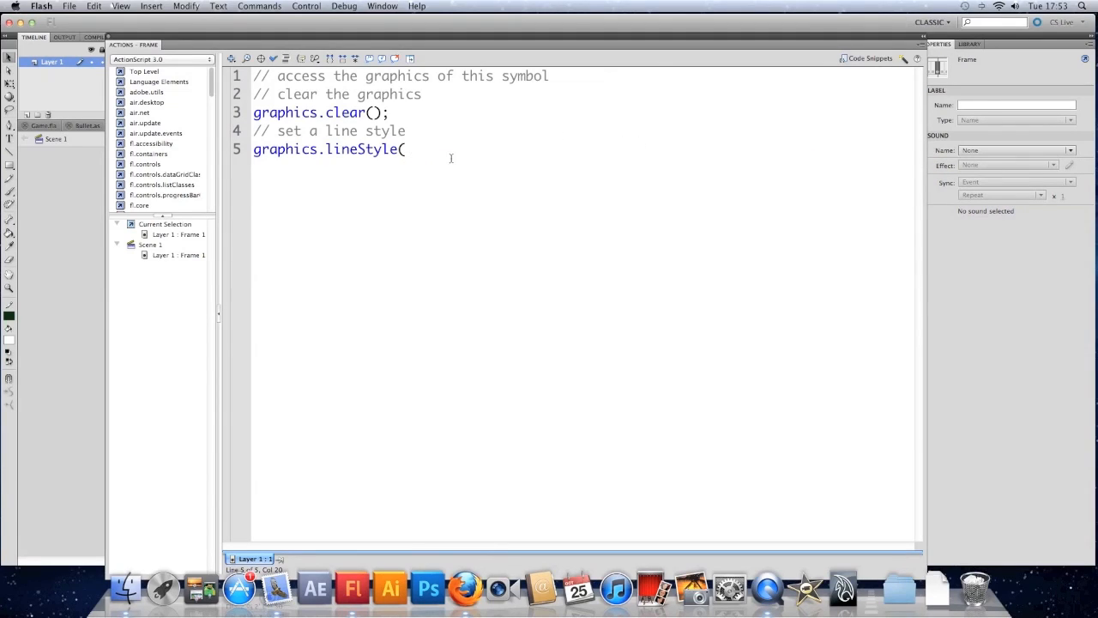
type("2")
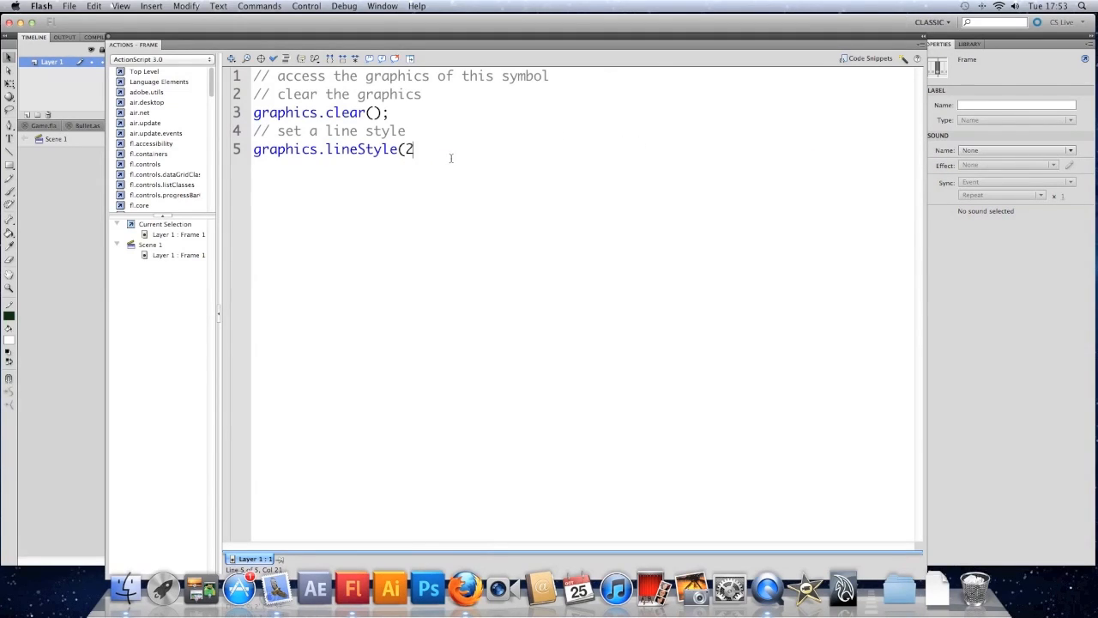
type(", 0")
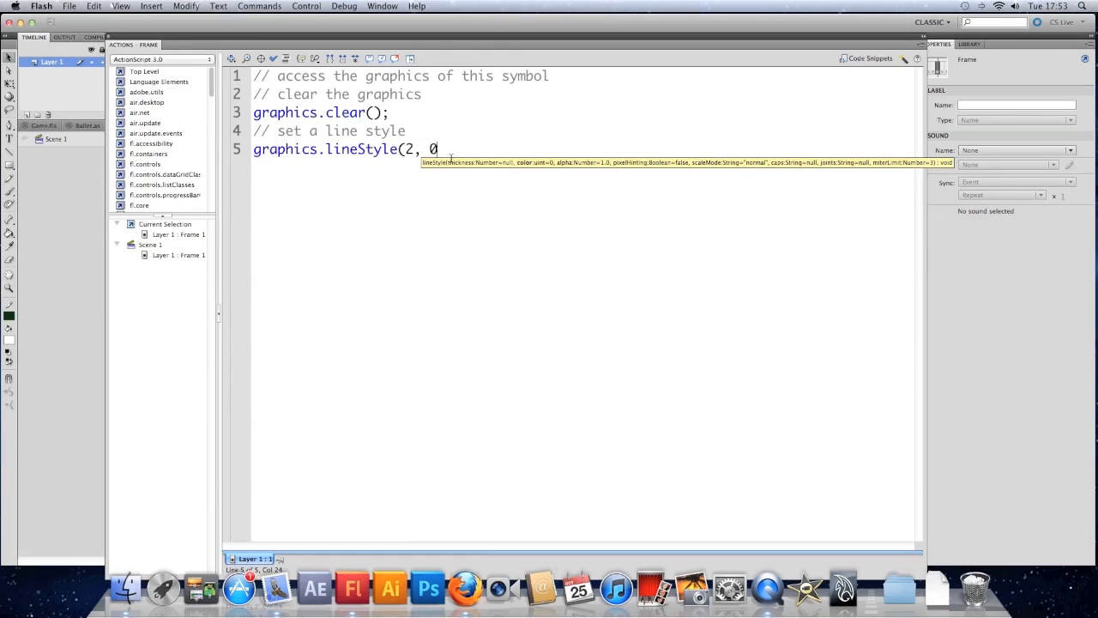
type("x")
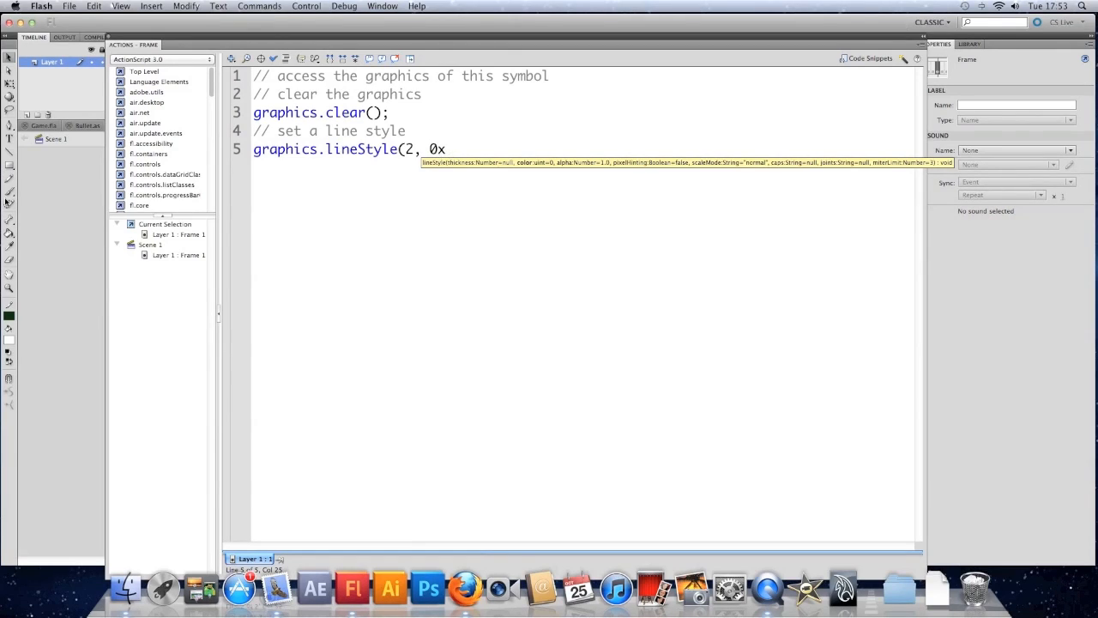
left_click(10, 330)
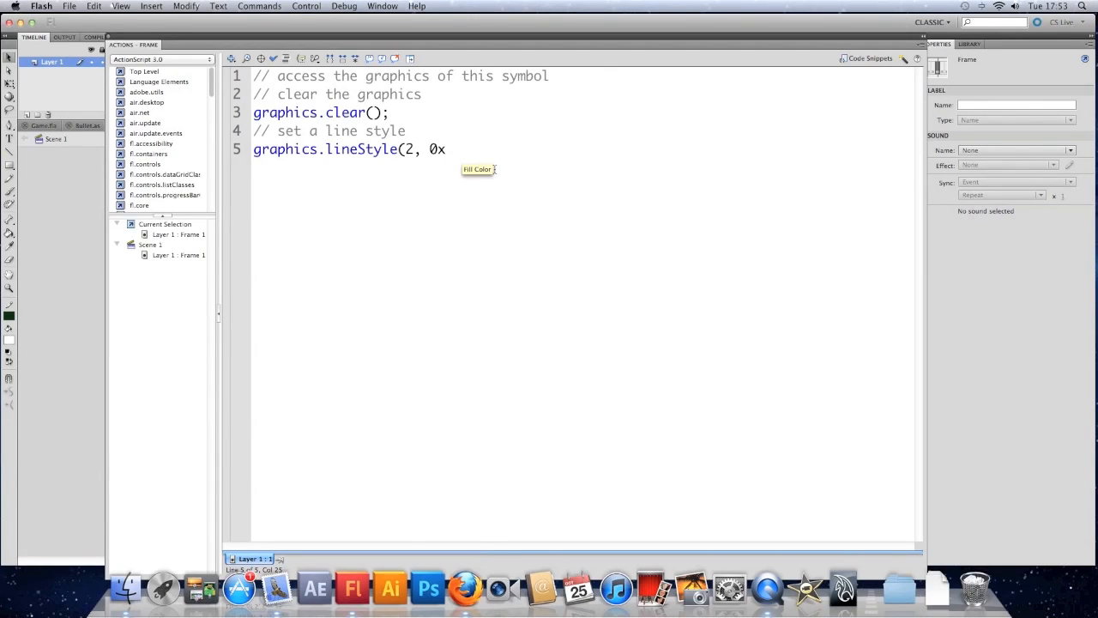
type("FFFFFF")
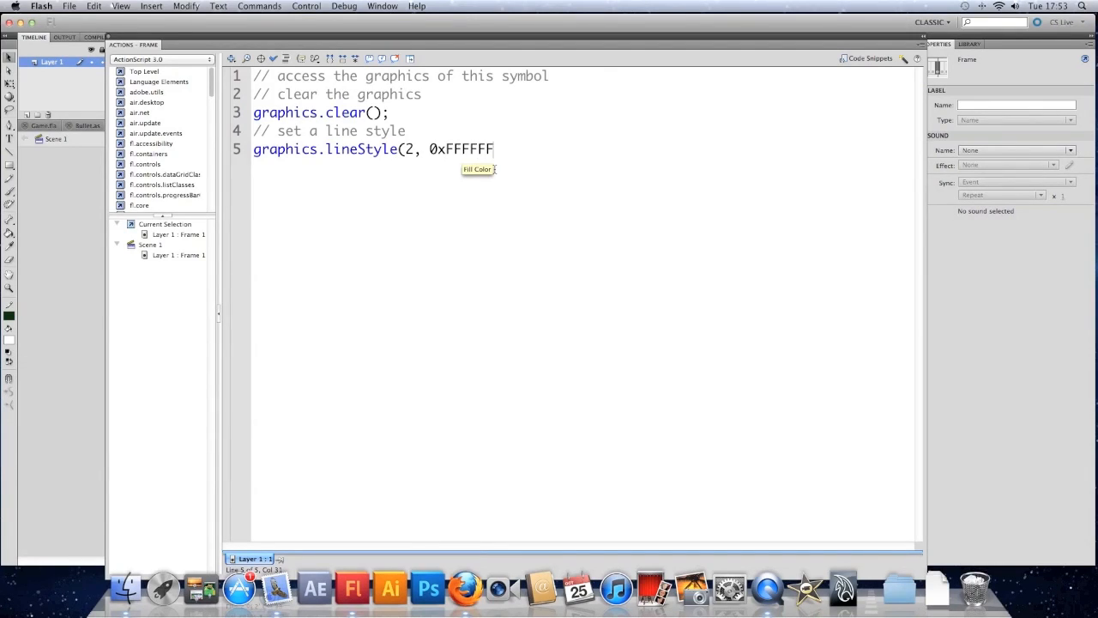
type(");")
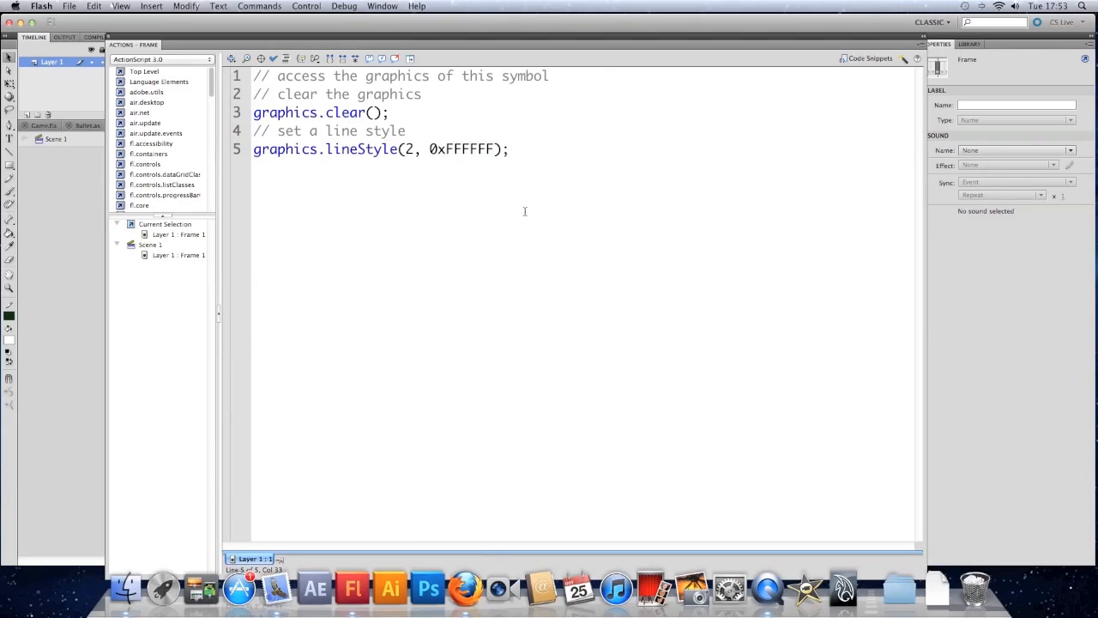
Add '// move the pen to the middle of the screen' and graphics.moveTo(stage.stageWidth/2, stage.stageHeight/2);.
key("Return")
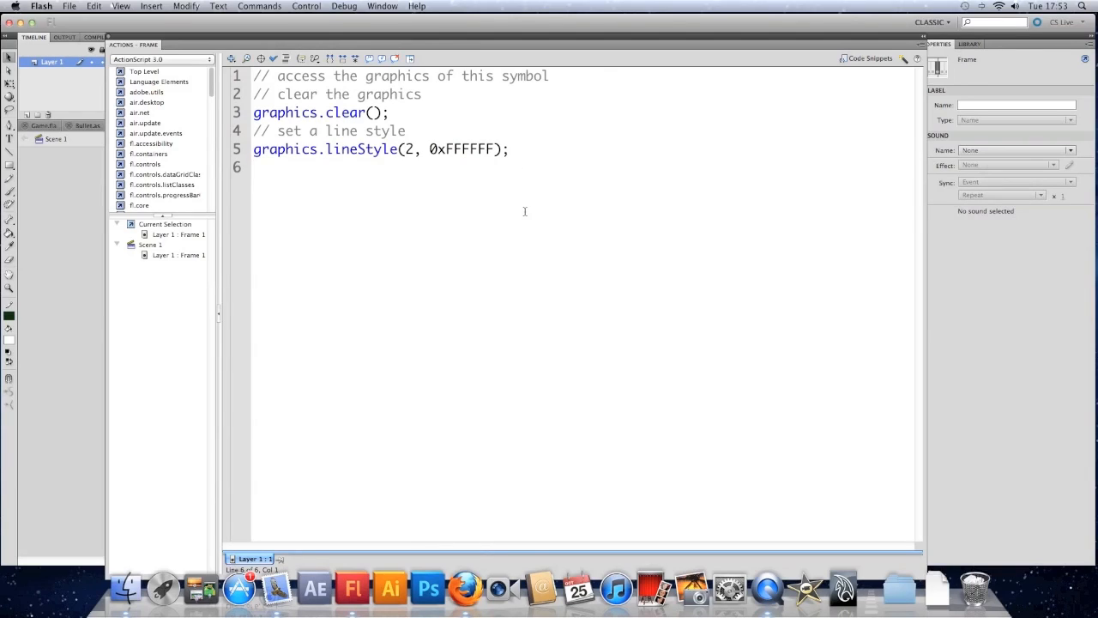
type("// move the p")
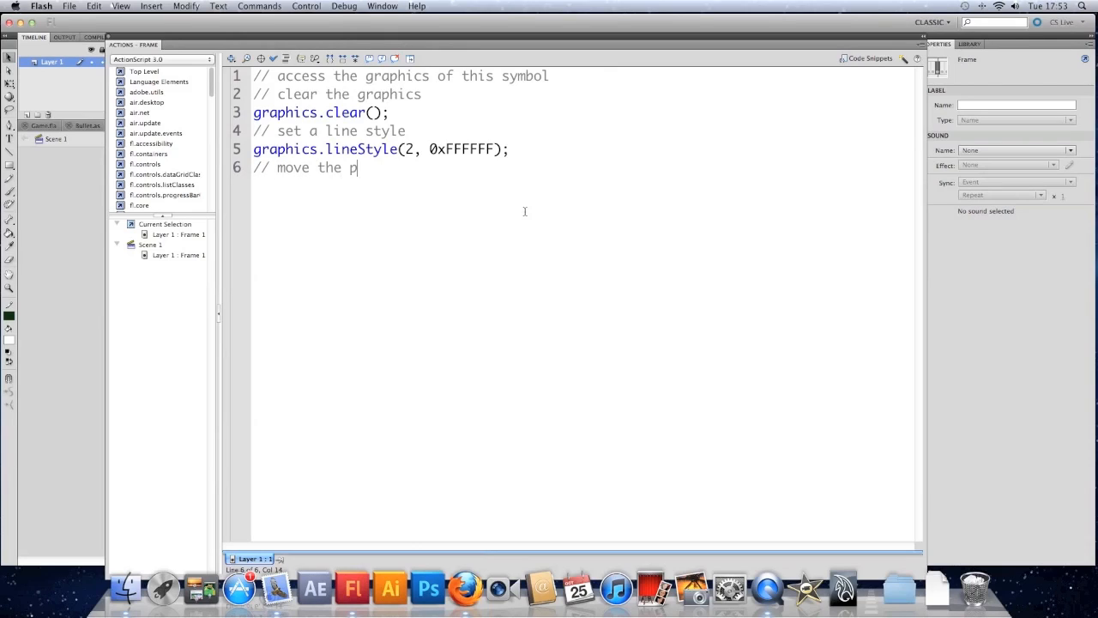
type("en to the middle of")
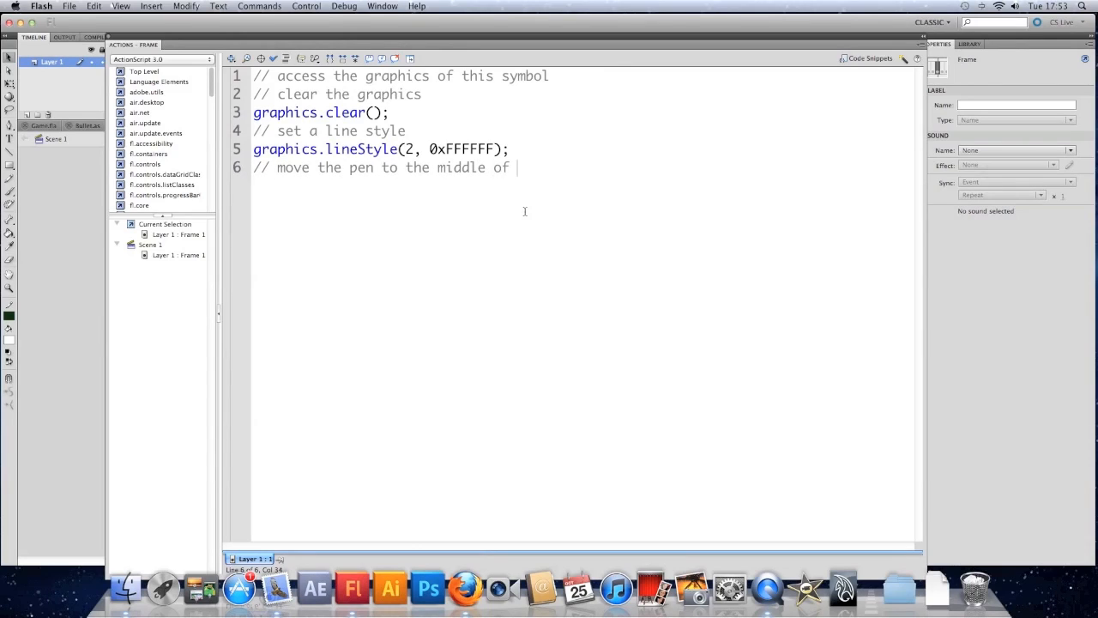
type("the screen")
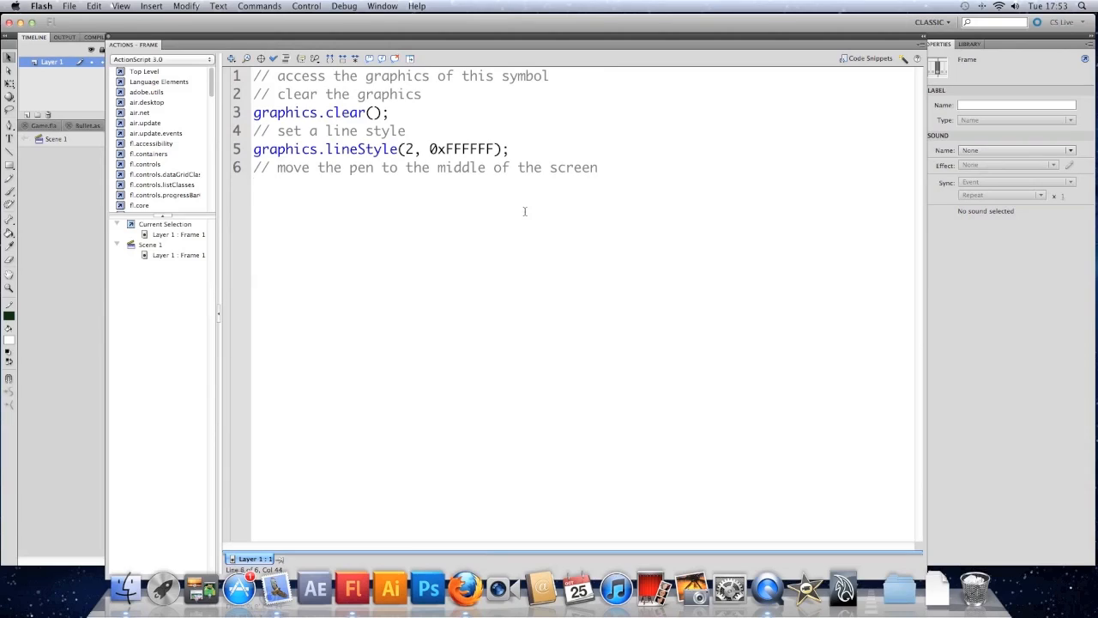
type("graphics.moveTo(stage")
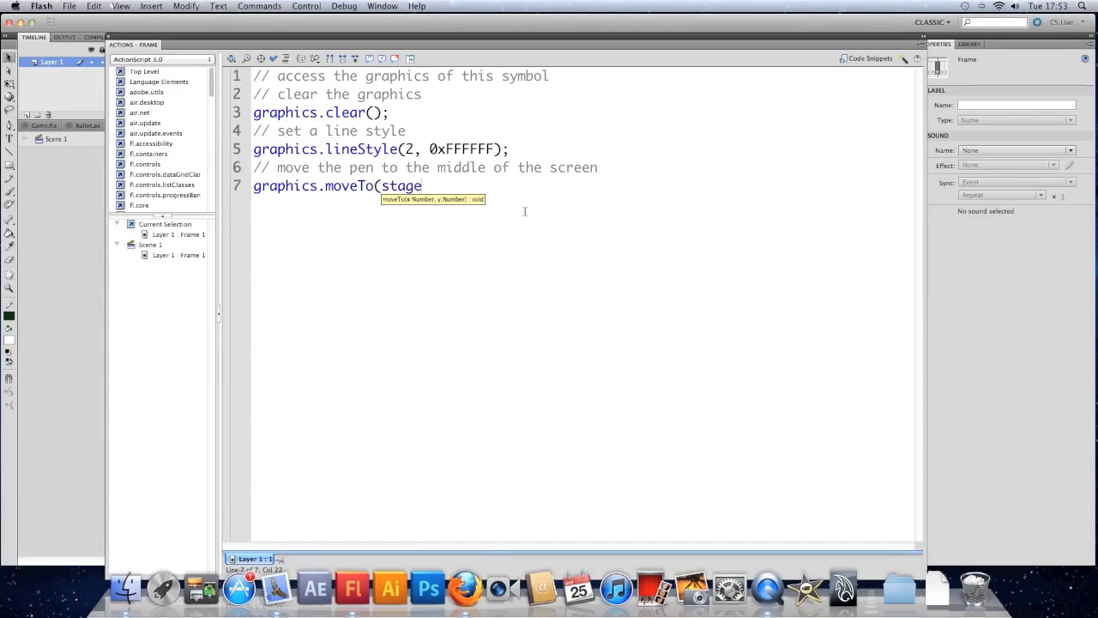
type(".stageWidth")
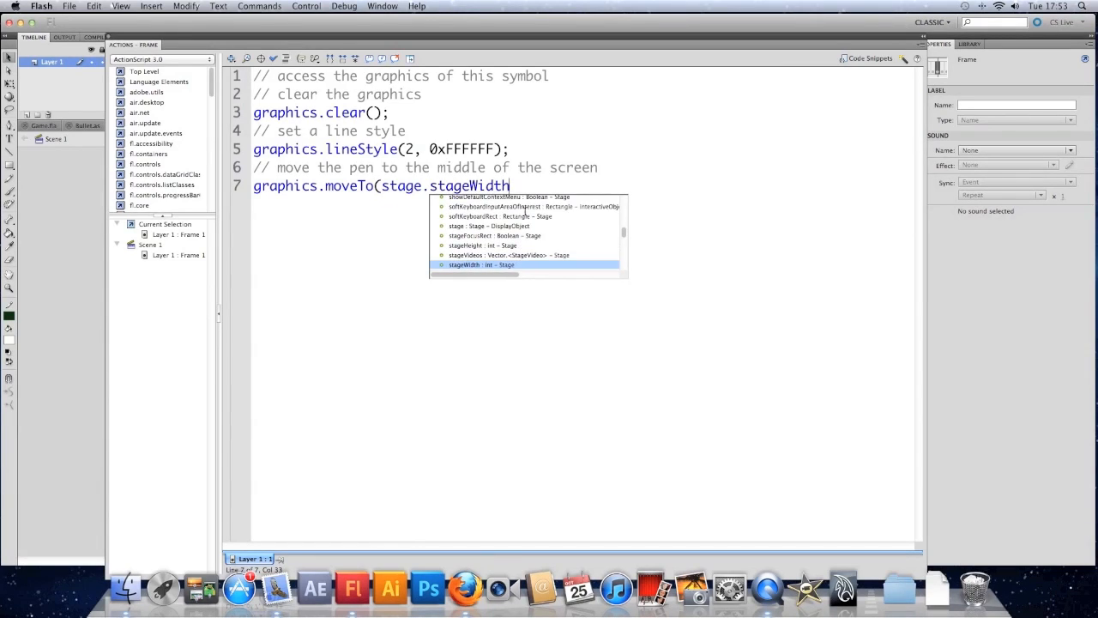
type("/2, stage.stageHeight/2")
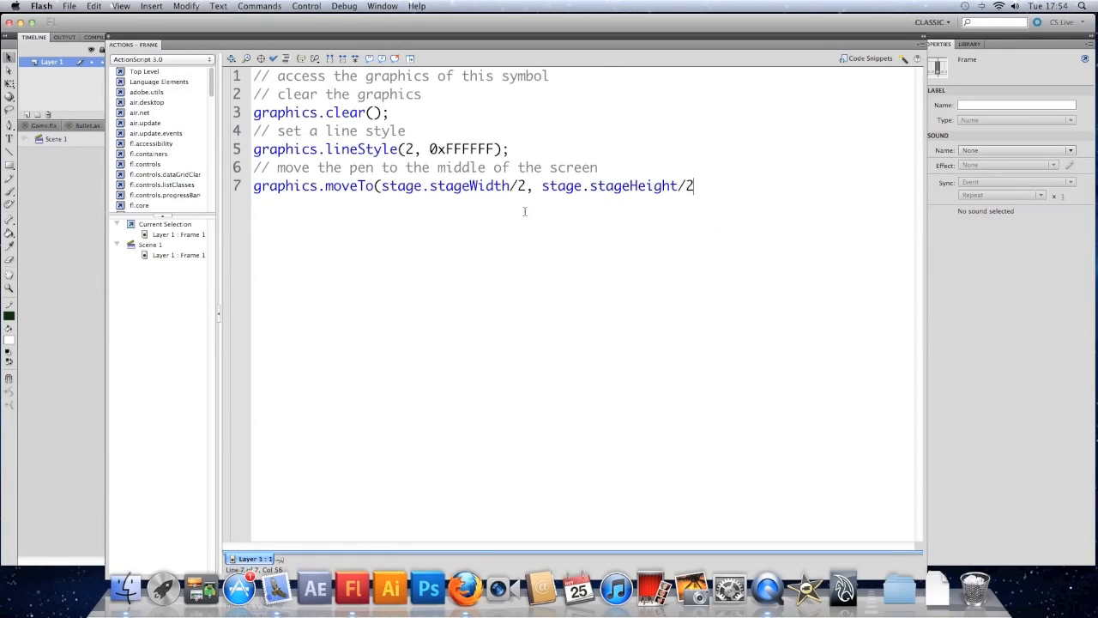
type(");")
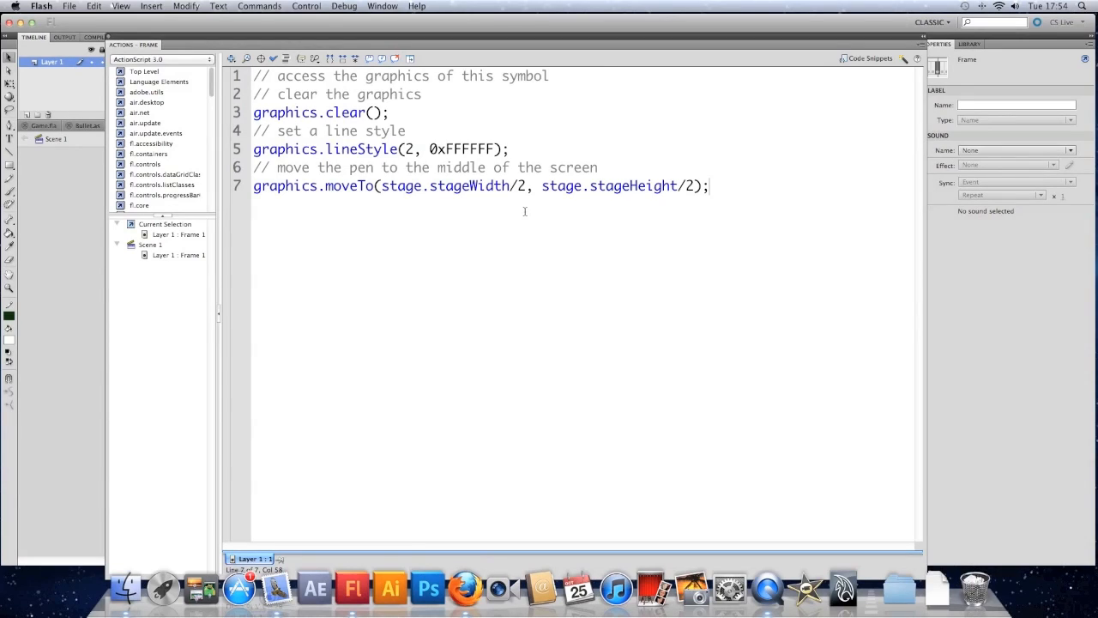
key("Return")
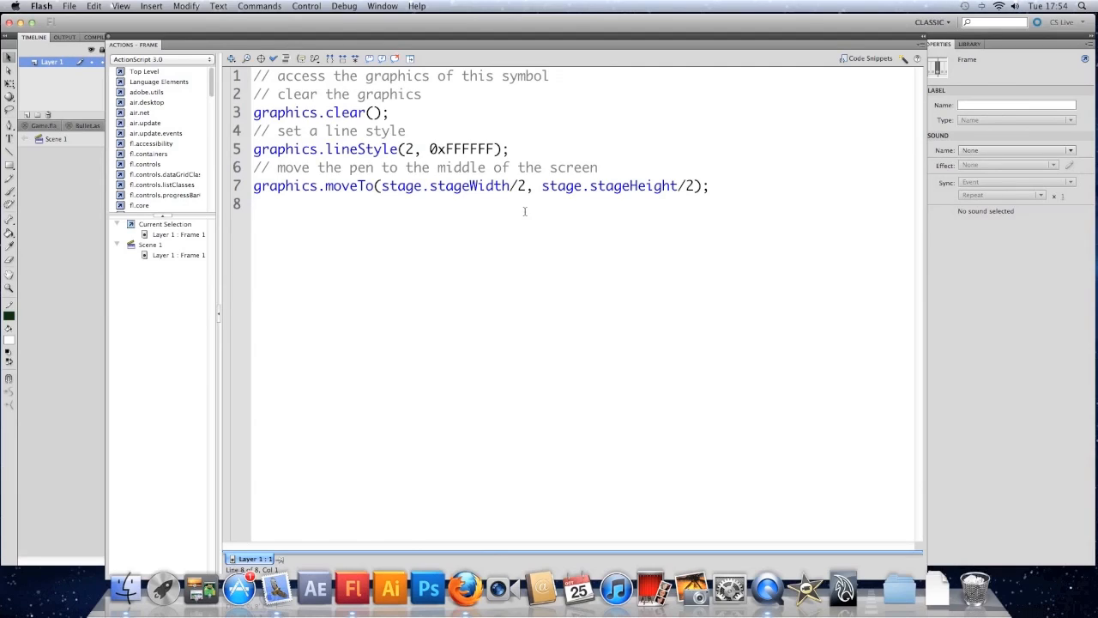
Add '// listen for a click' and stage.addEventListener(MouseEvent.CLICK, drawLine);.
key("Return")
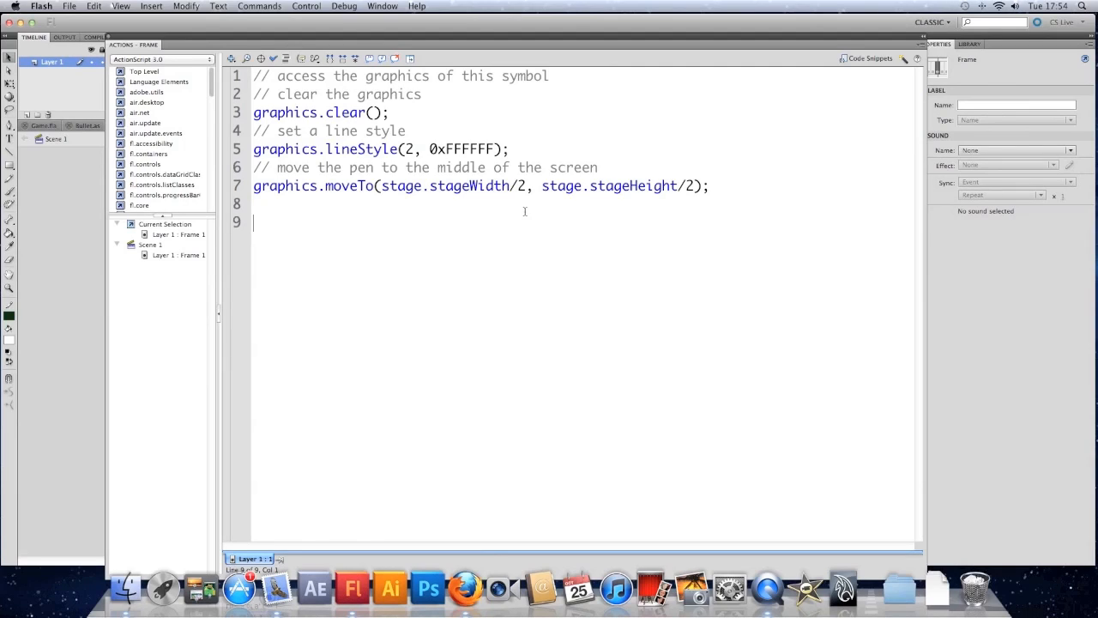
type("// listen for a click")
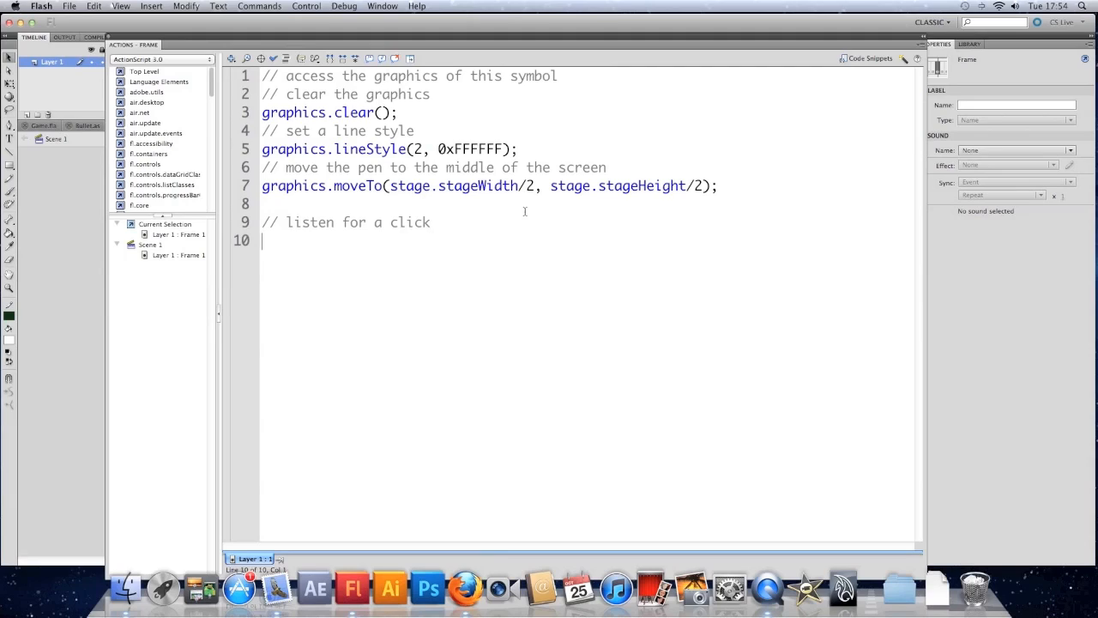
key("Backspace")
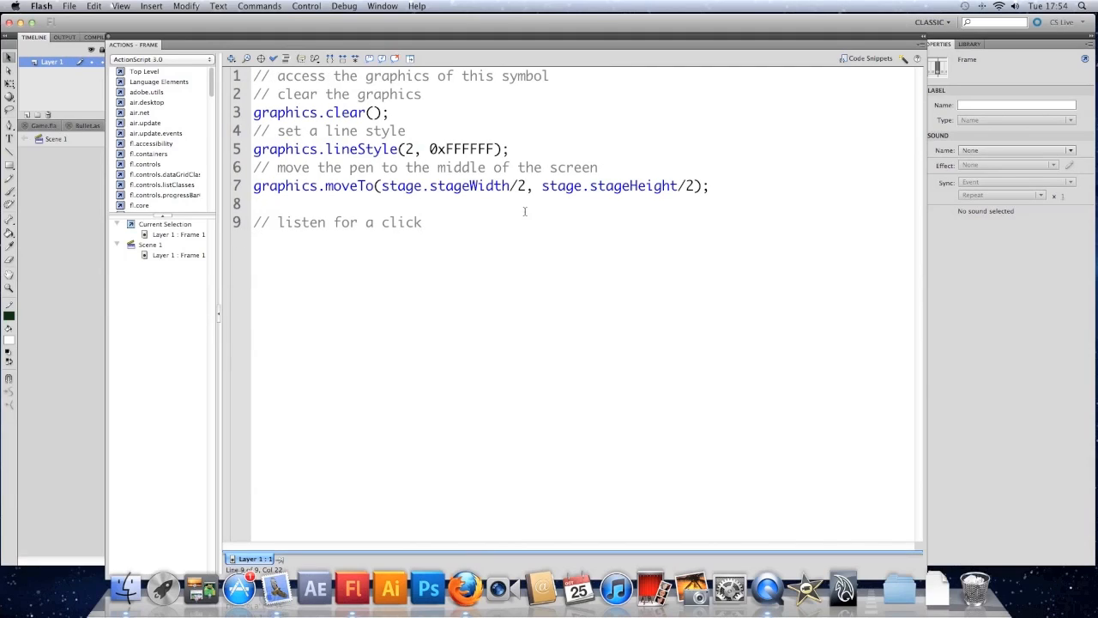
type("stage")
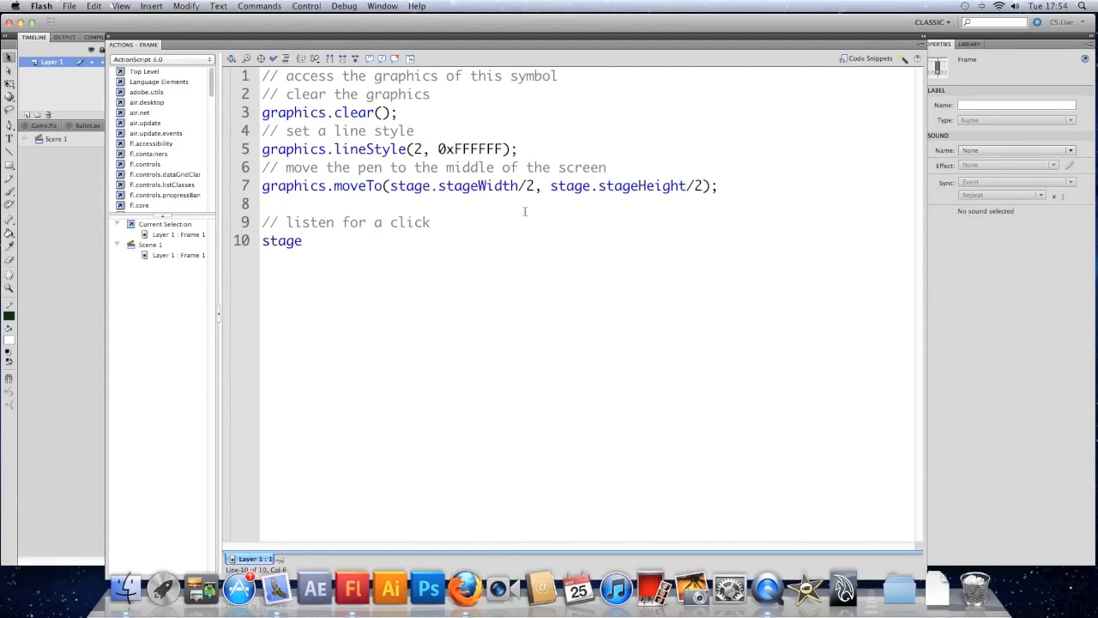
type(".addEventListener(")
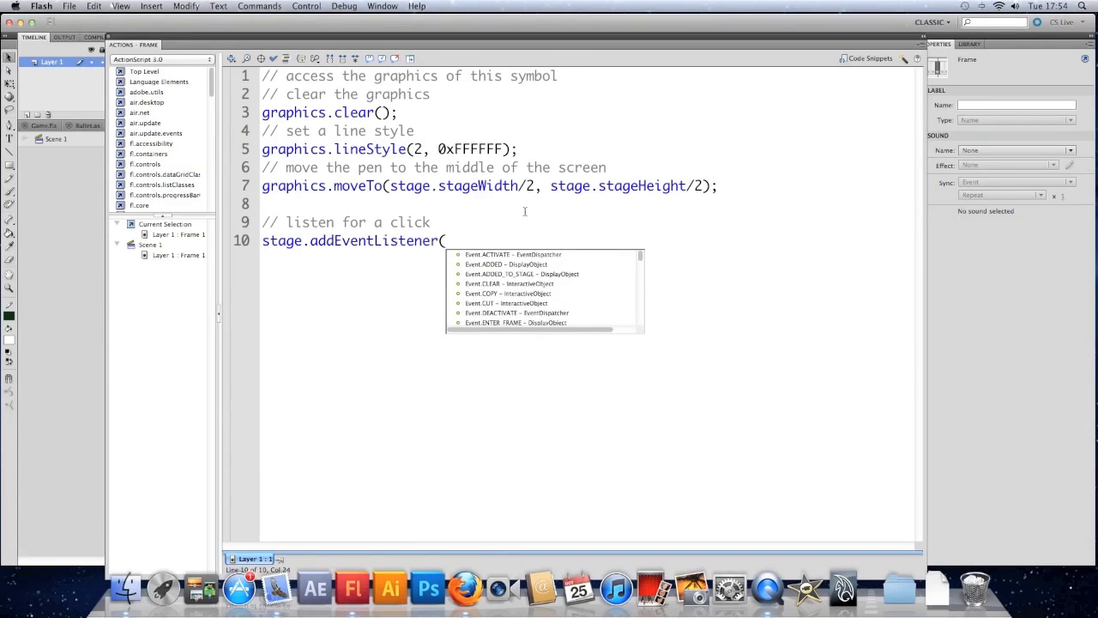
type("MouseEvent.CLICK,")
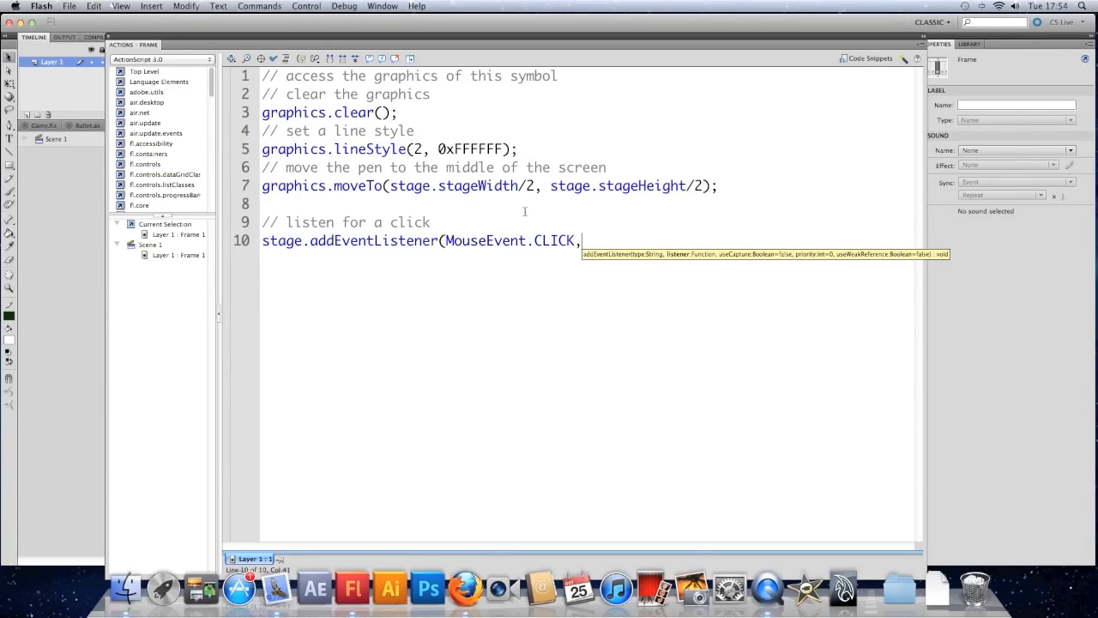
type("drawL")
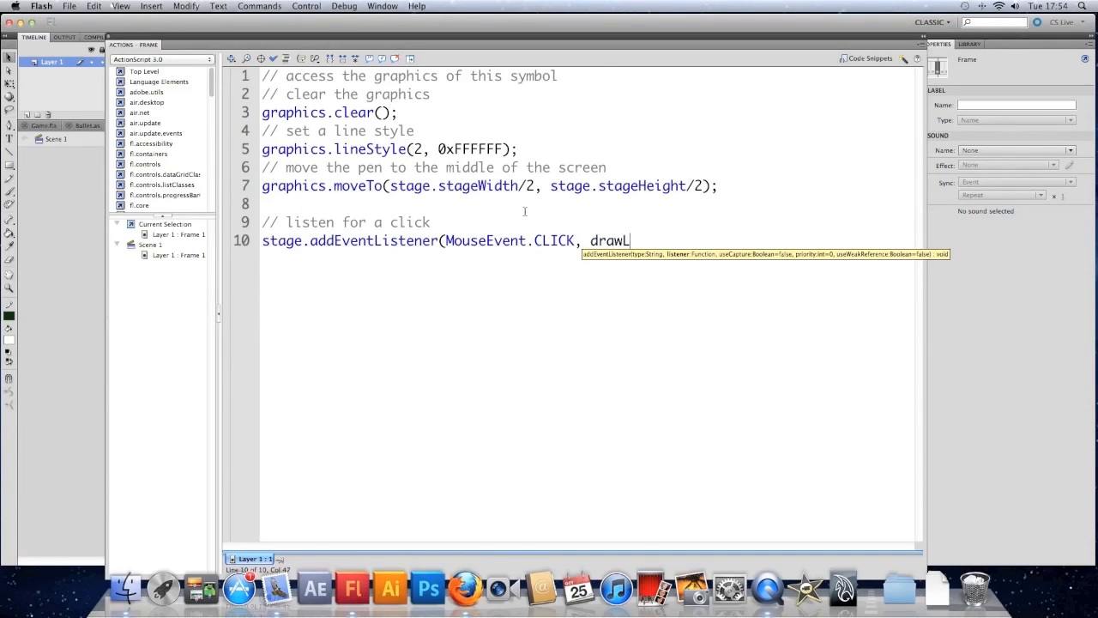
type("ine);")
type("// functio")
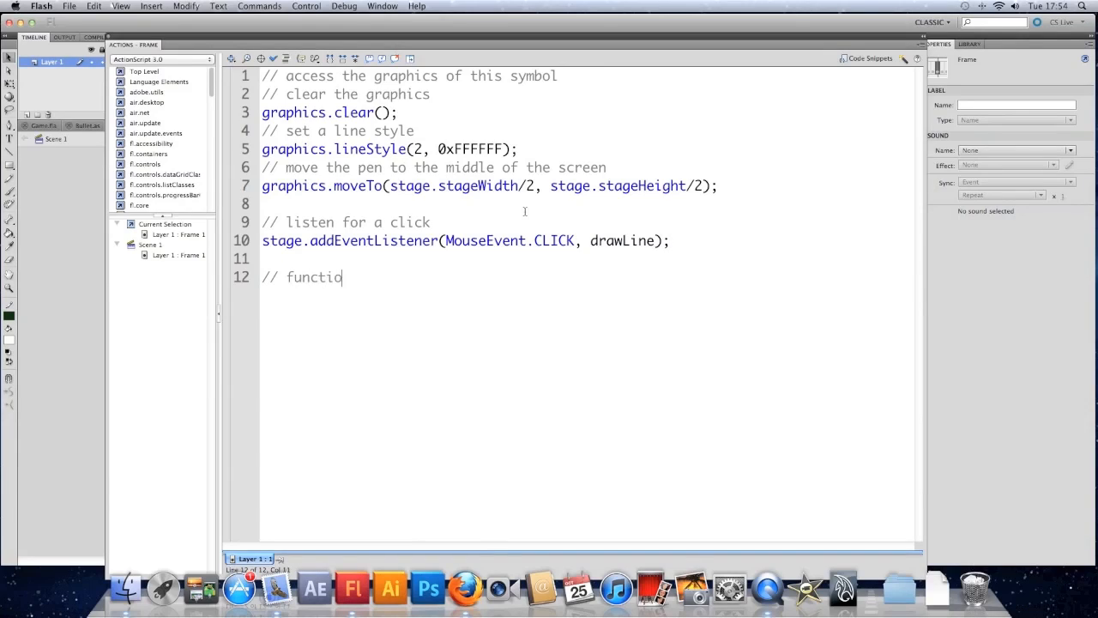
Declare a drawLine(m:Mouse) function under a 'draw line' comment.
type("n draw line")
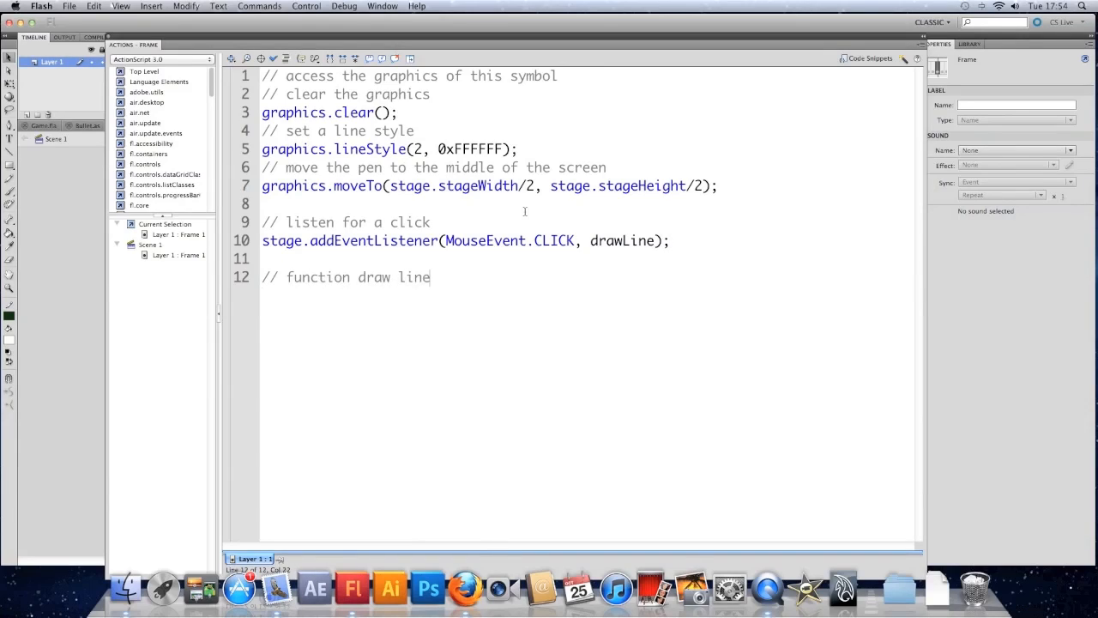
type("function")
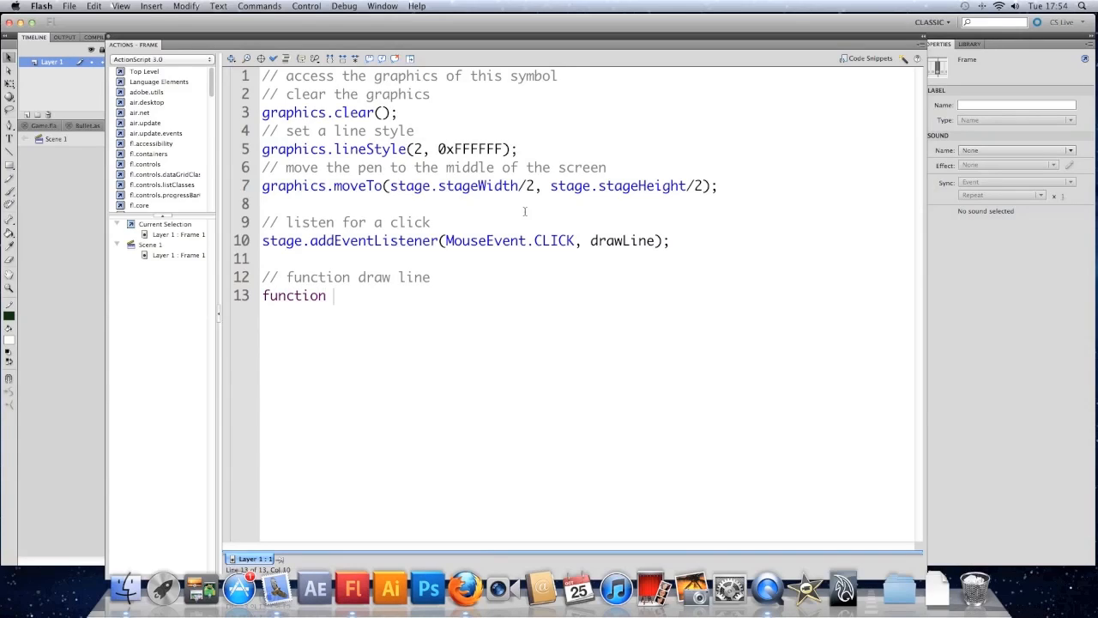
type("drawLine")
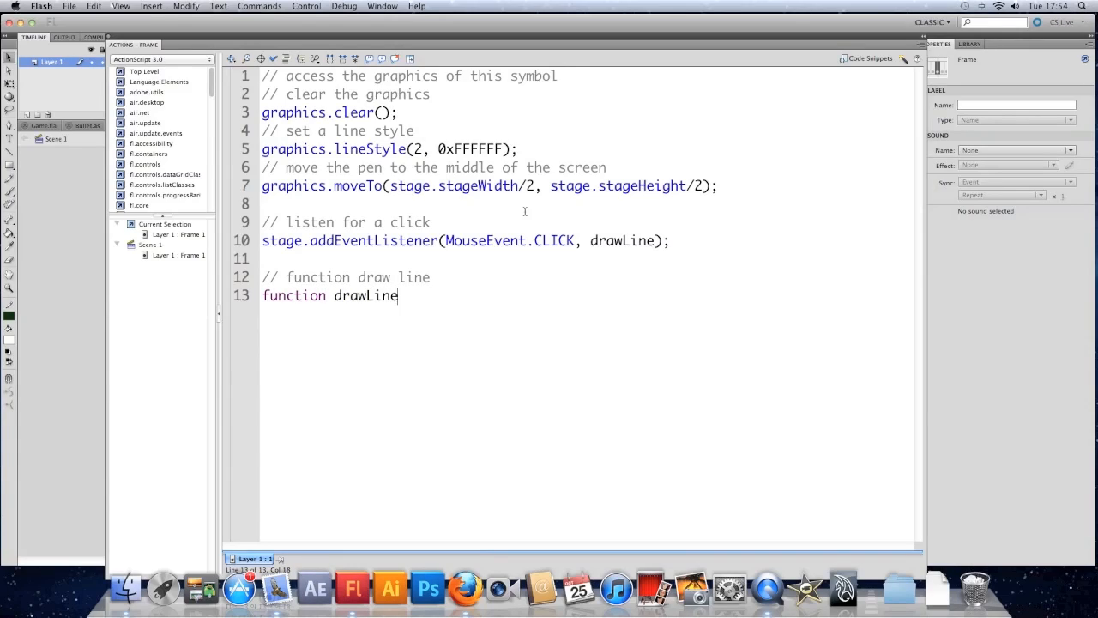
type("(m:Mouse) {")
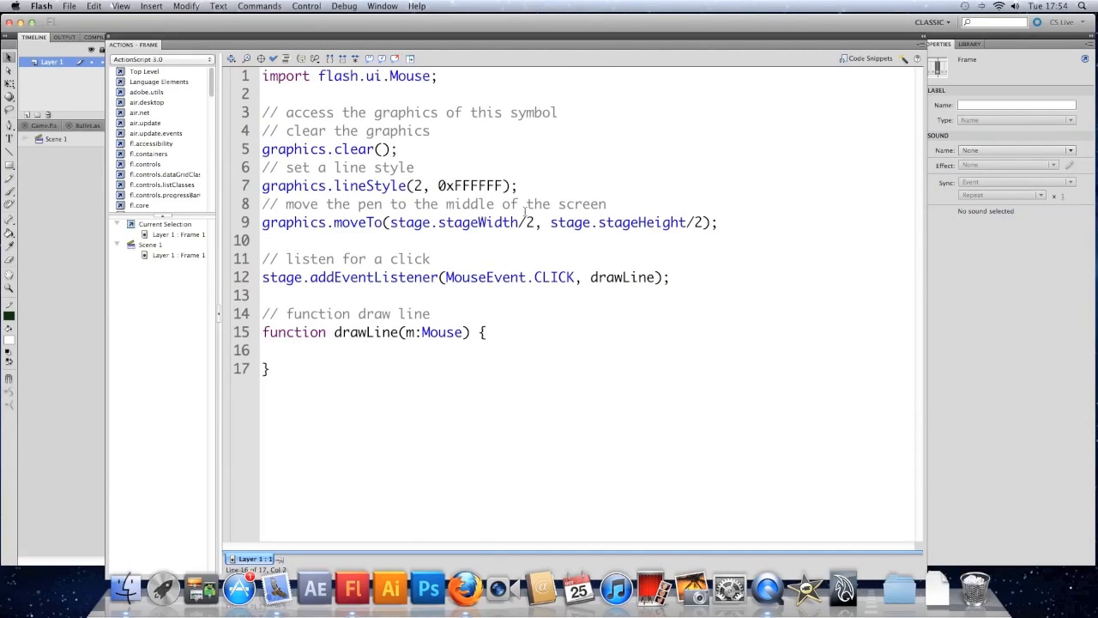
Inside drawLine, add '// draw a line to the current mouse position' and graphics.lineTo(mouseX, mouseY);.
type("//")
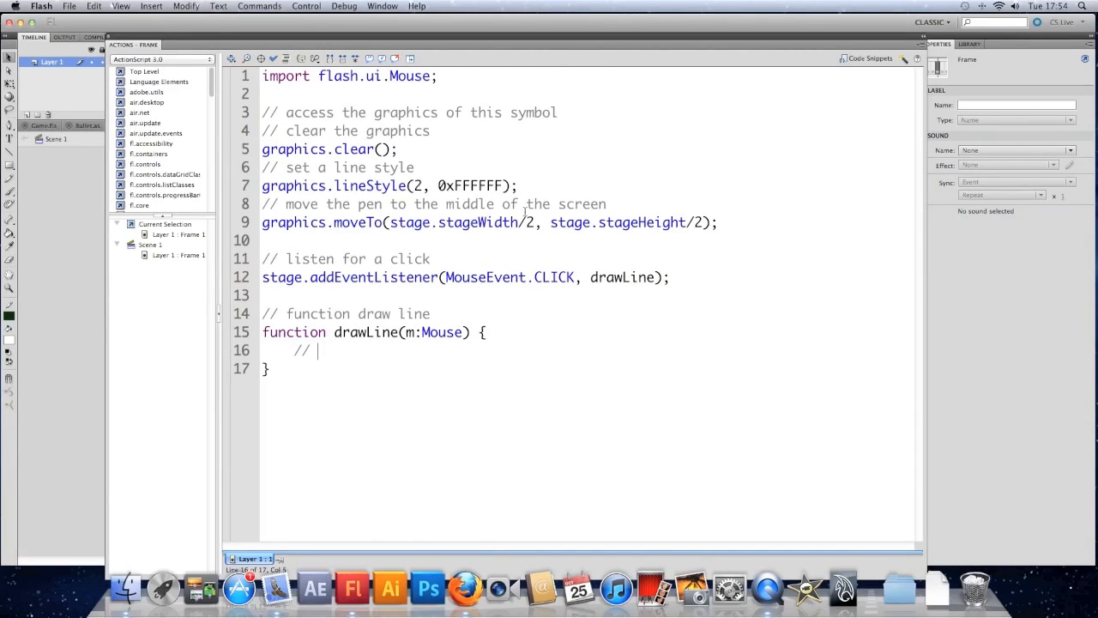
type("draw a line")
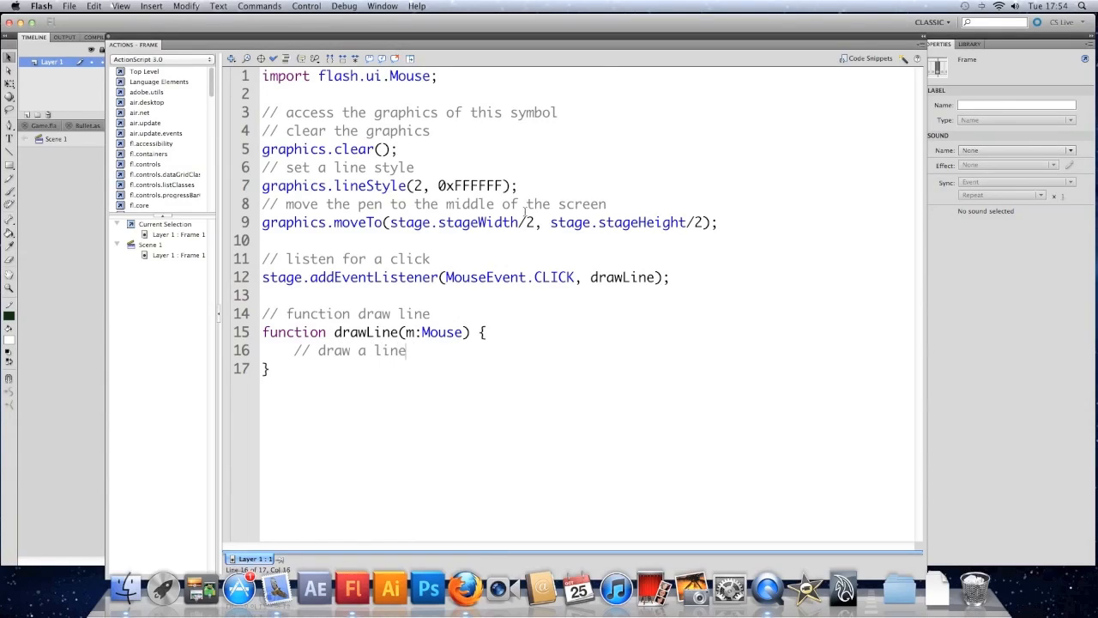
type("to the current mou")
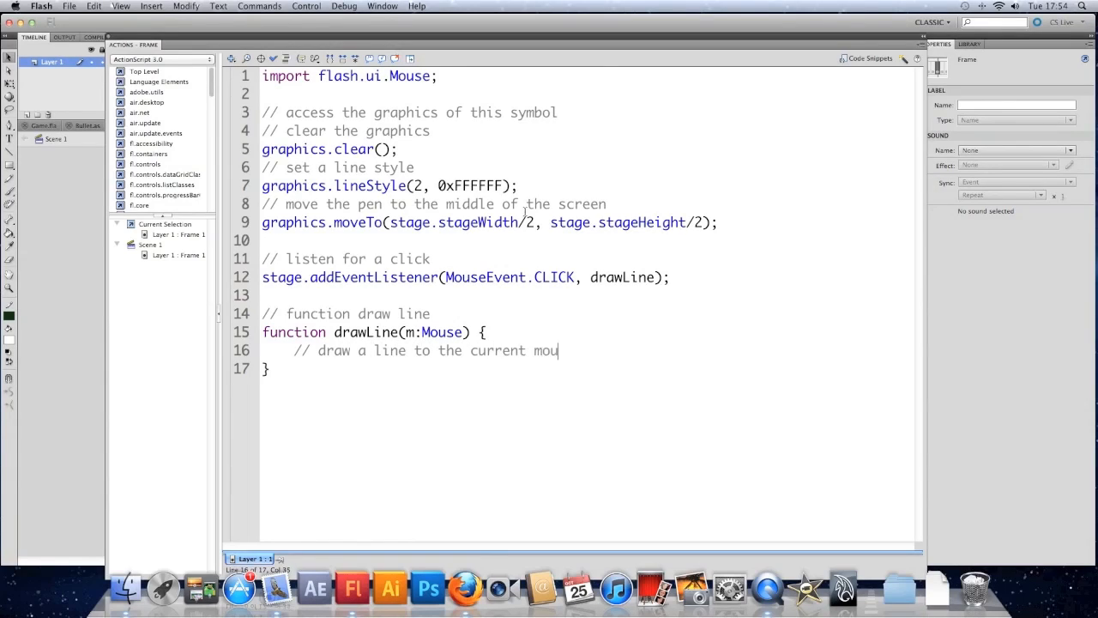
type("se position")
type("g")
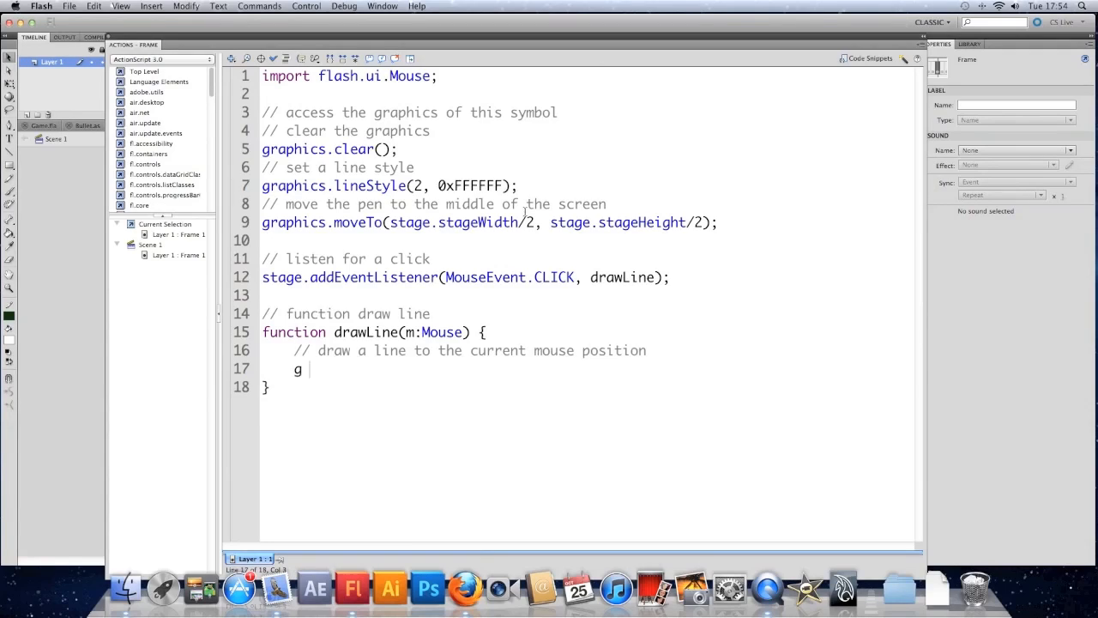
type("raphics.lineTo(")
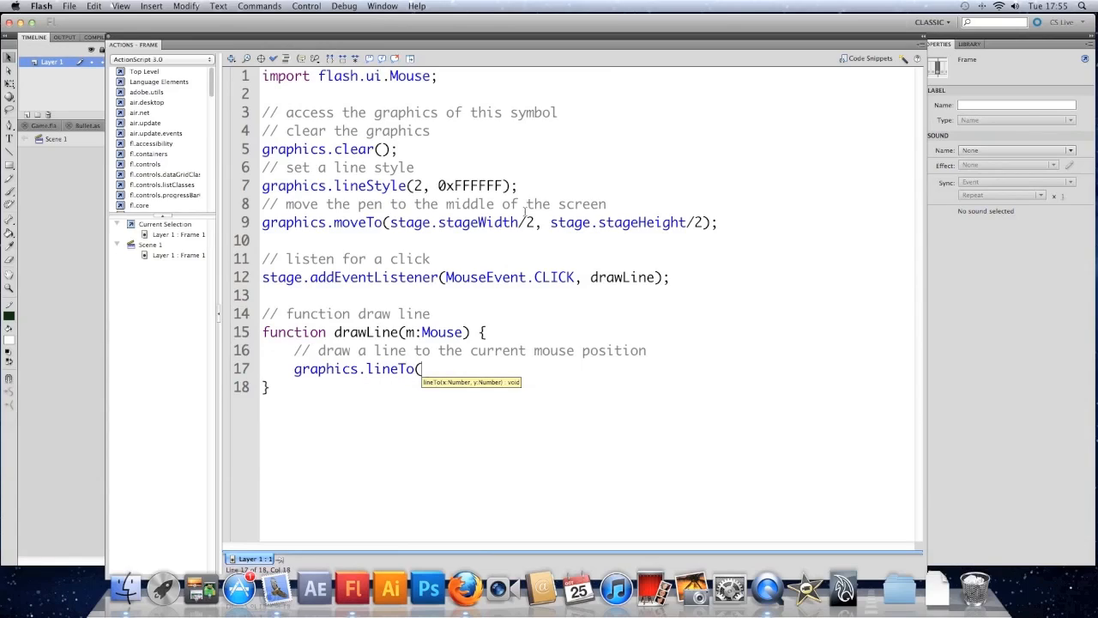
type("mouse")
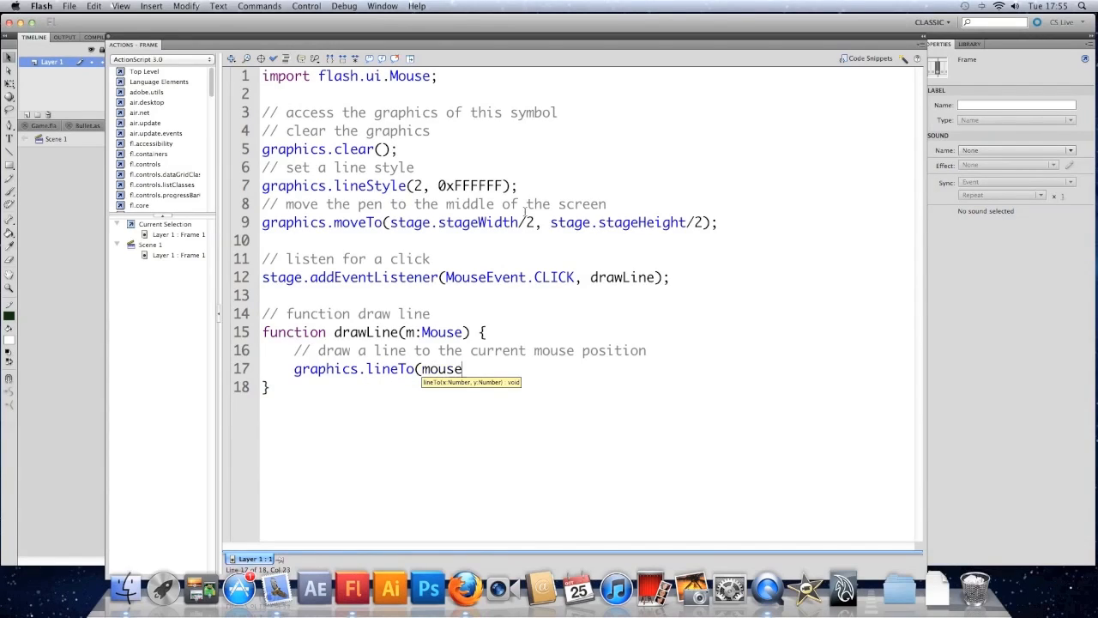
type("X, mouseY")
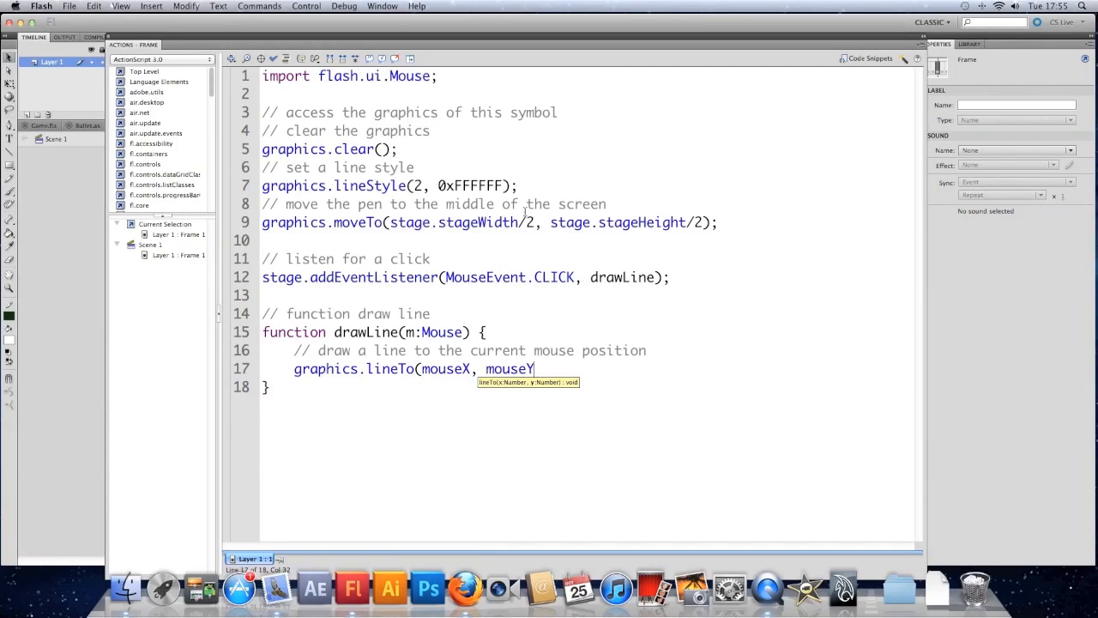
type(");")
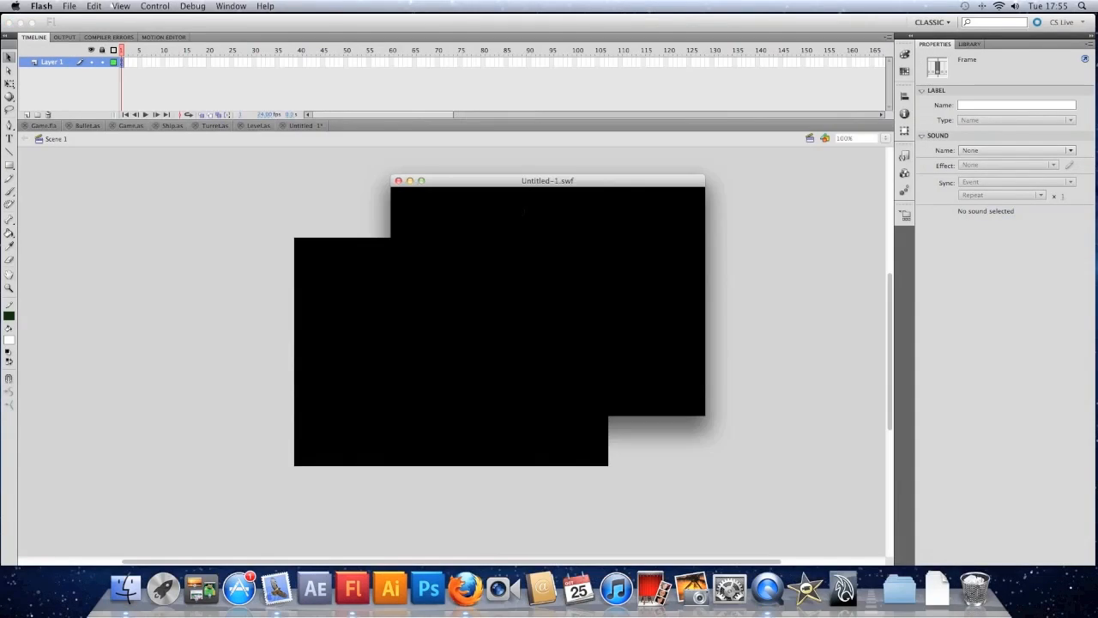
mouse_move(622, 290)
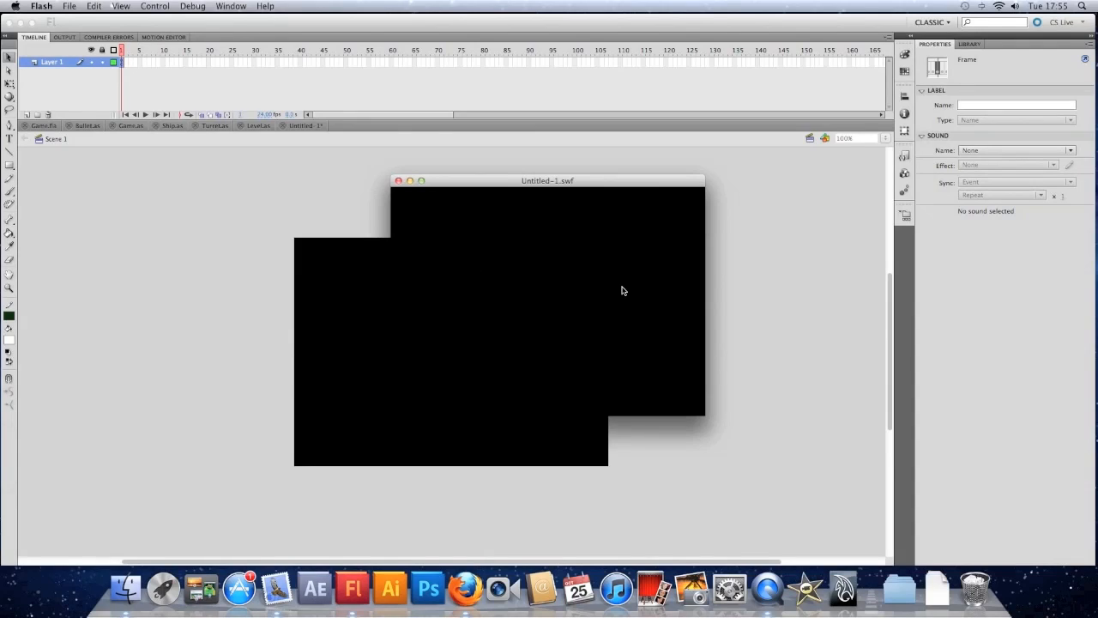
Click the test movie to trigger the TypeError, close it, and change m:Mouse to m:MouseEvent.
left_click(64, 37)
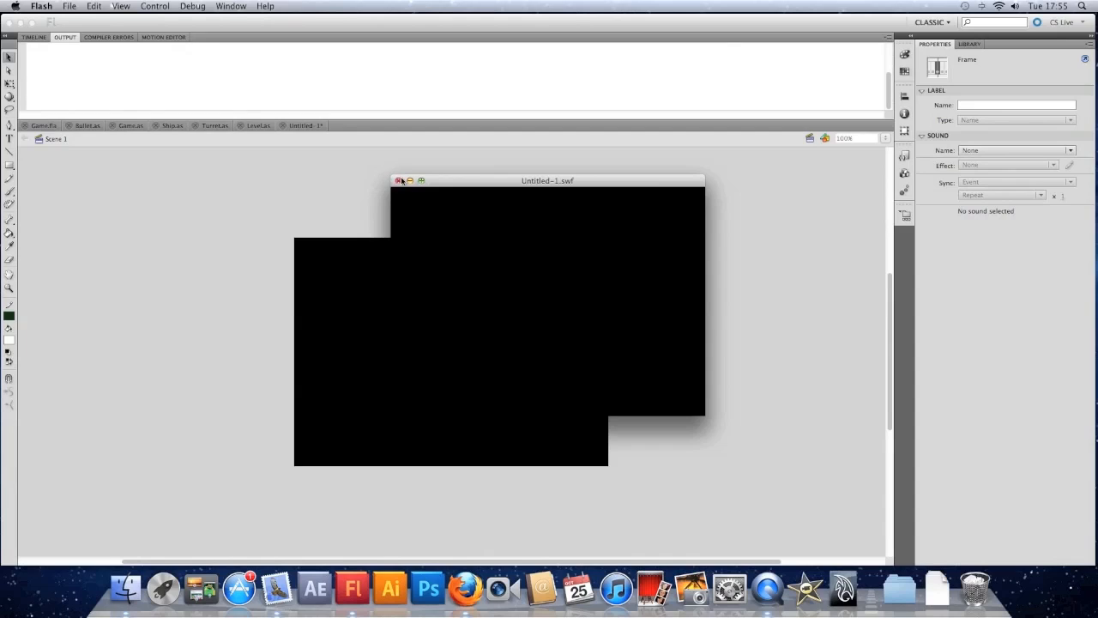
left_click(398, 180)
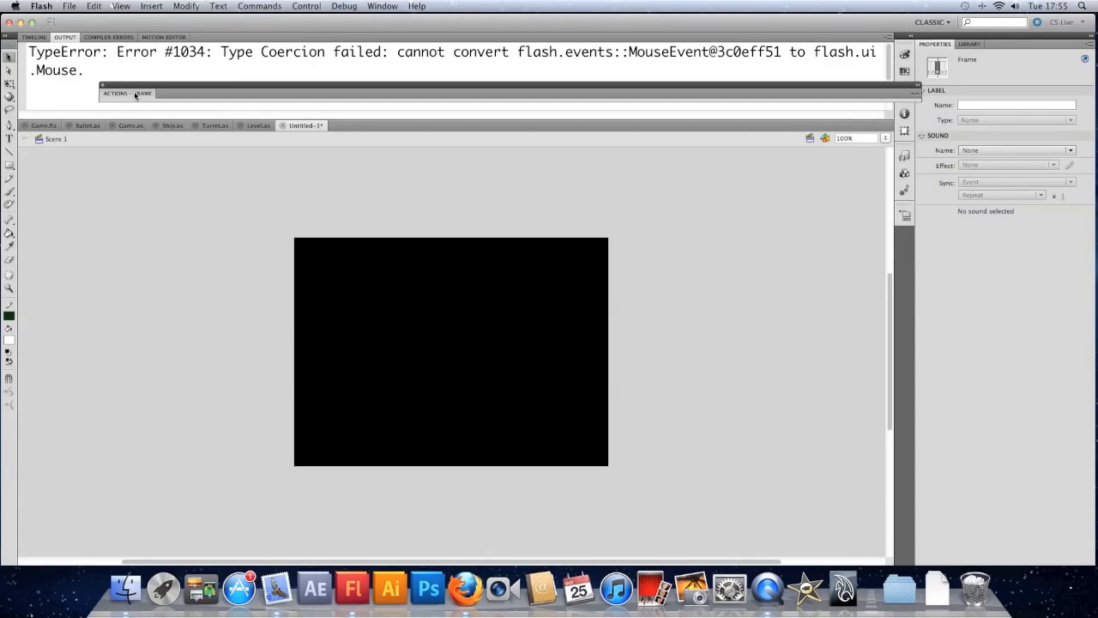
left_click(127, 93)
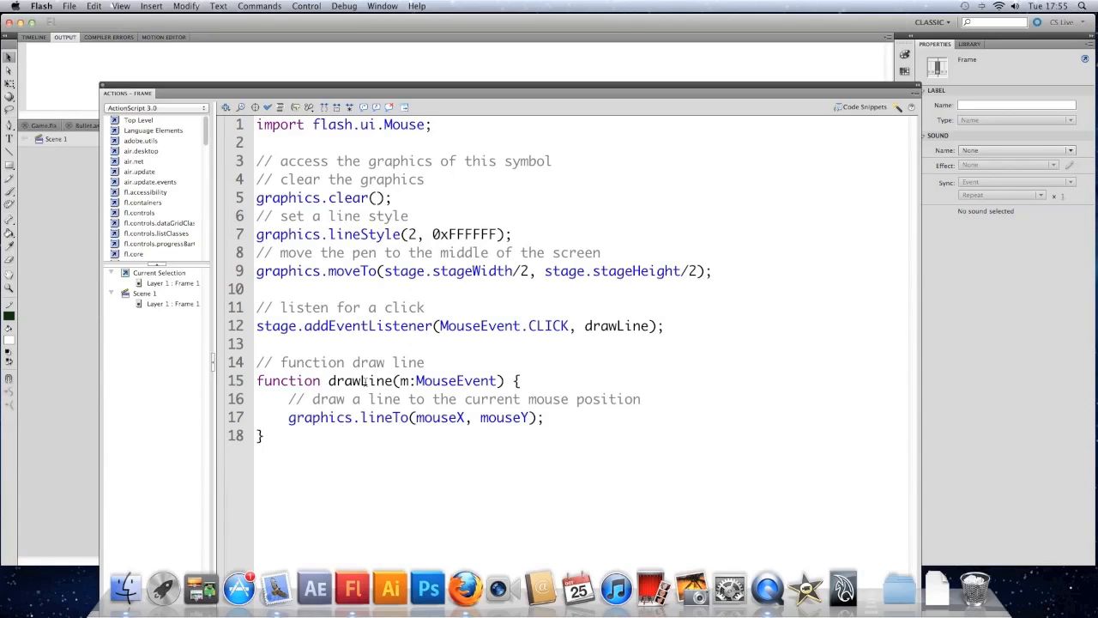
Select and delete lines 12–18 holding the click listener and drawLine function.
left_click_drag(257, 361, 266, 435)
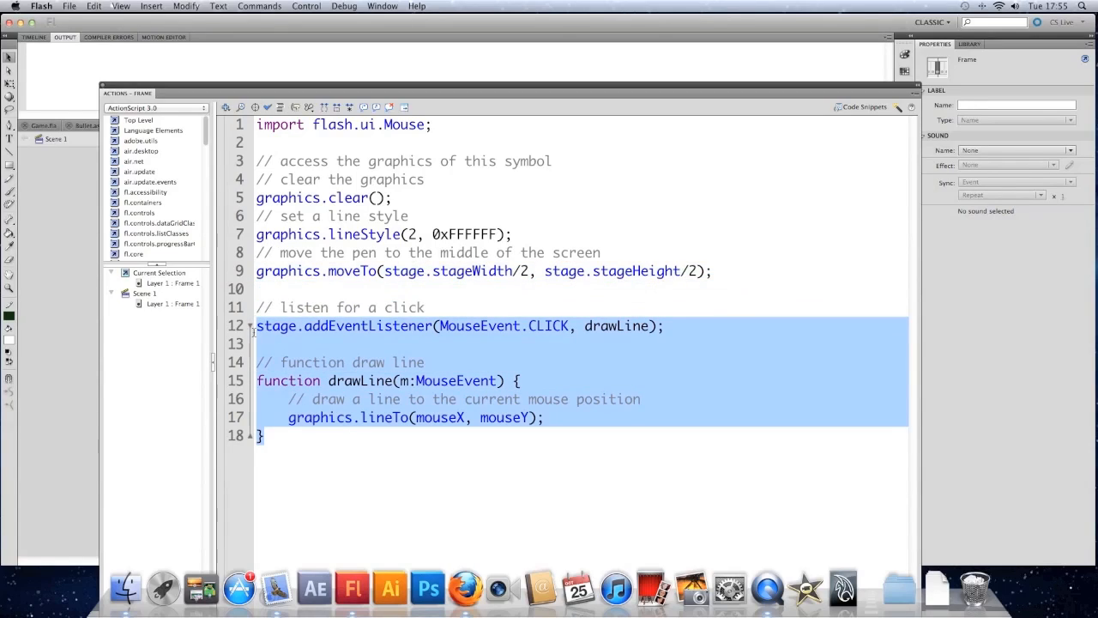
left_click(273, 438)
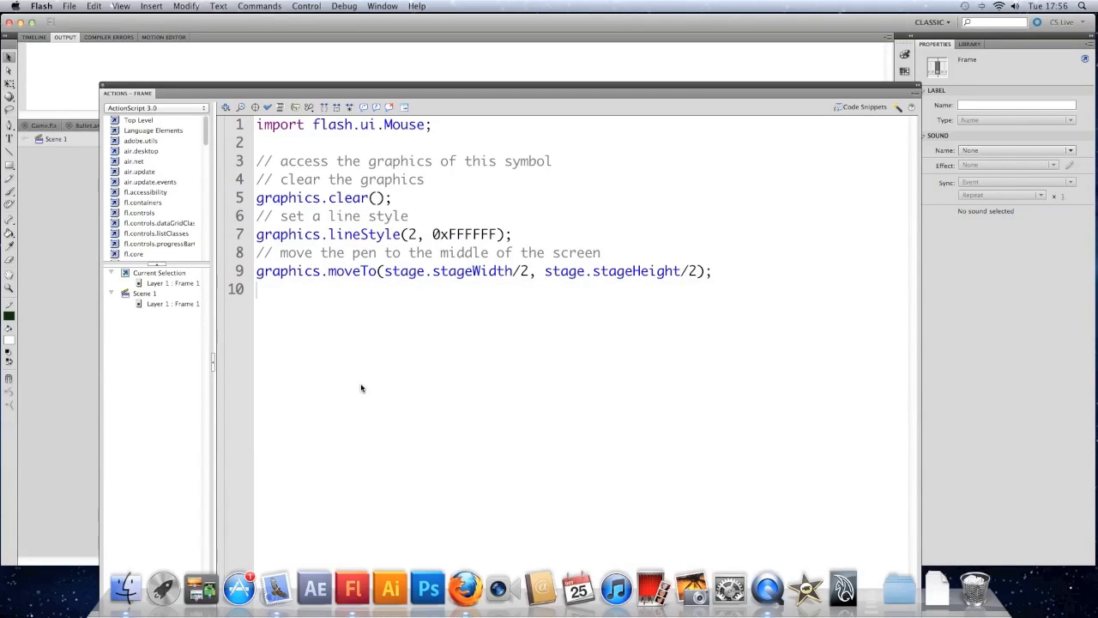
Add '// draw a shape' with graphics.lineTo calls to (200,200), (200,400), (400,200).
type("// draw")
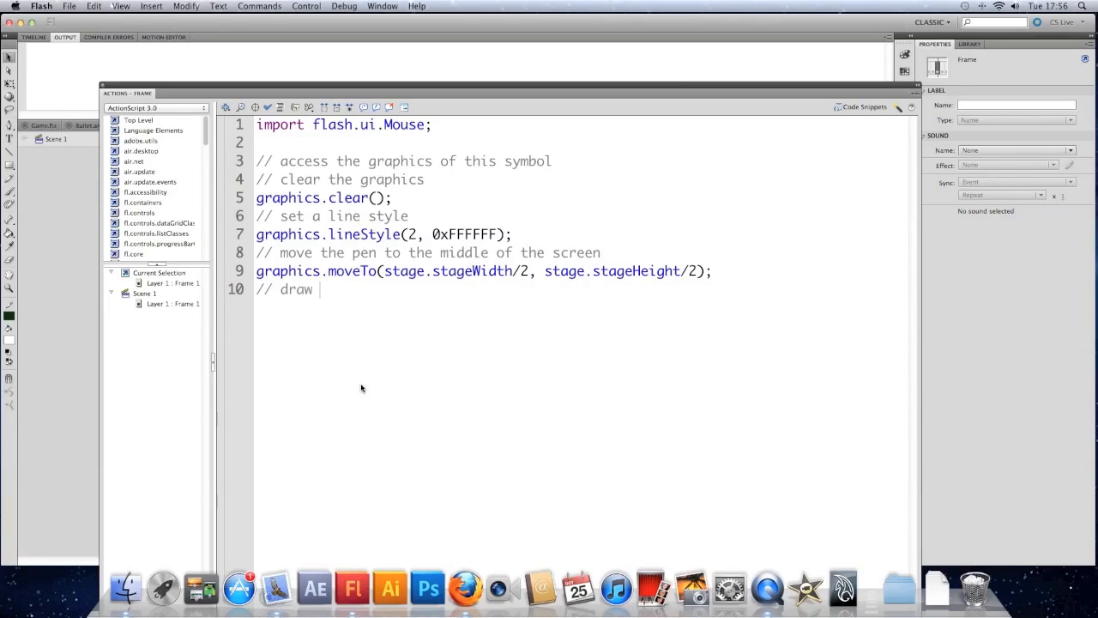
type("a shape")
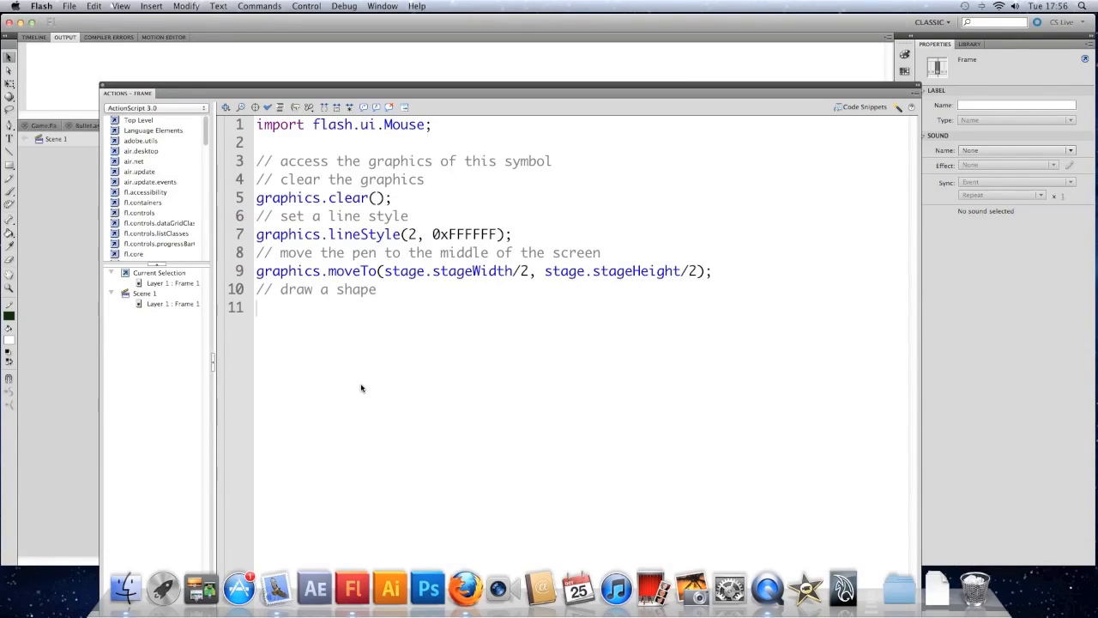
type("graphic")
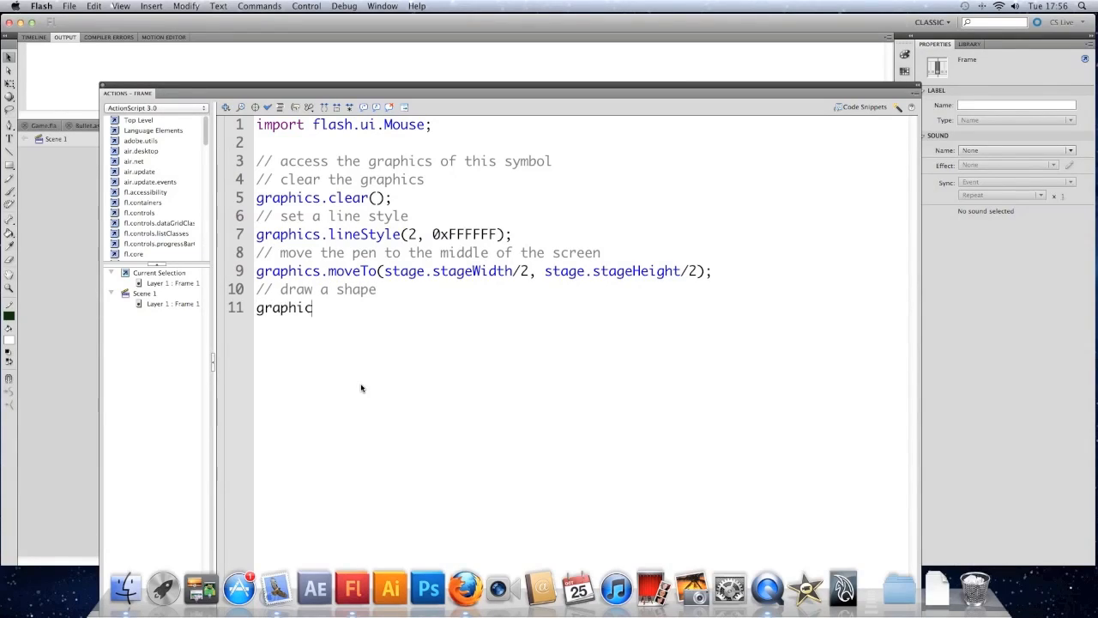
type("s.")
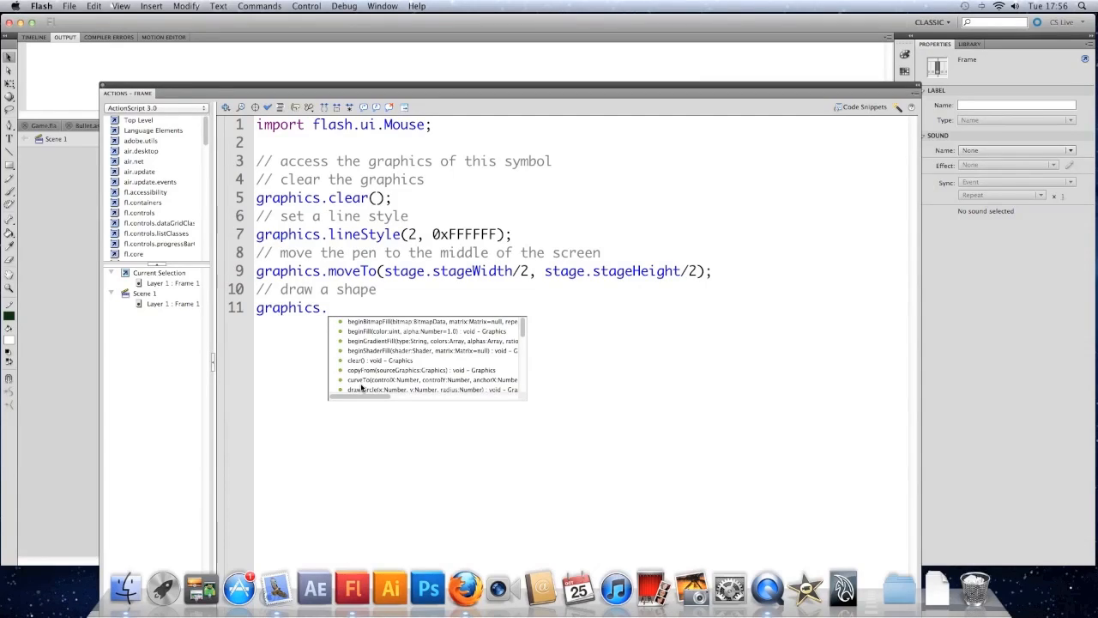
type("line")
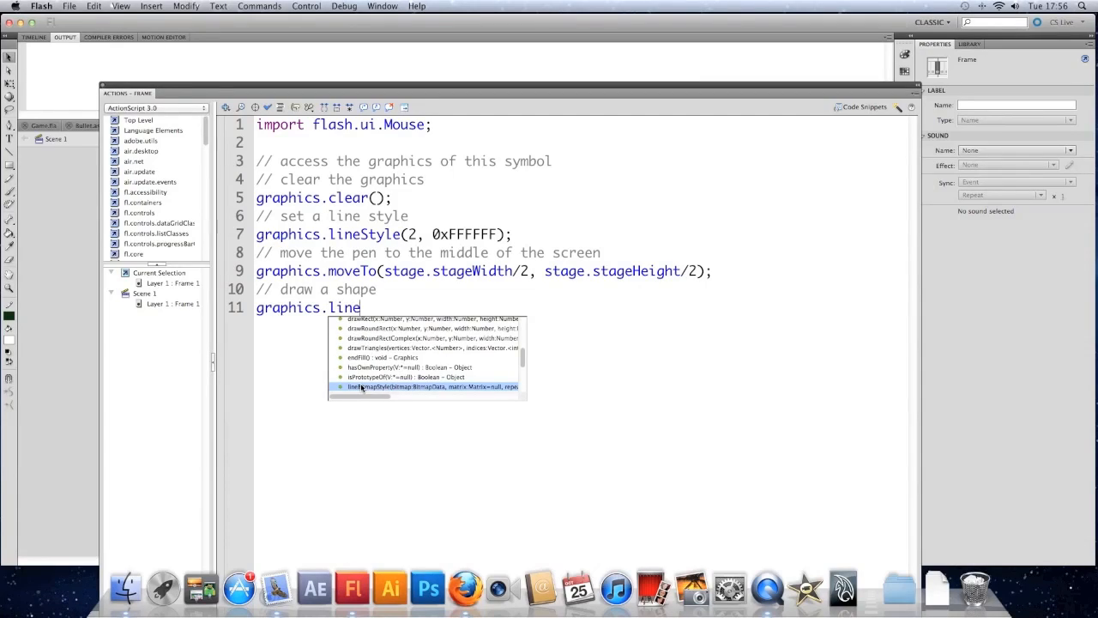
type("To(200")
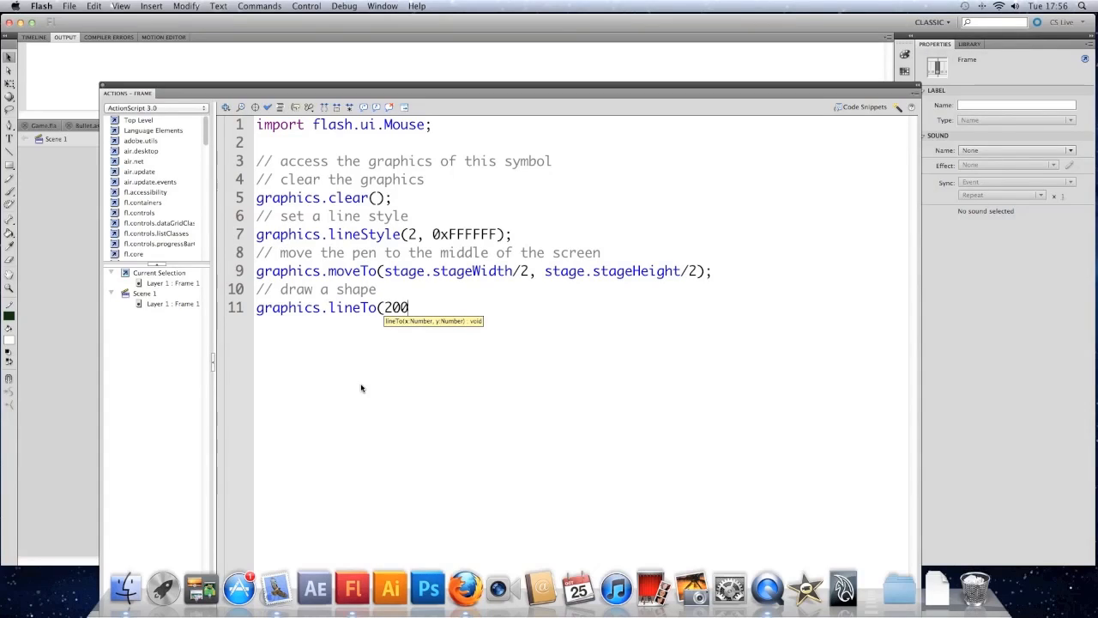
type(",200);")
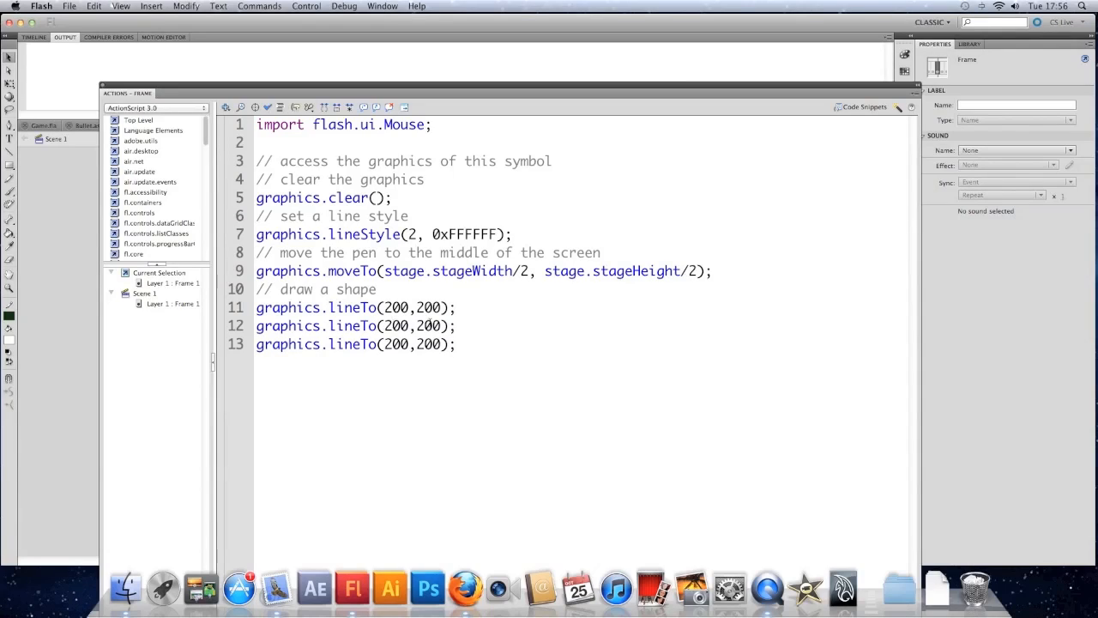
type("400")
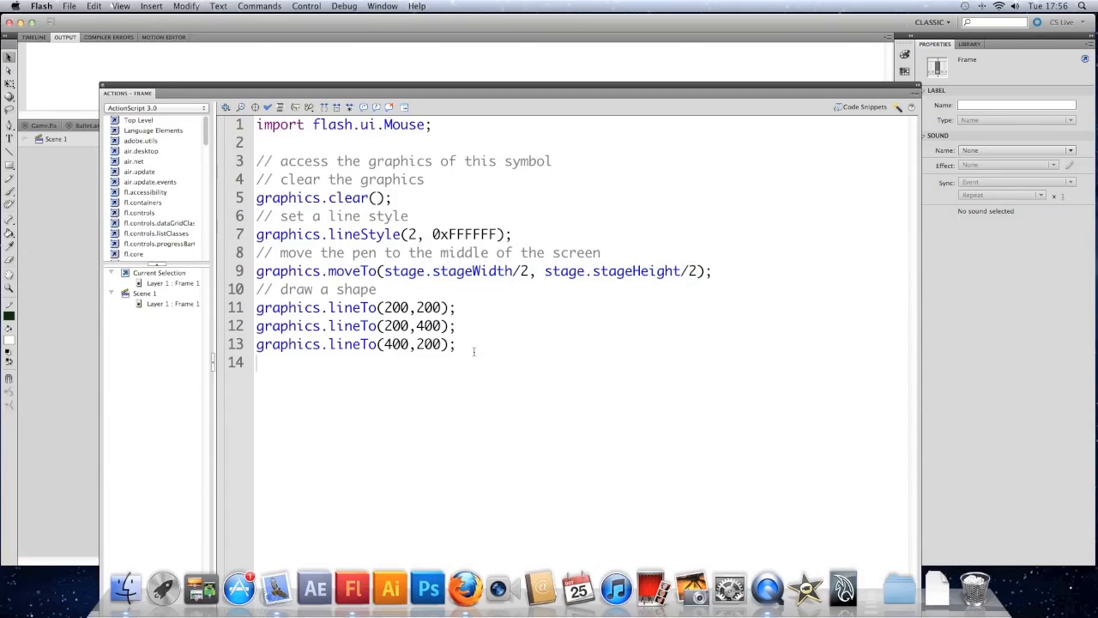
type("graphics.lineTo(")
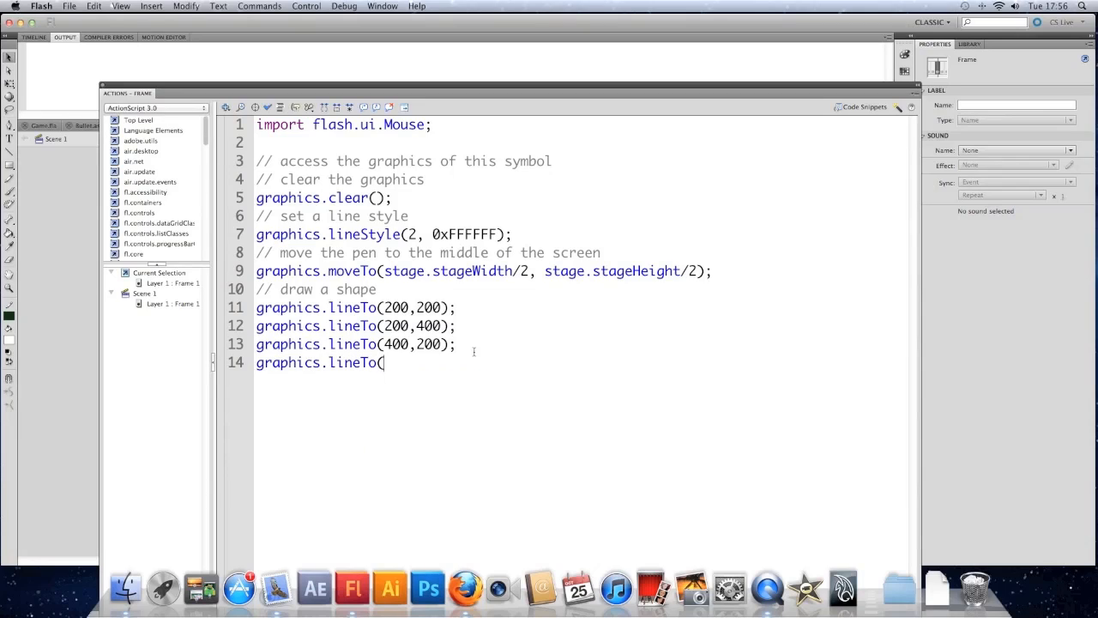
Finish line 14 as graphics.lineTo(stage.stageWidth/2, stage.stageHeight/2) to close the triangle.
type("stage.stageWidth/2, stage.stageHeight/2);")
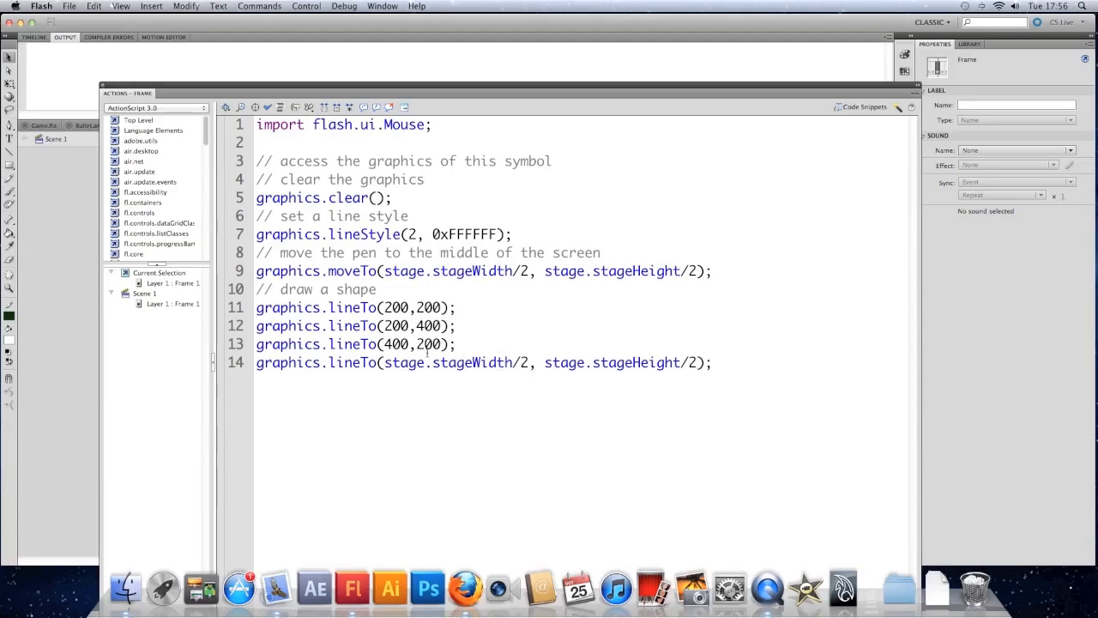
left_click_drag(255, 325, 459, 344)
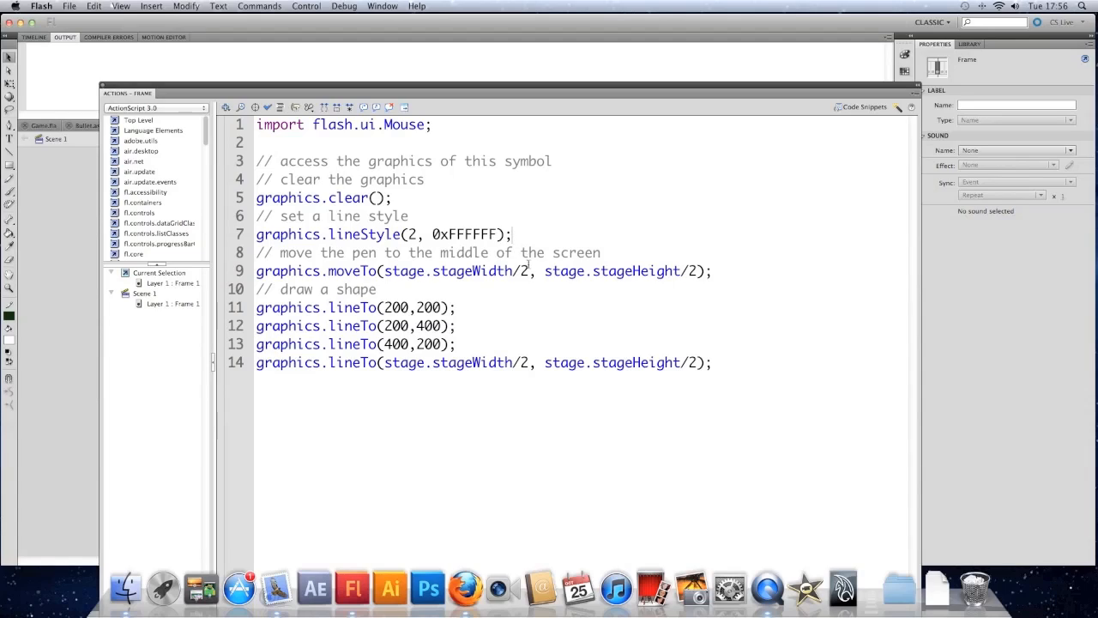
Add a 'set a fill colour' comment and graphics.beginFill(0x347861) on line 9.
type("// set")
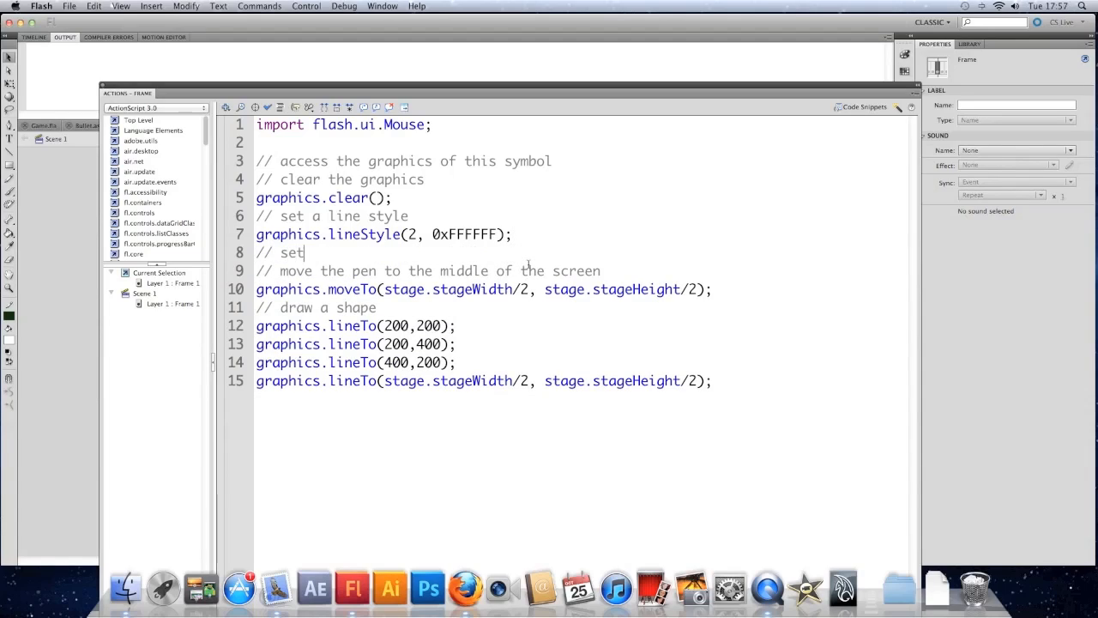
type("a fll colour")
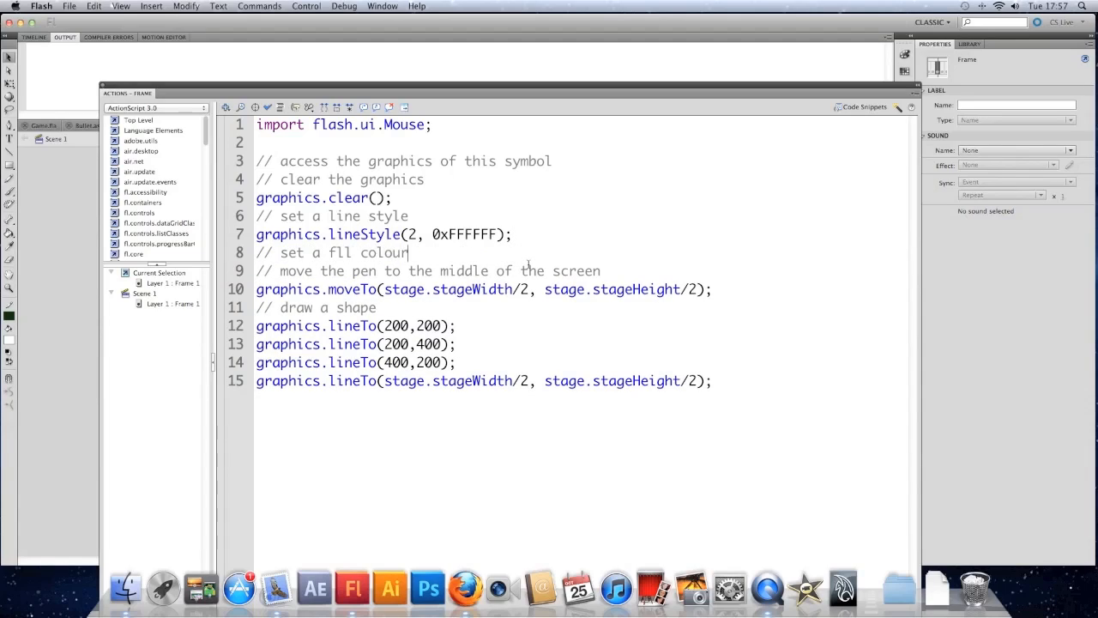
key("Return")
type("graphics.")
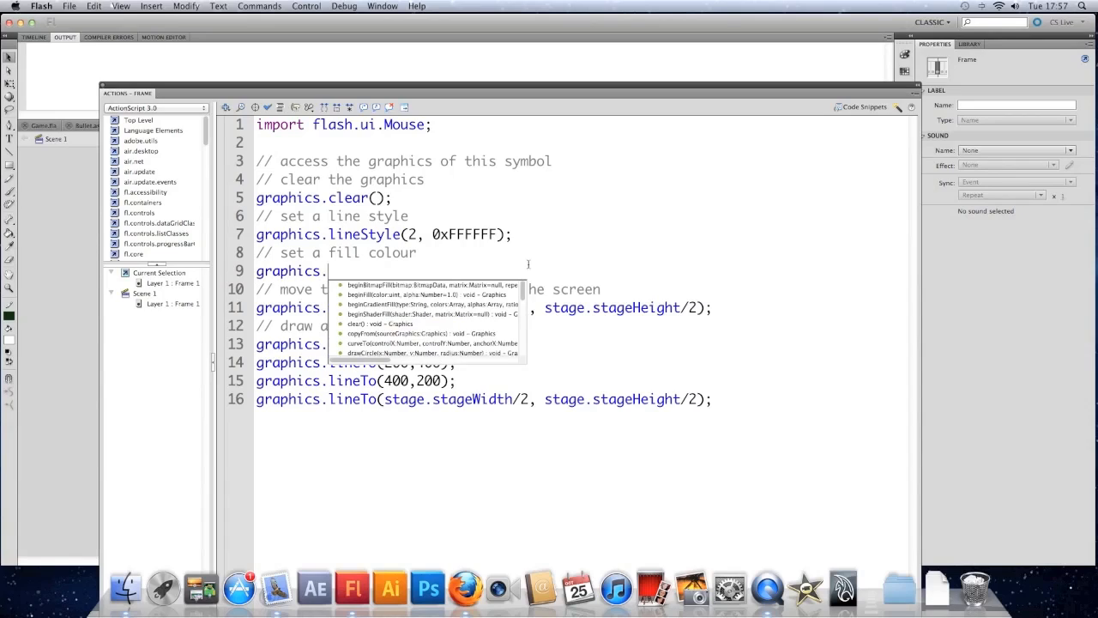
type("beginFill(")
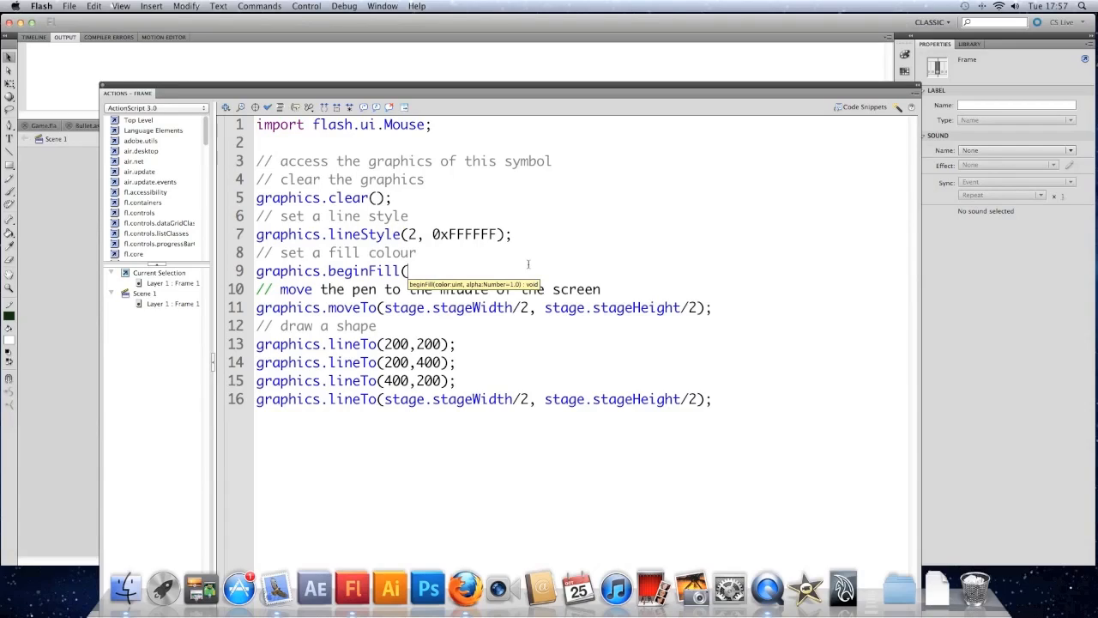
type("0x34")
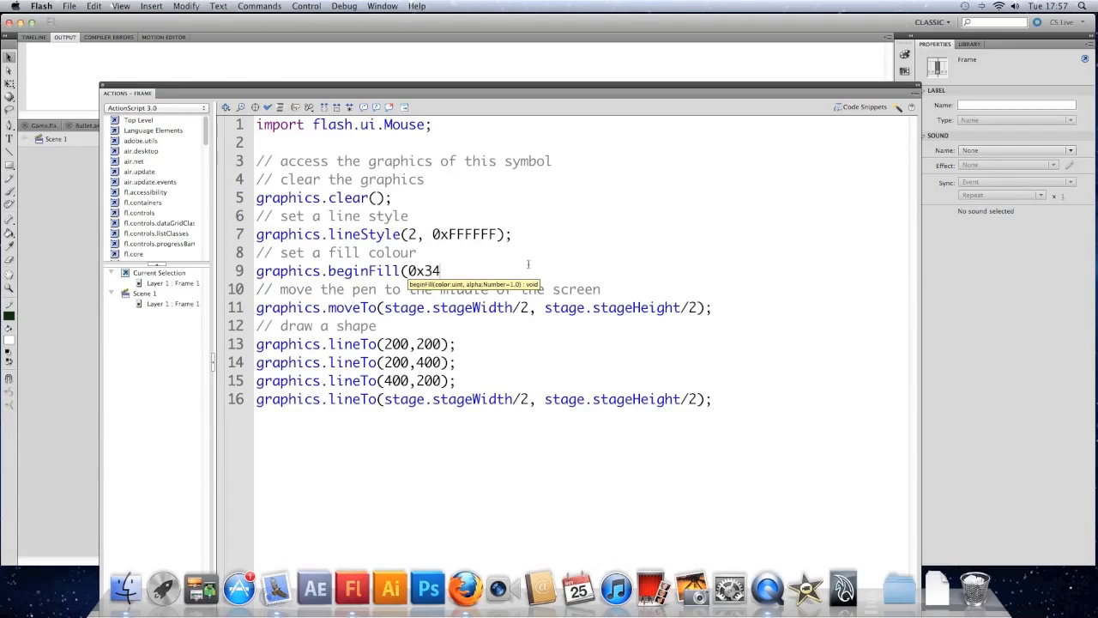
type("7861")
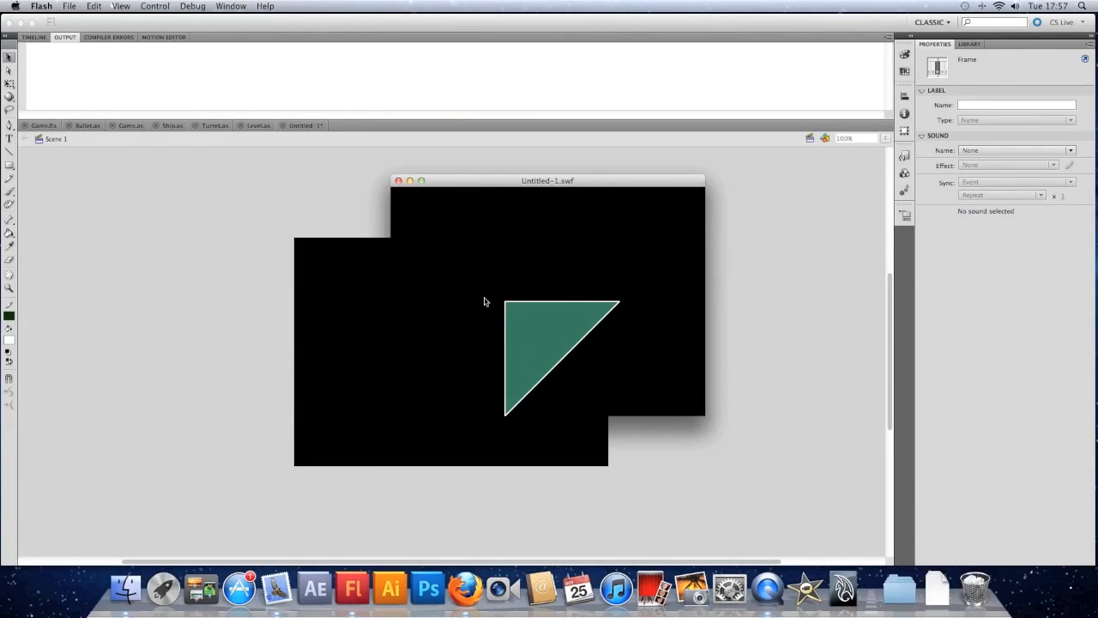
mouse_move(507, 407)
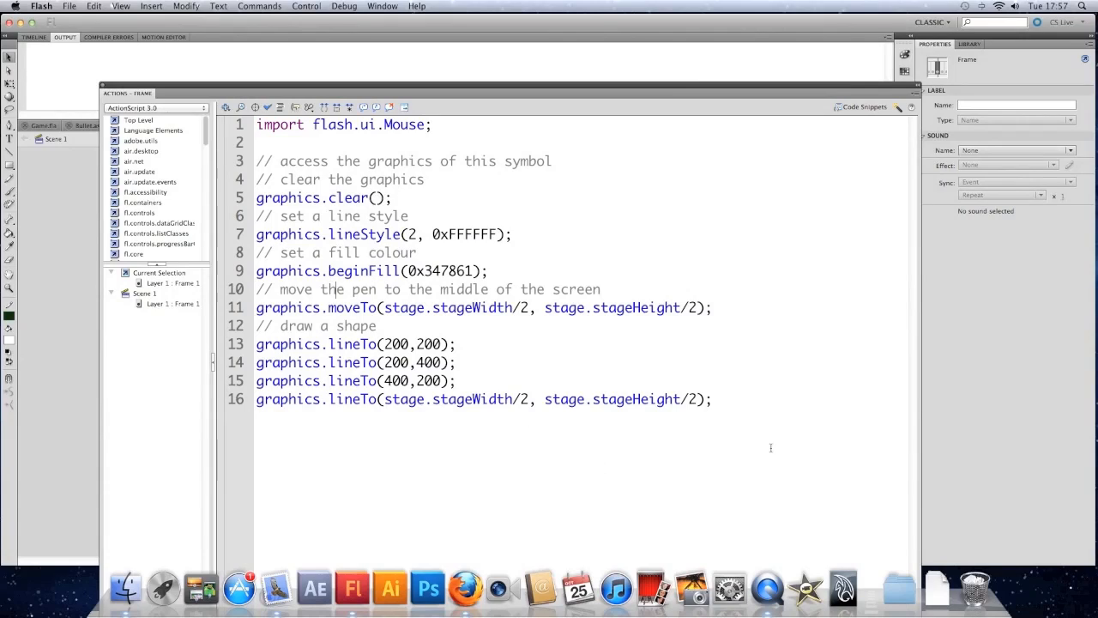
Add graphics.endFill() after the shape's last drawing line.
key("Return")
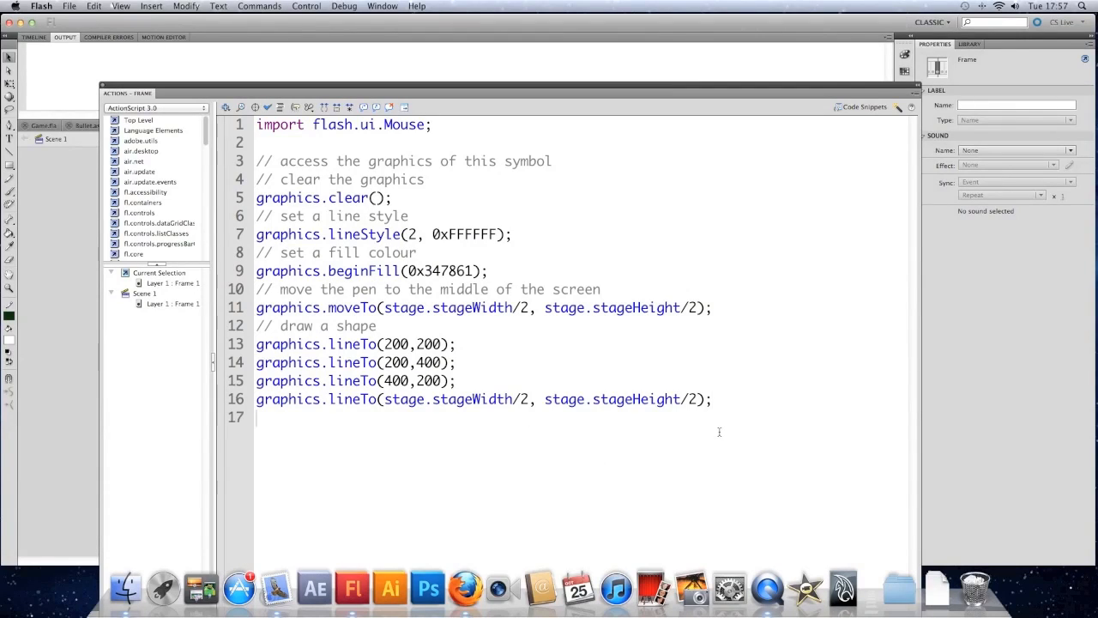
type("graphics")
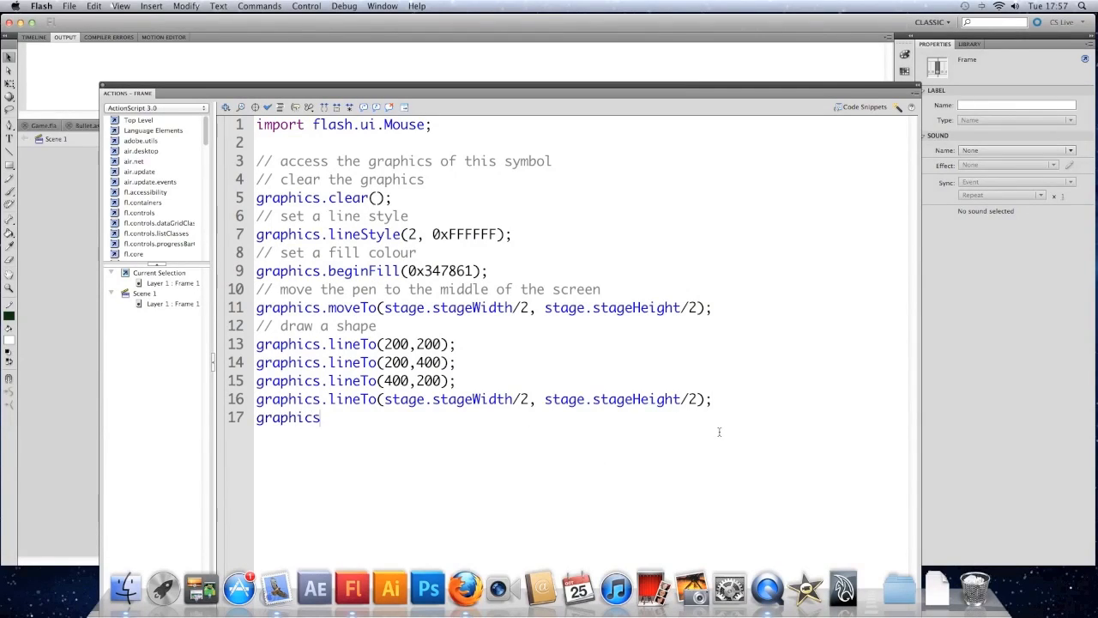
type(".endFill")
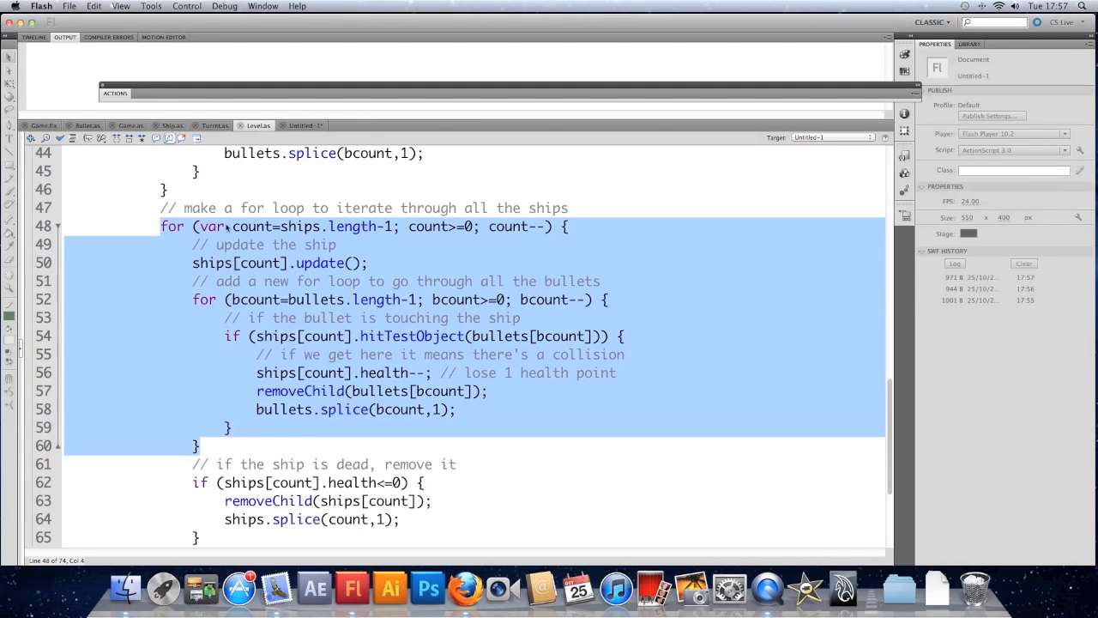
Add a 'clear the graphics and set a line style' comment and graphics.clear() above the ships loop.
left_click(232, 225)
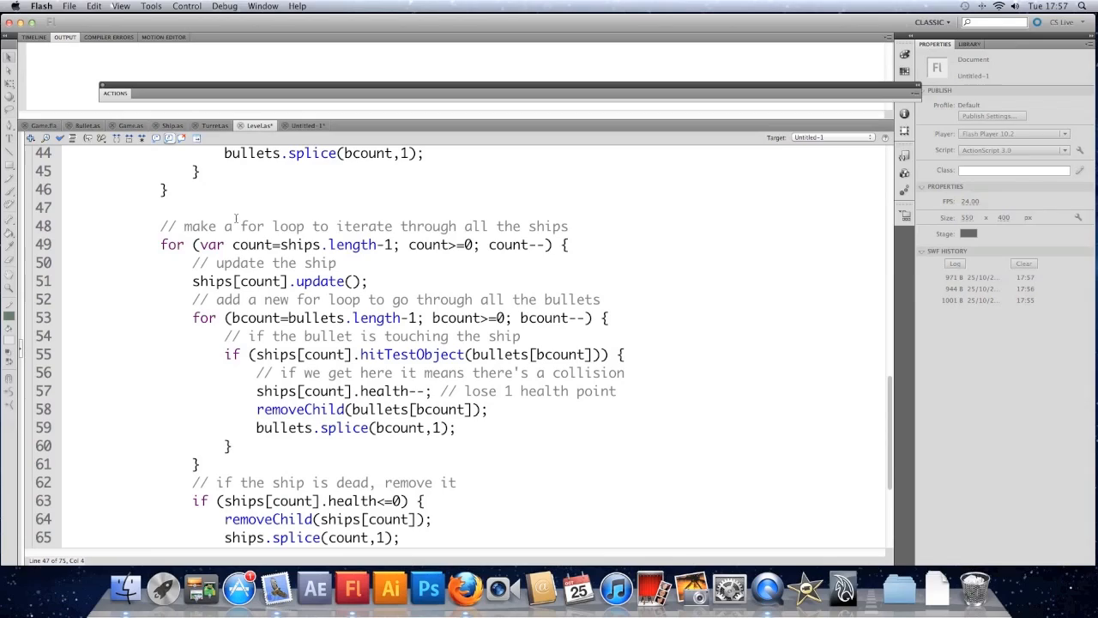
type("// clear the graphics and")
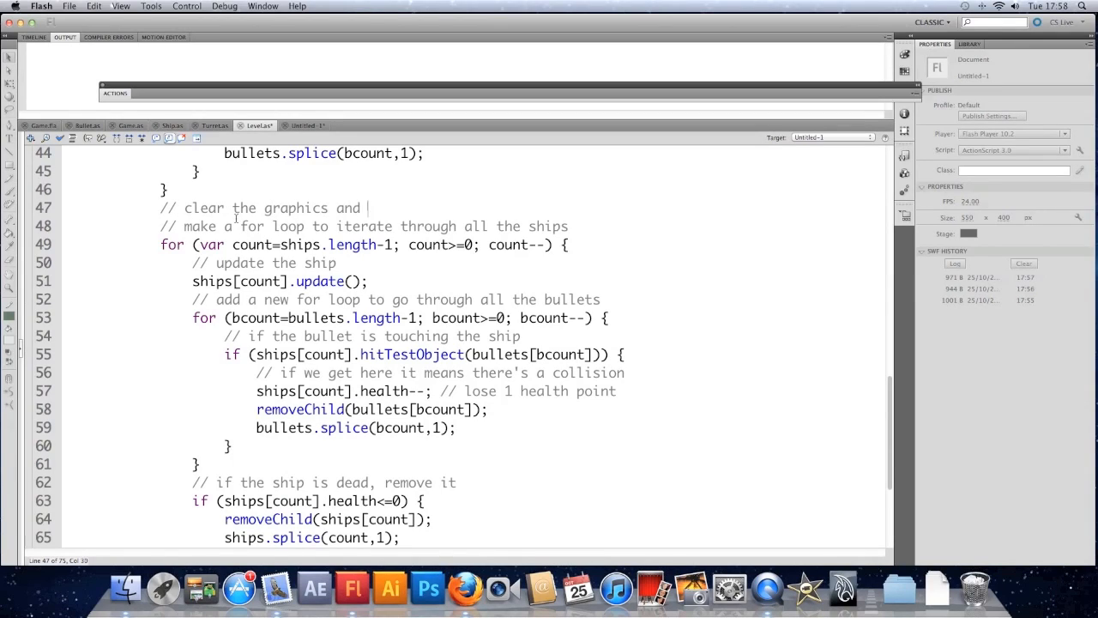
type("set a line style")
type("g")
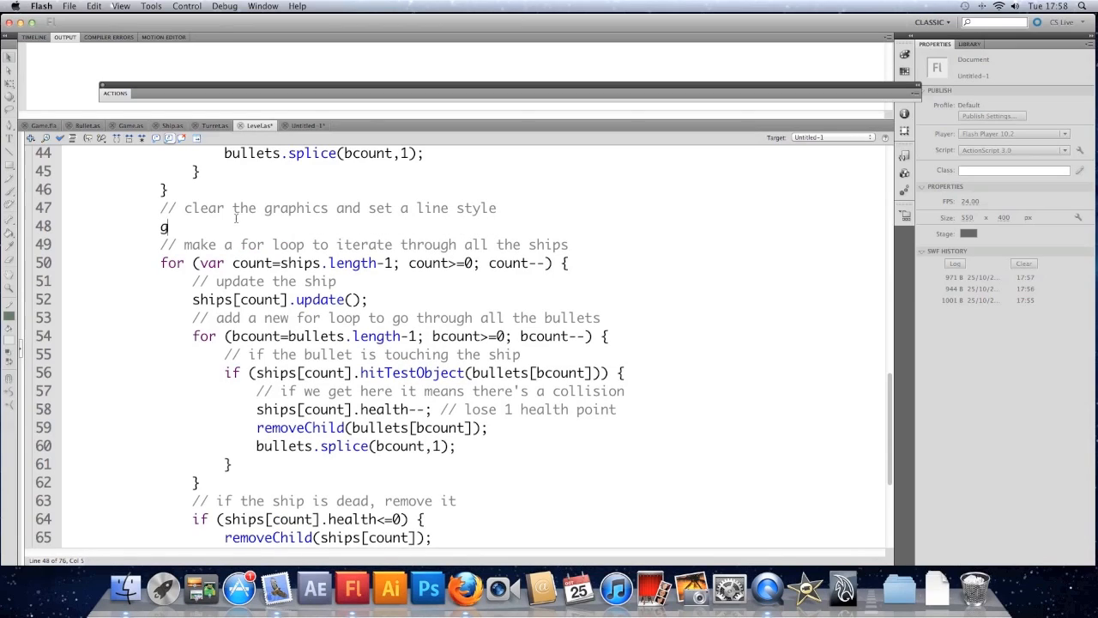
type("raphics.clear();")
type("g")
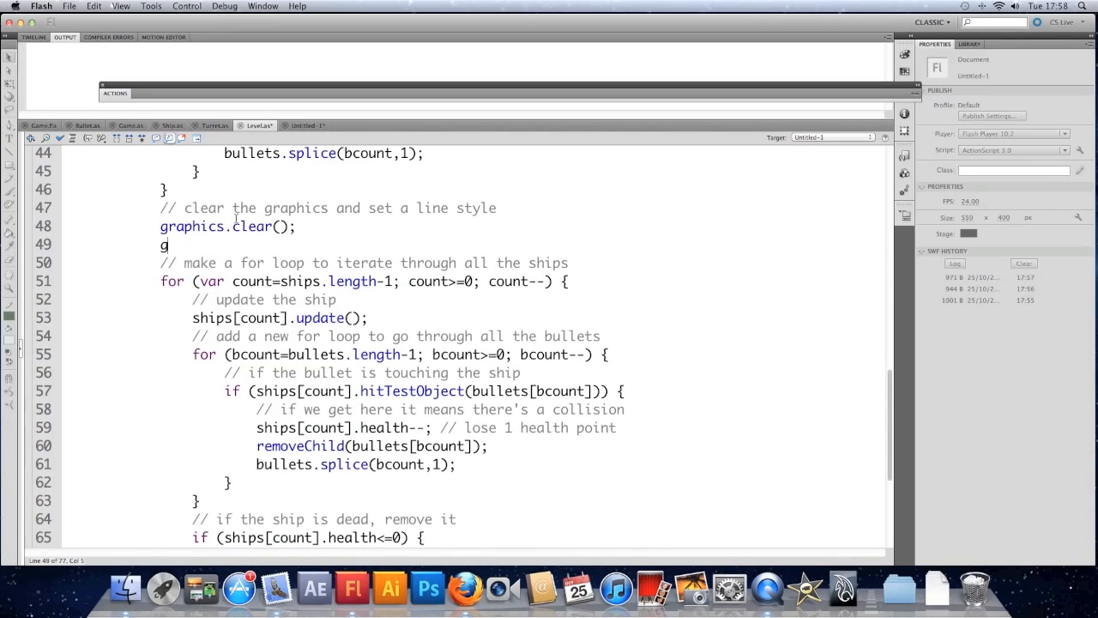
Add graphics.lineStyle(1, 0xffffff) for a thin white line.
type("raphic")
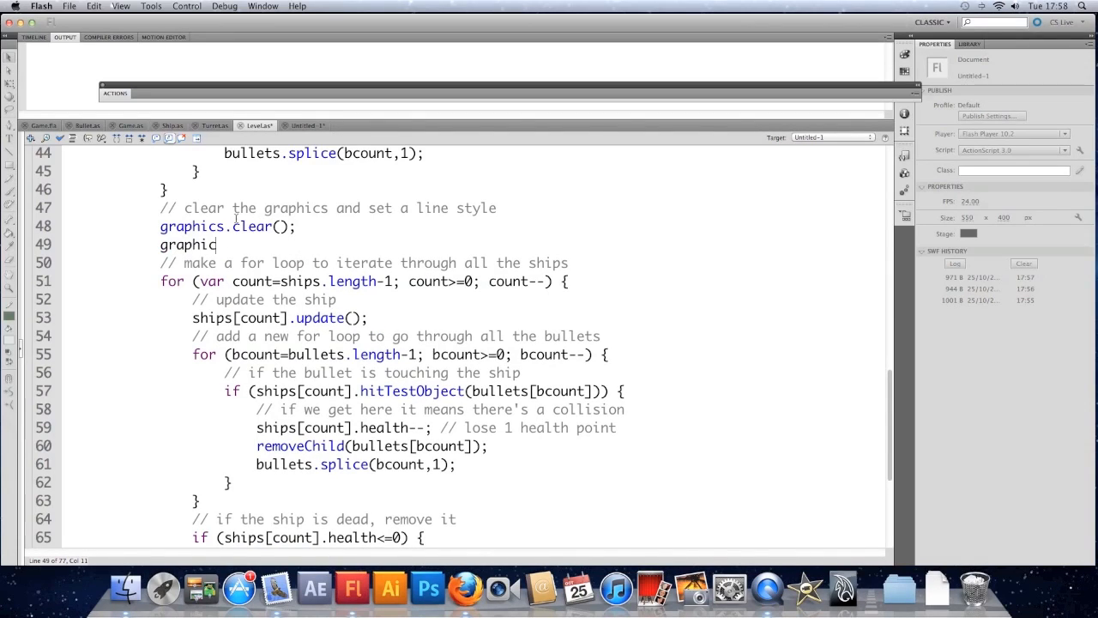
type("line")
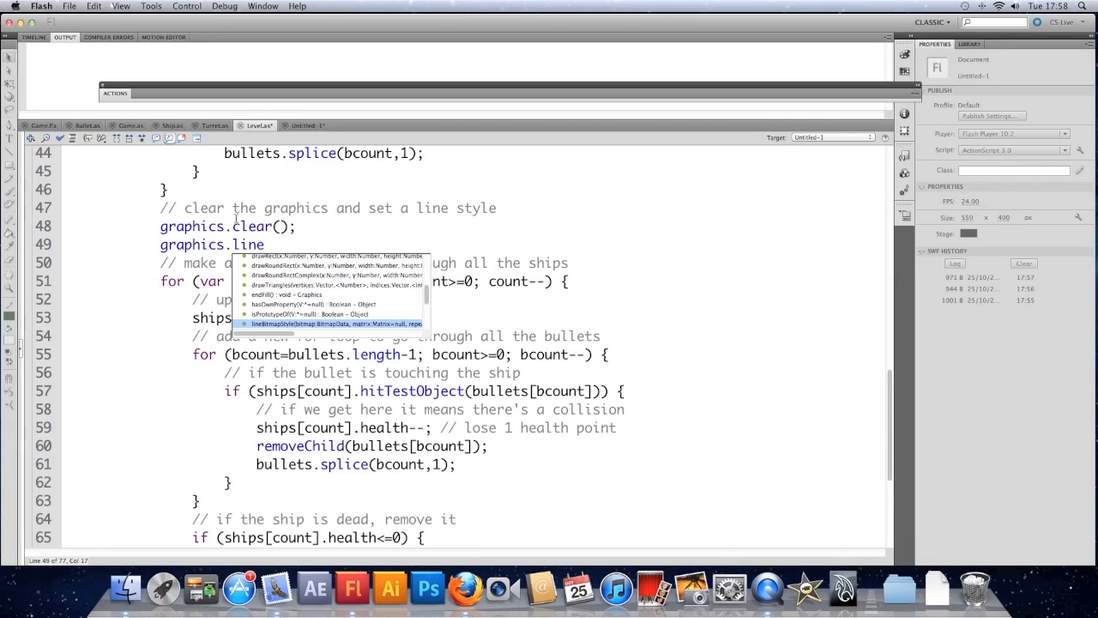
type("Style(")
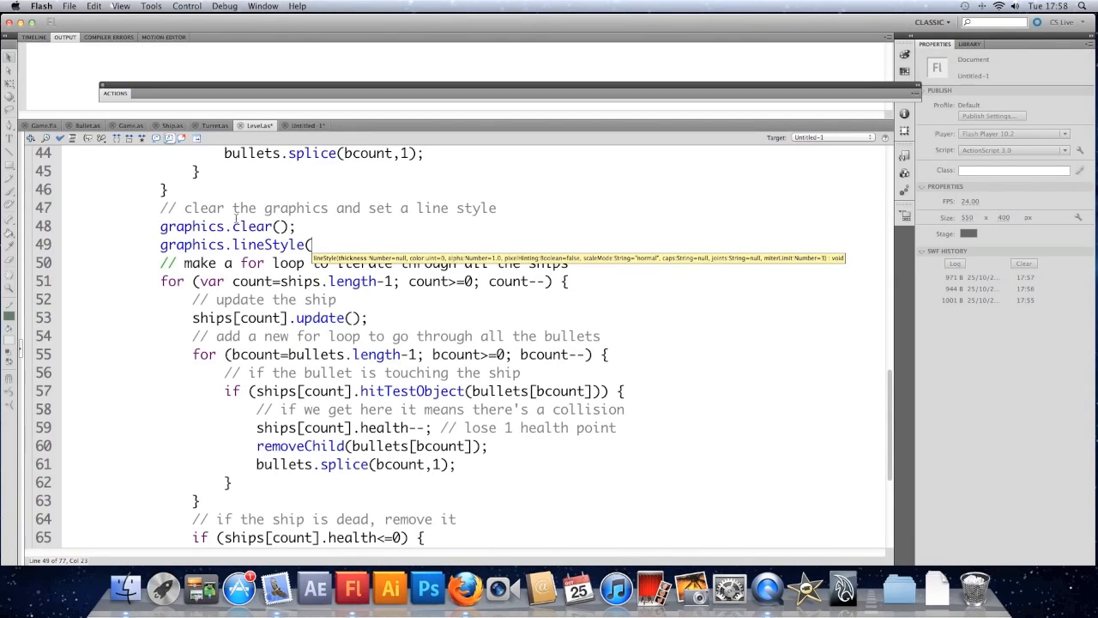
type("1, 0xffffff")
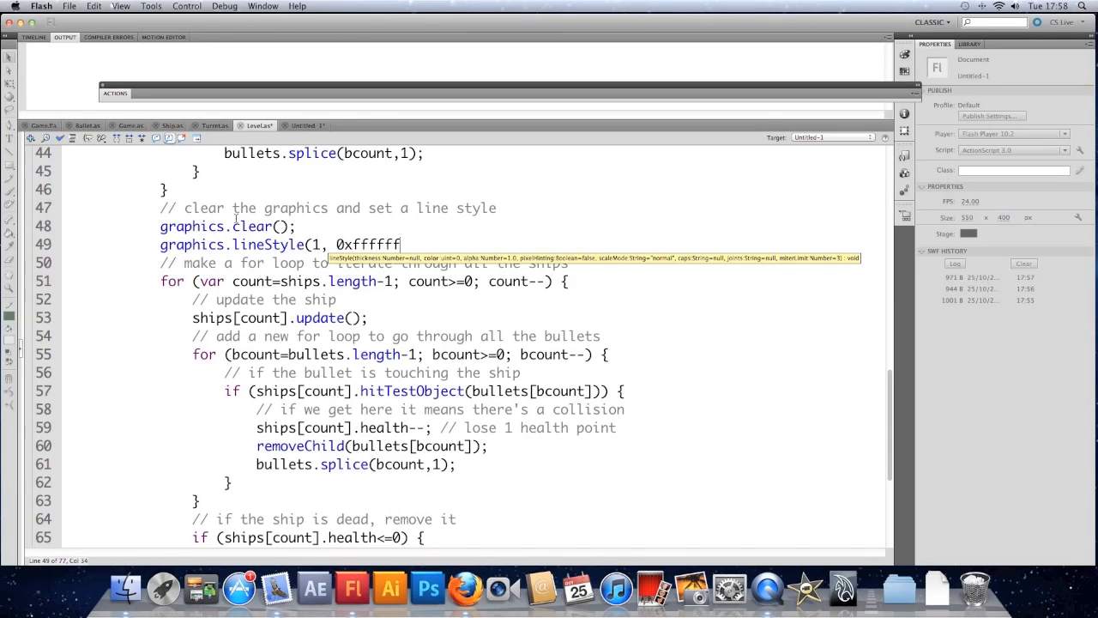
type(");")
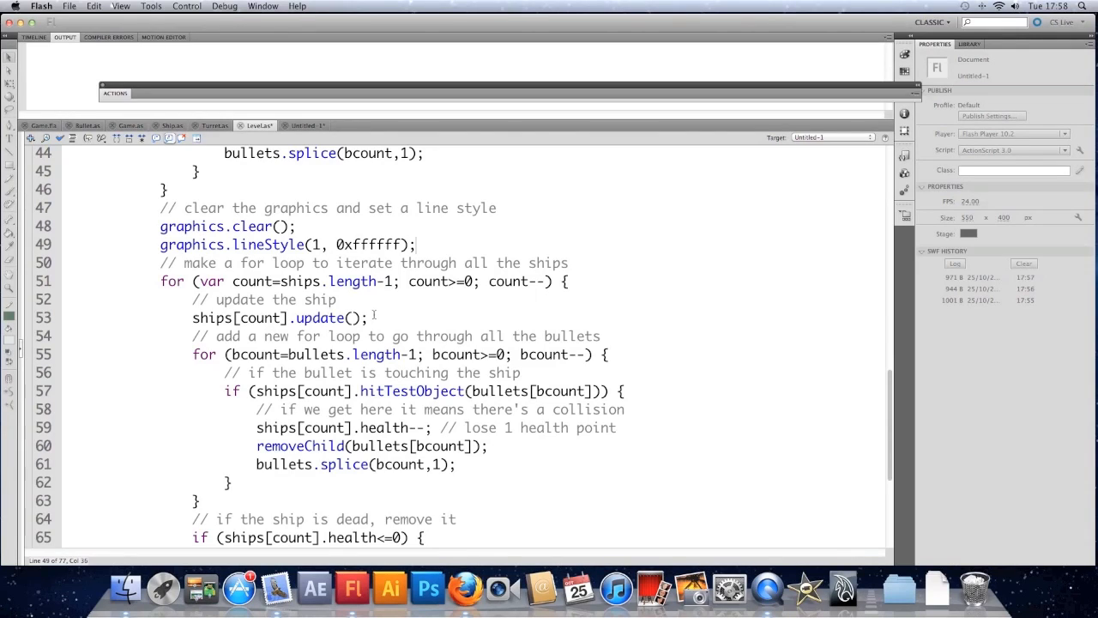
left_click(369, 318)
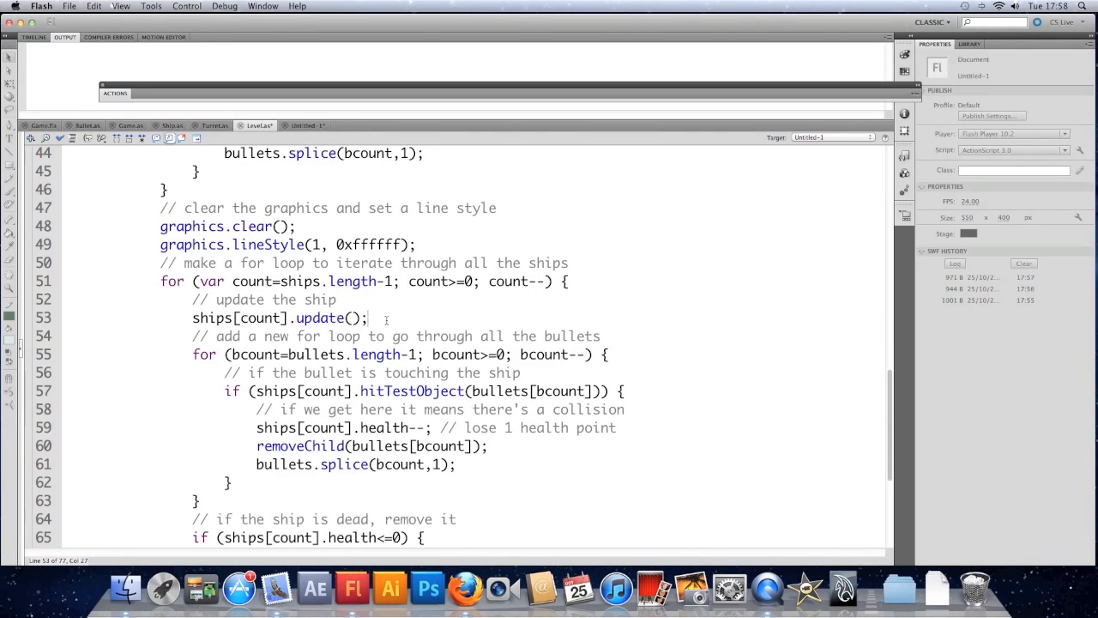
key("Return")
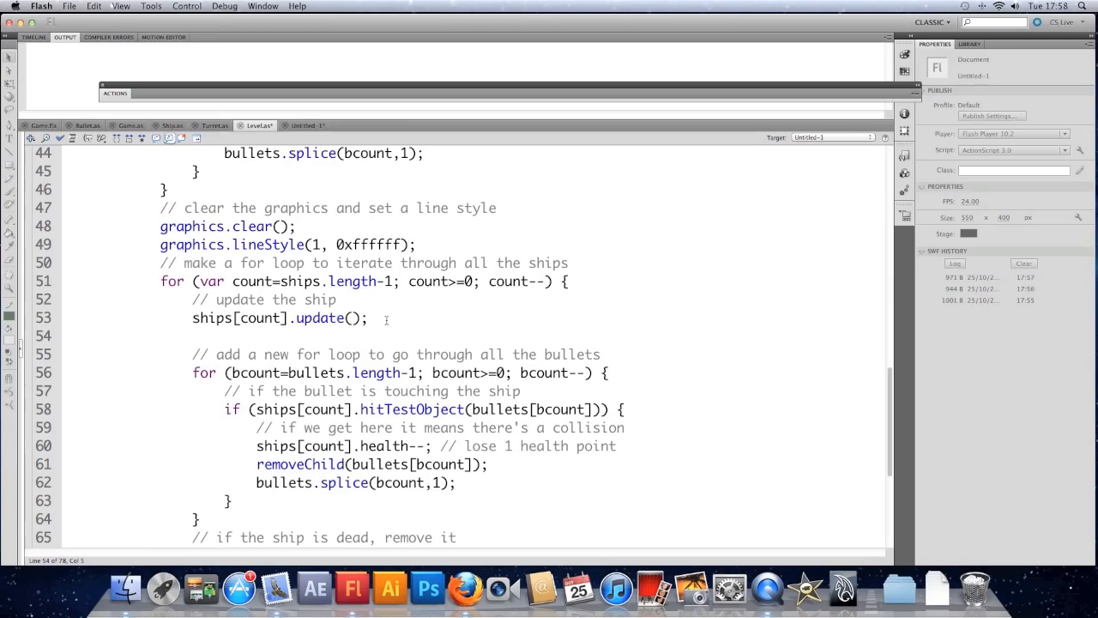
Write a 'move the pen to the ship's position' comment and begin graphics.moveTo(ships[count].
type("// move th")
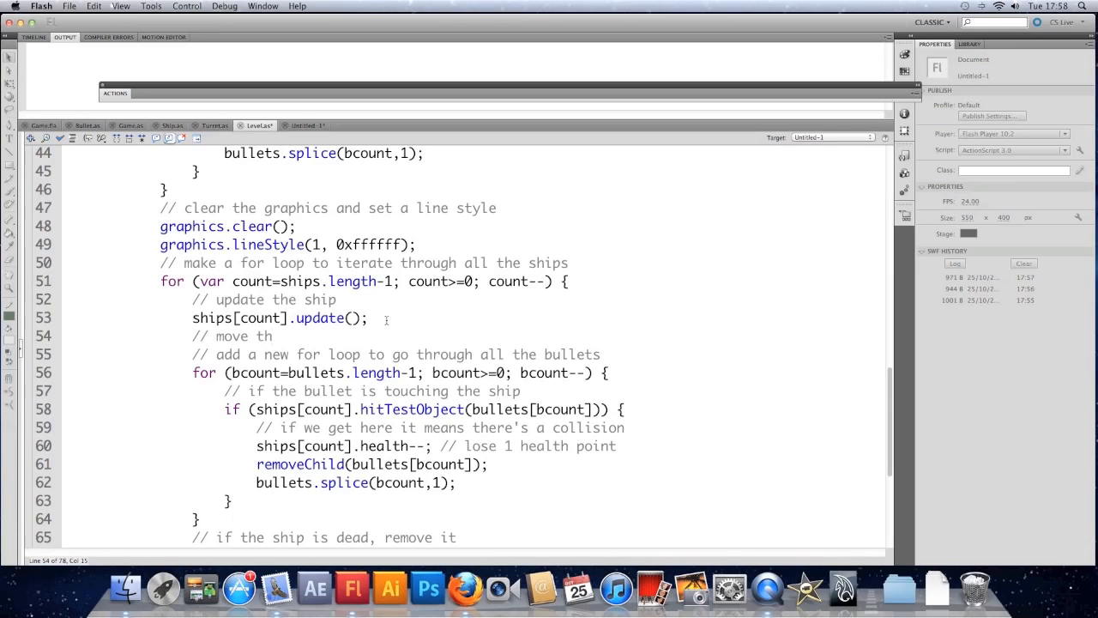
type("e pen")
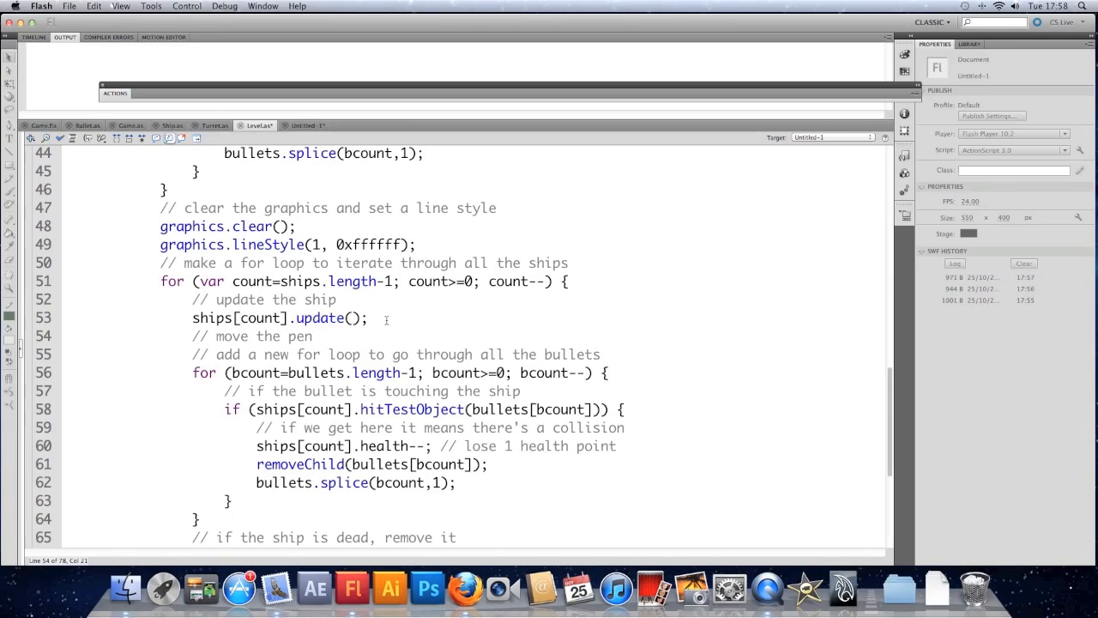
left_click(320, 335)
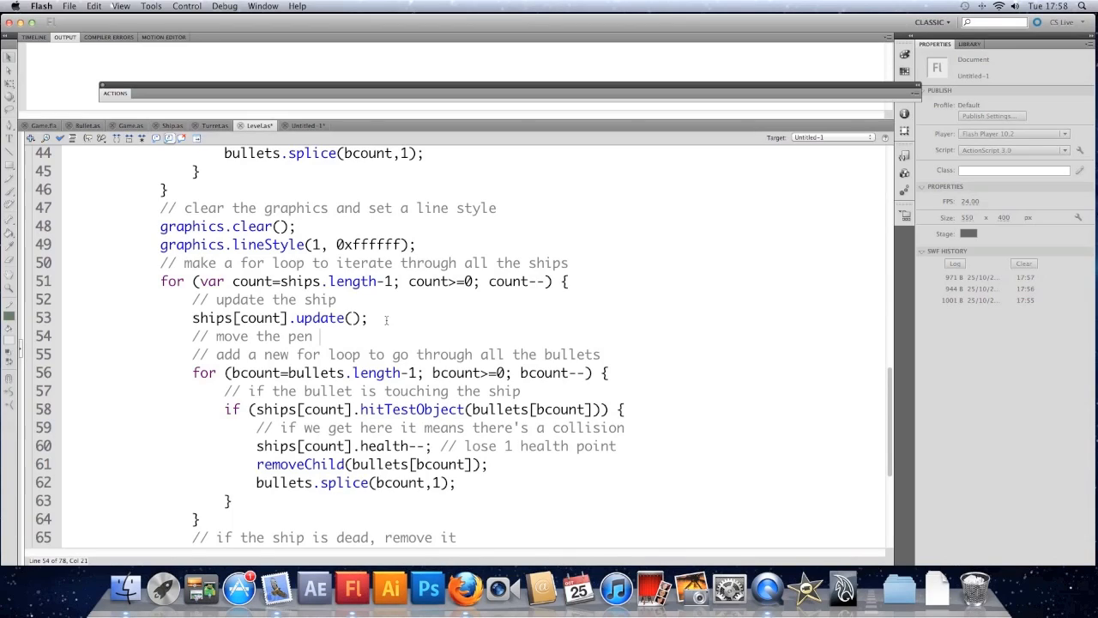
type("to the")
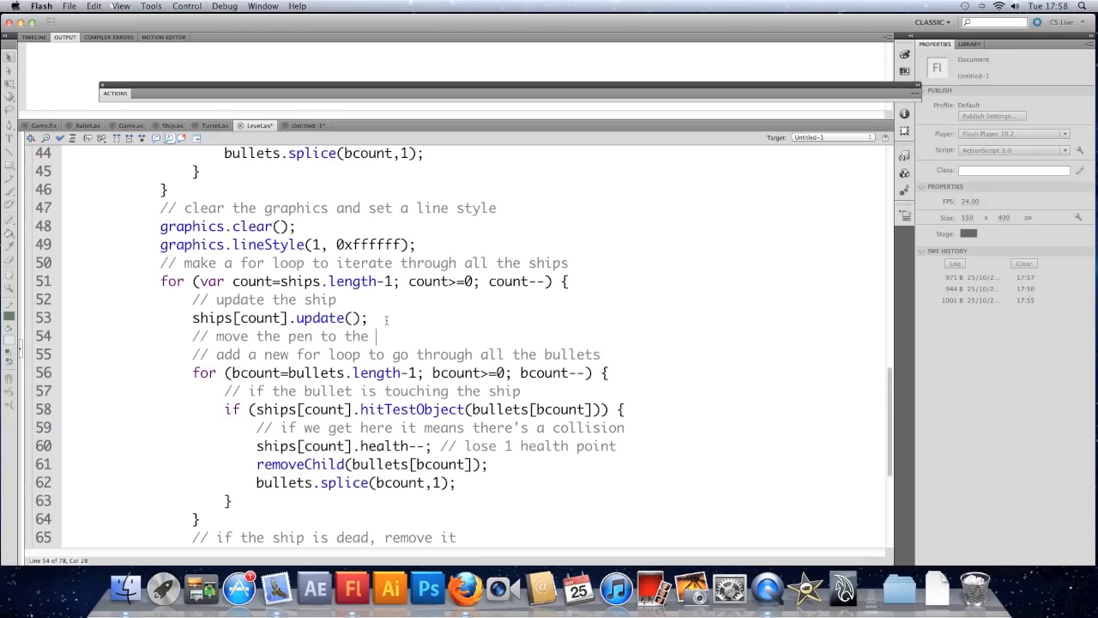
type("ship")
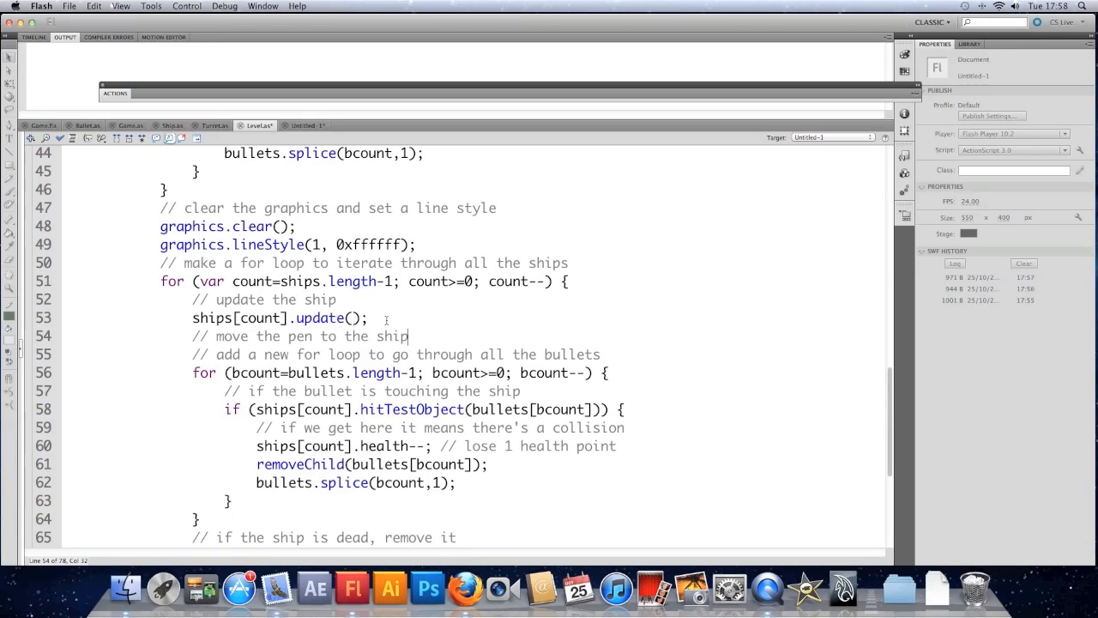
type("'s position")
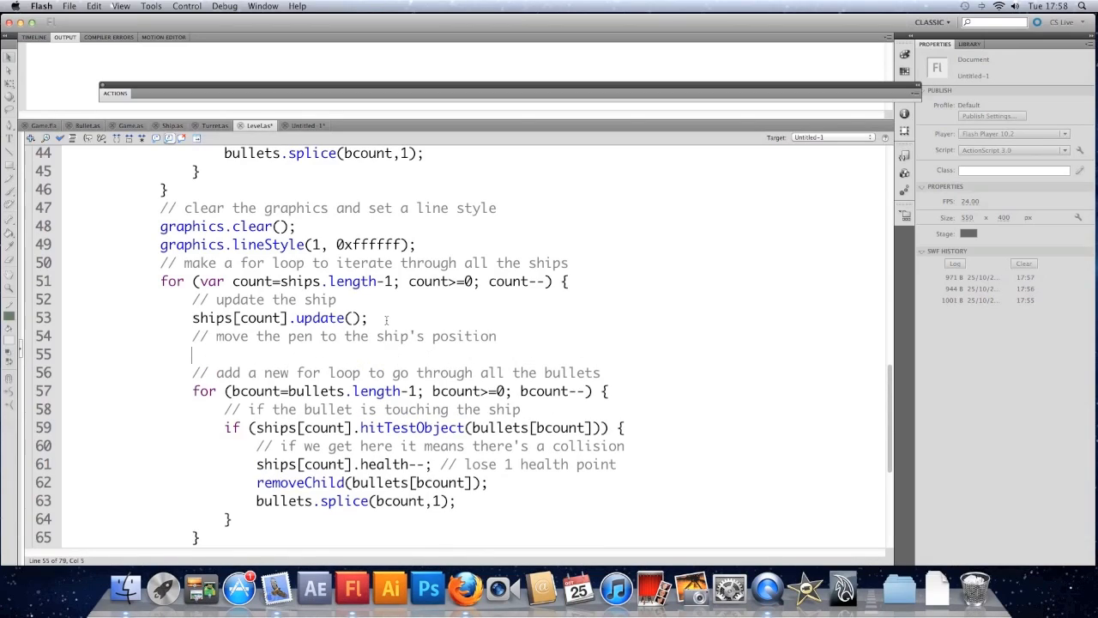
type("graphics.moveTo(")
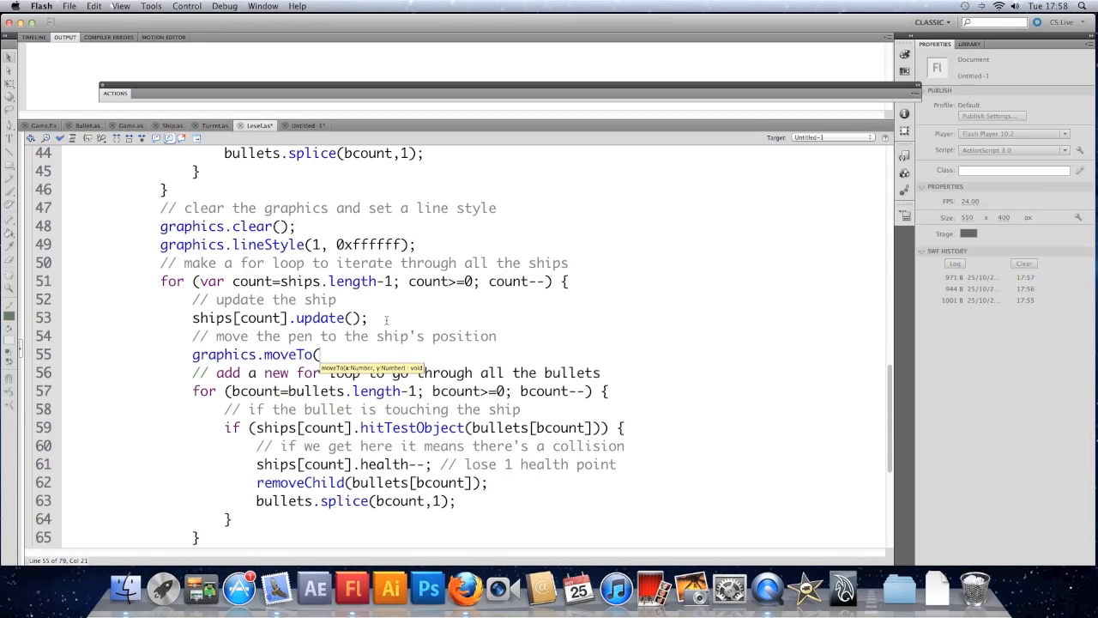
type("ships[")
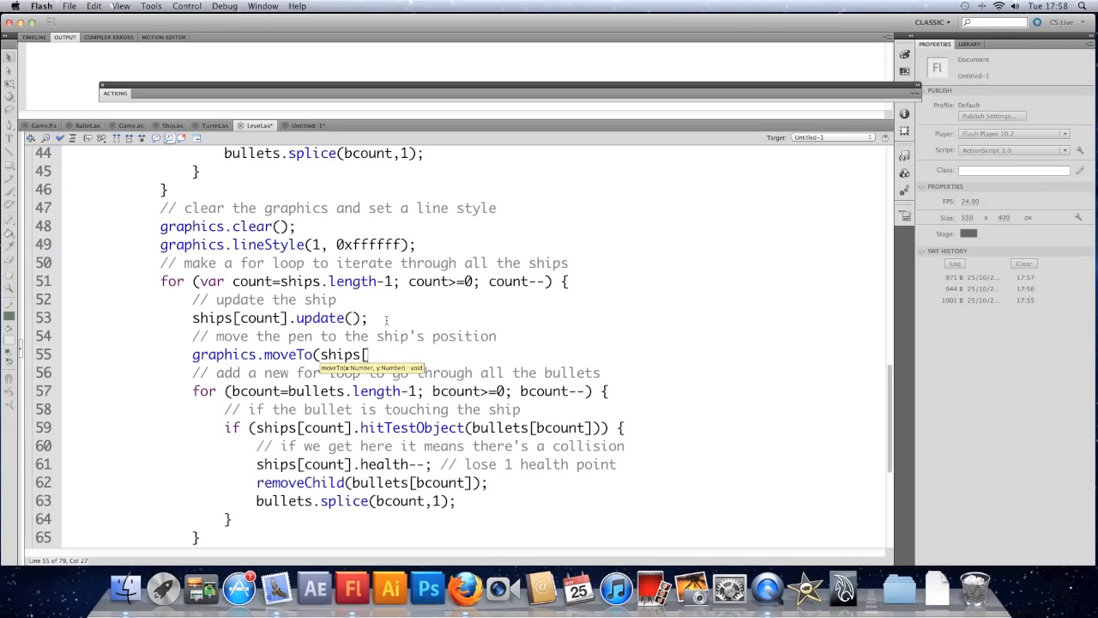
type("count]")
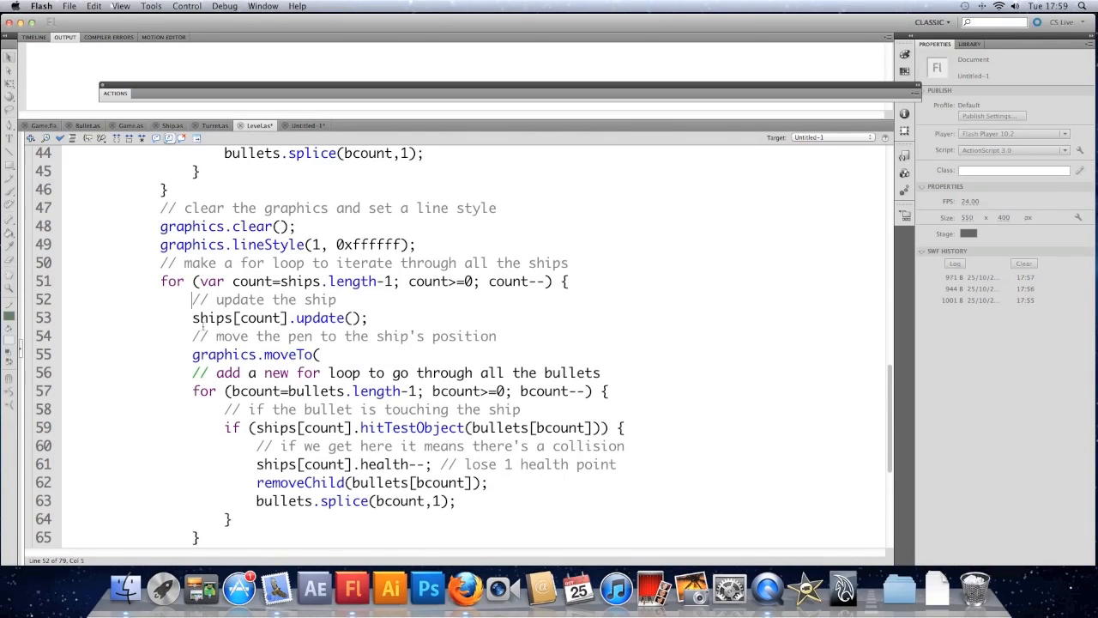
Store ships[count] in local var sh, call sh.update(), and complete graphics.moveTo(sh.x, sh.y).
key("Return")
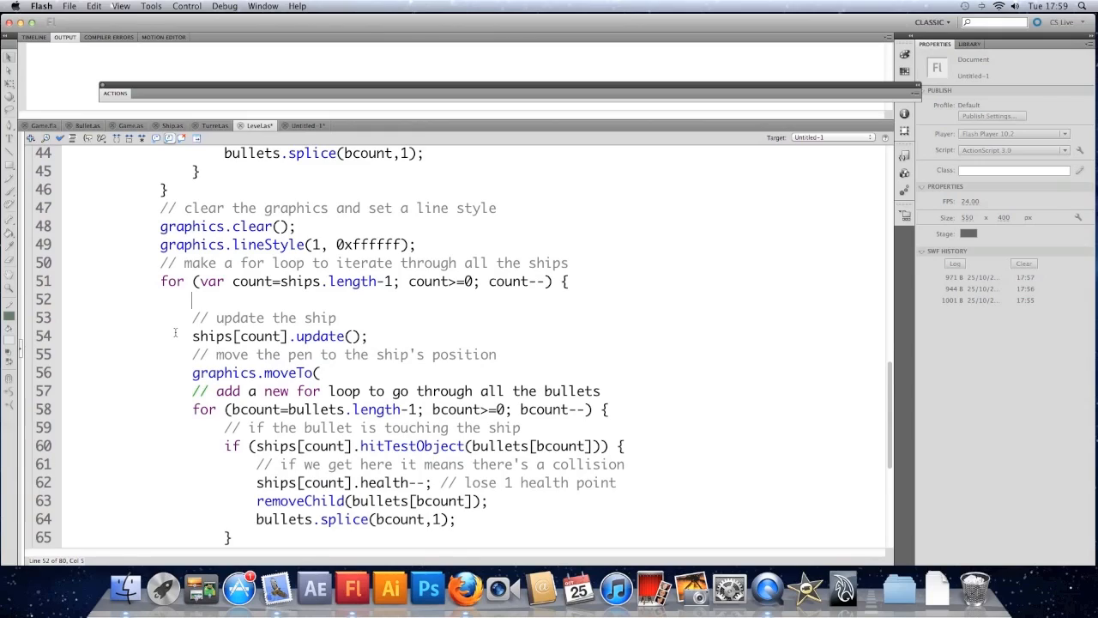
type("var sh =")
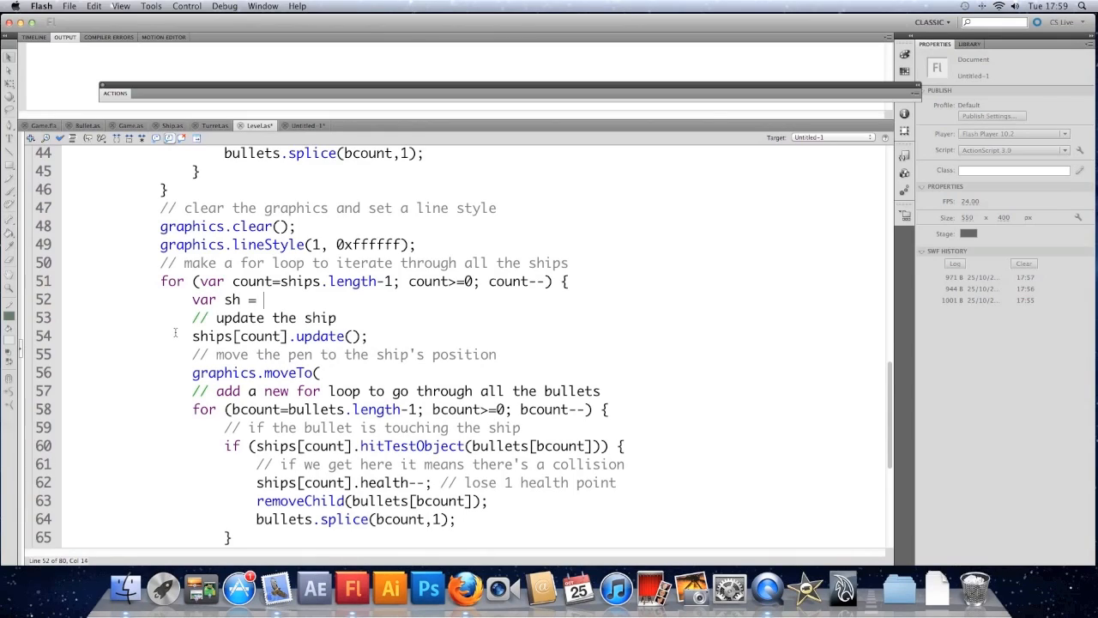
type("ships[count]")
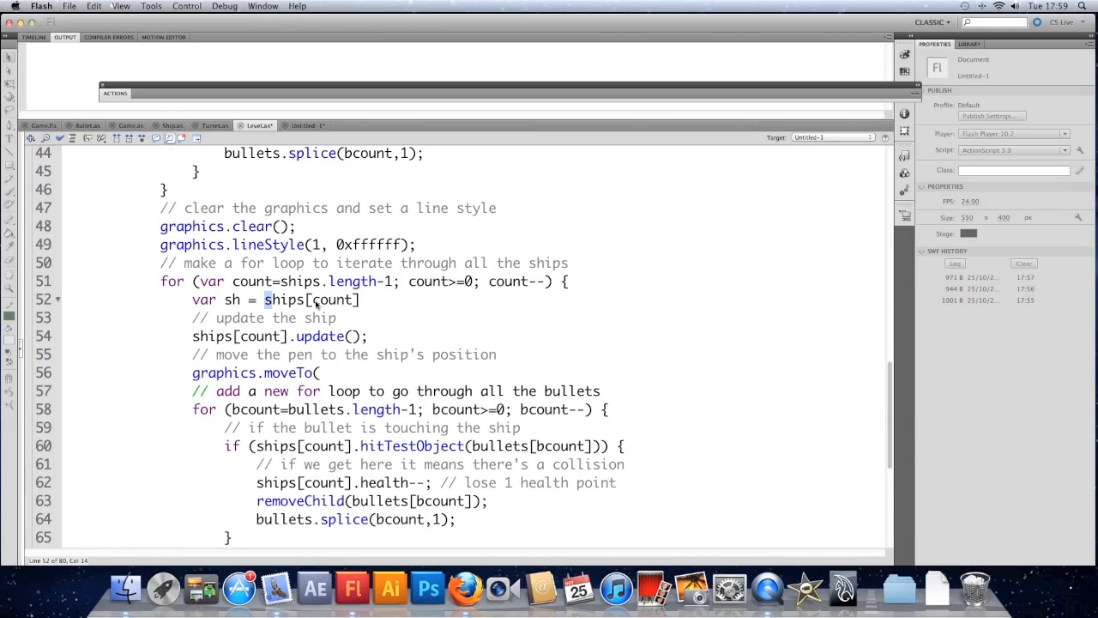
double_click(310, 299)
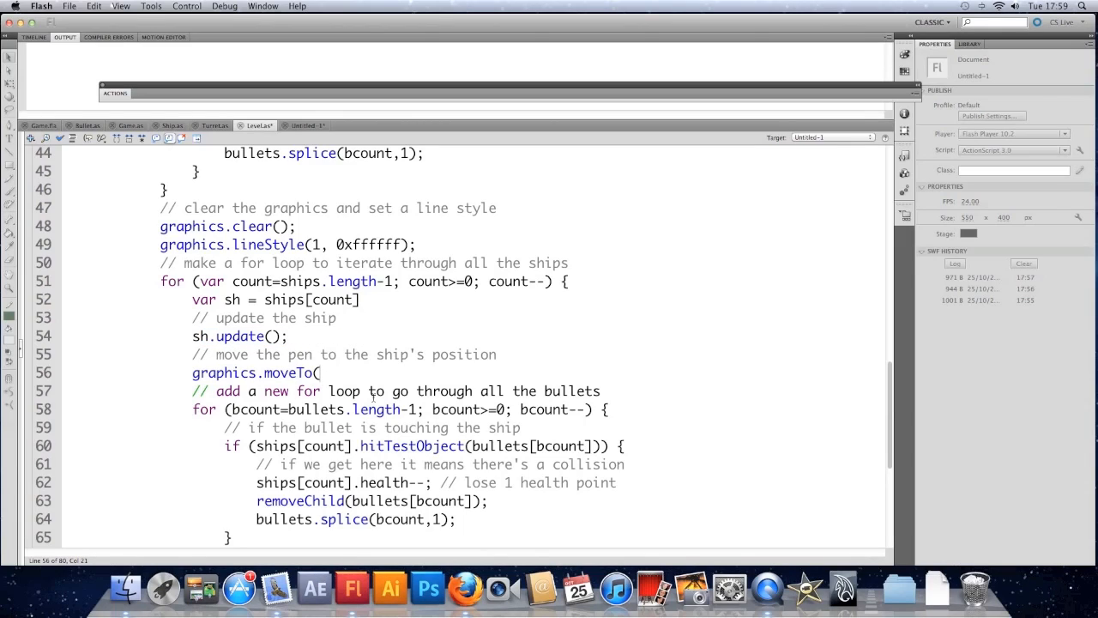
type("sh.x, sh.y);")
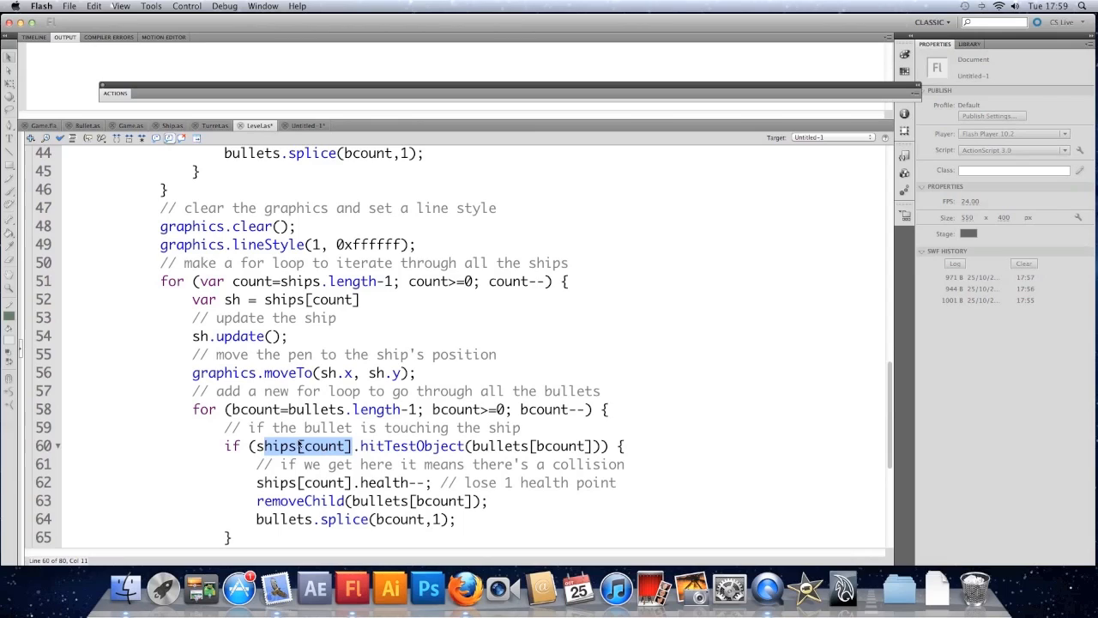
scroll("up", 3)
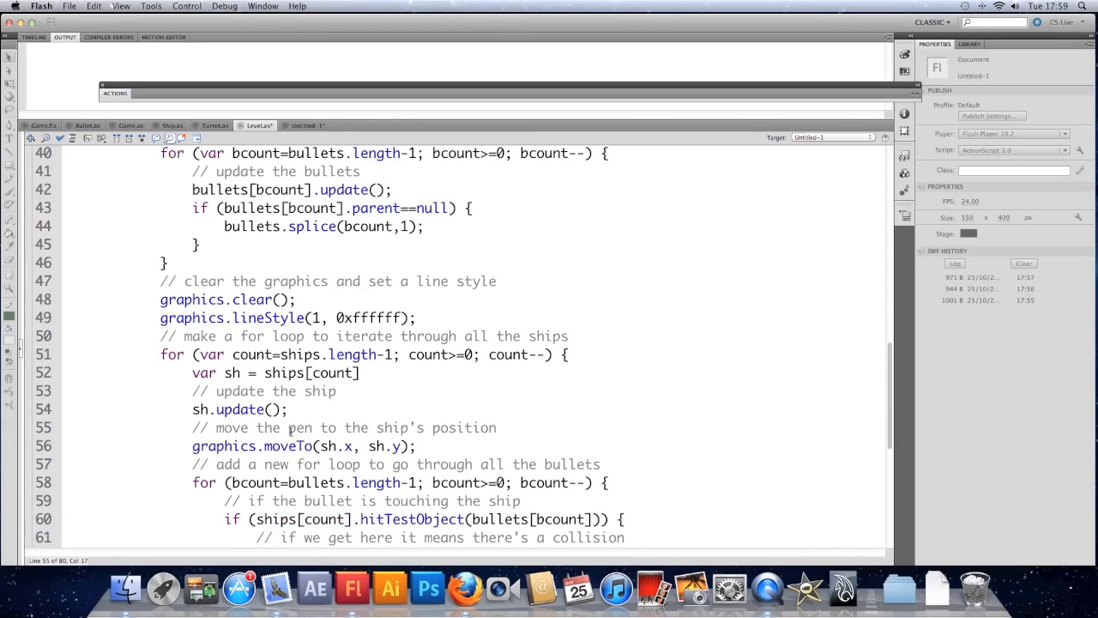
scroll("down", 3)
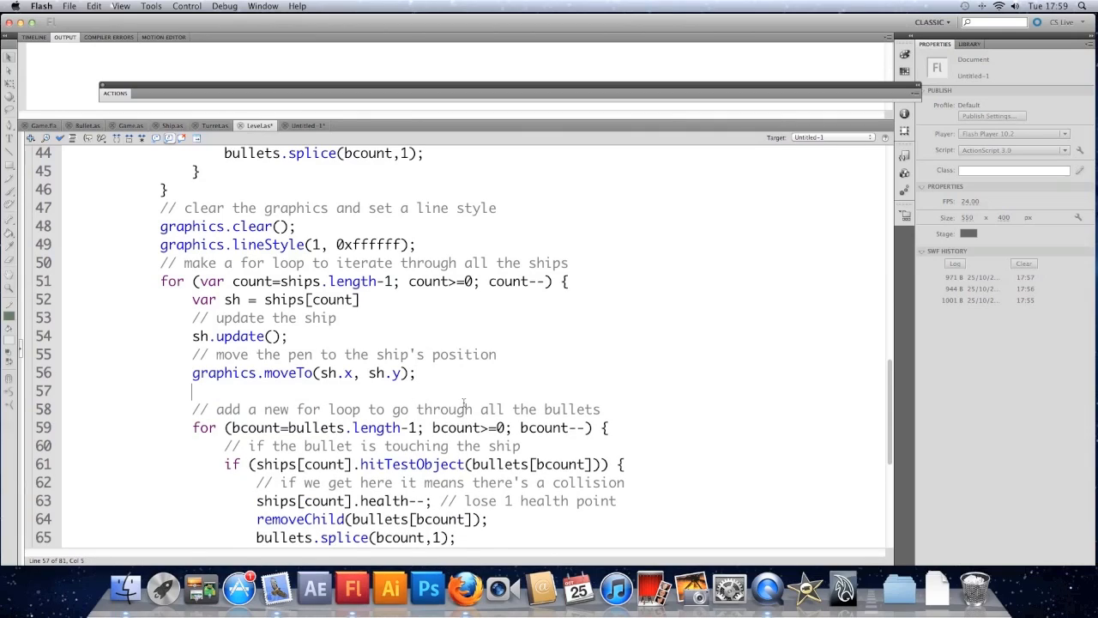
Begin graphics.lineTo(sh.target.x, on a new line after moveTo.
type("graphics.l")
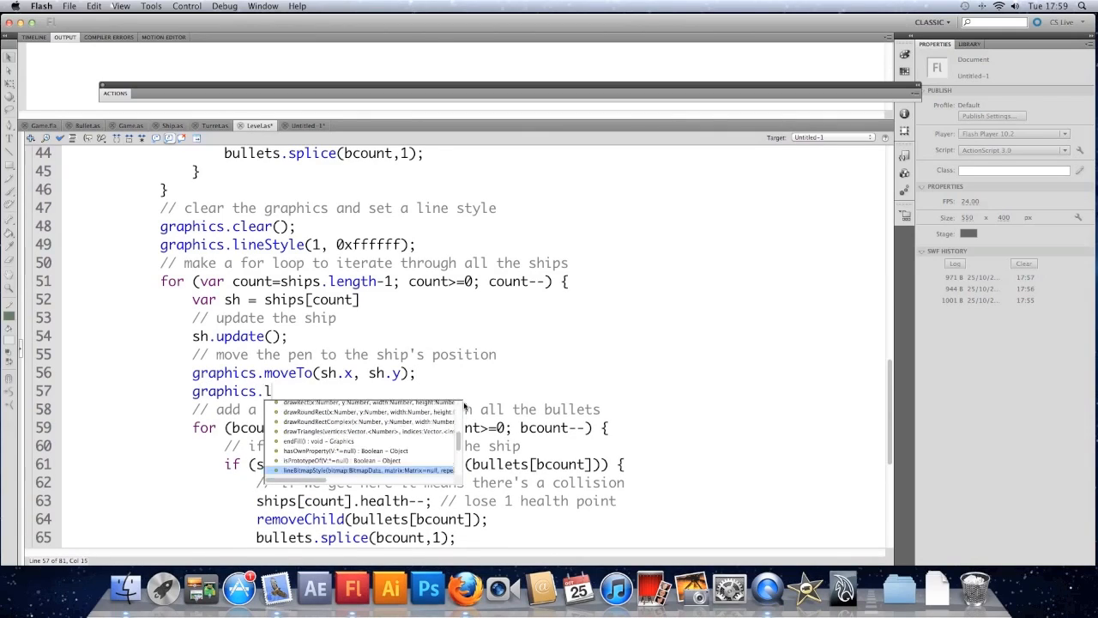
type("ineTo(sh")
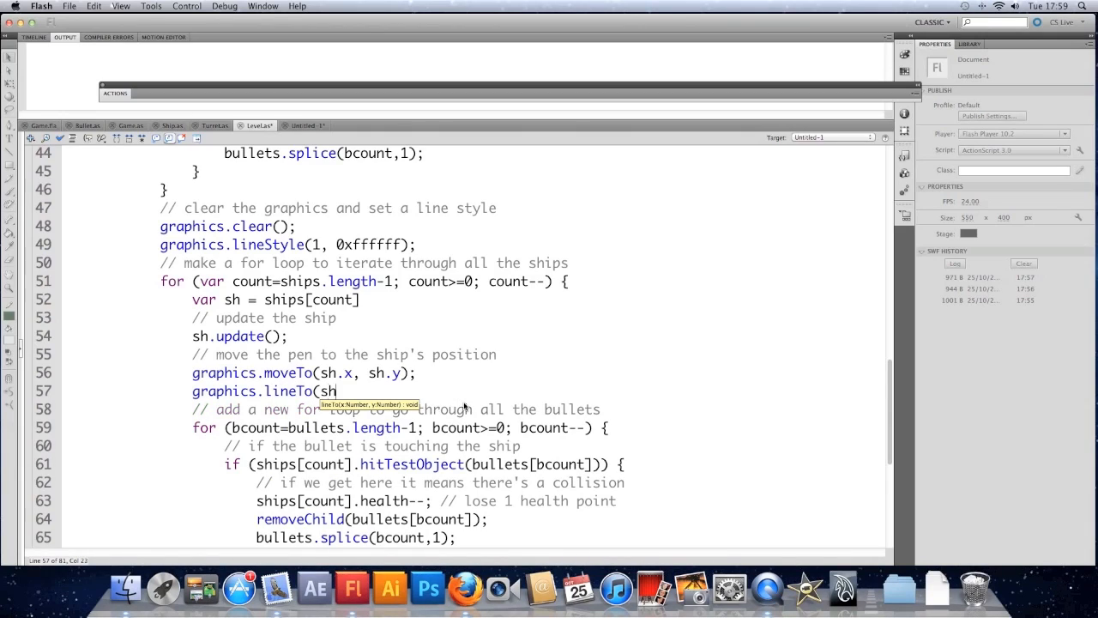
type("target.")
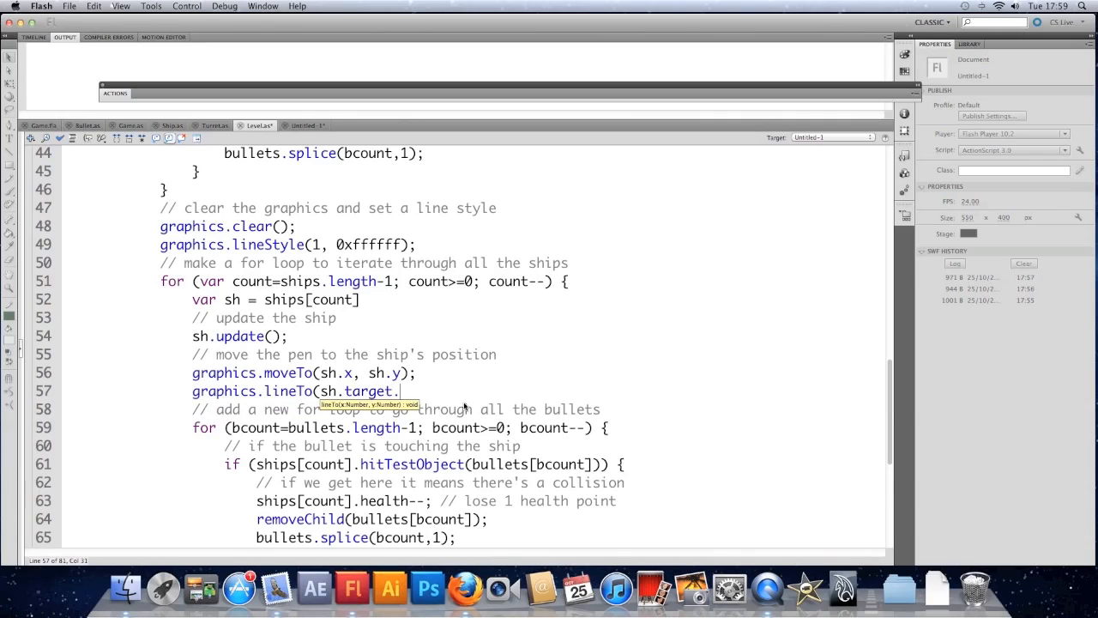
In Ship.as, change the target declaration from private to public var target:Point.
type("x,")
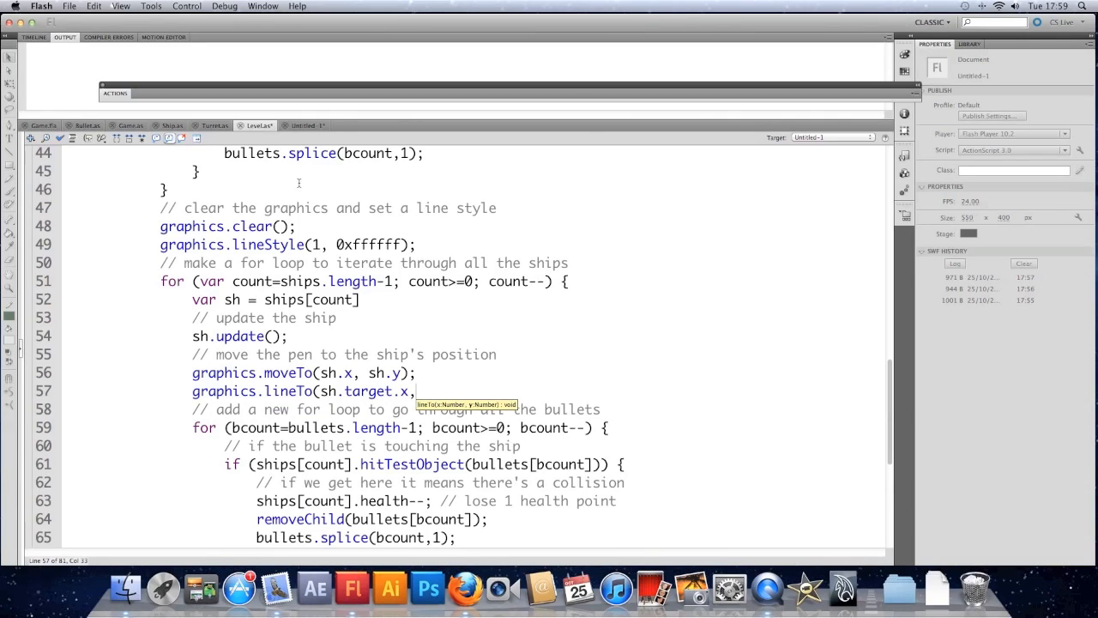
left_click(173, 125)
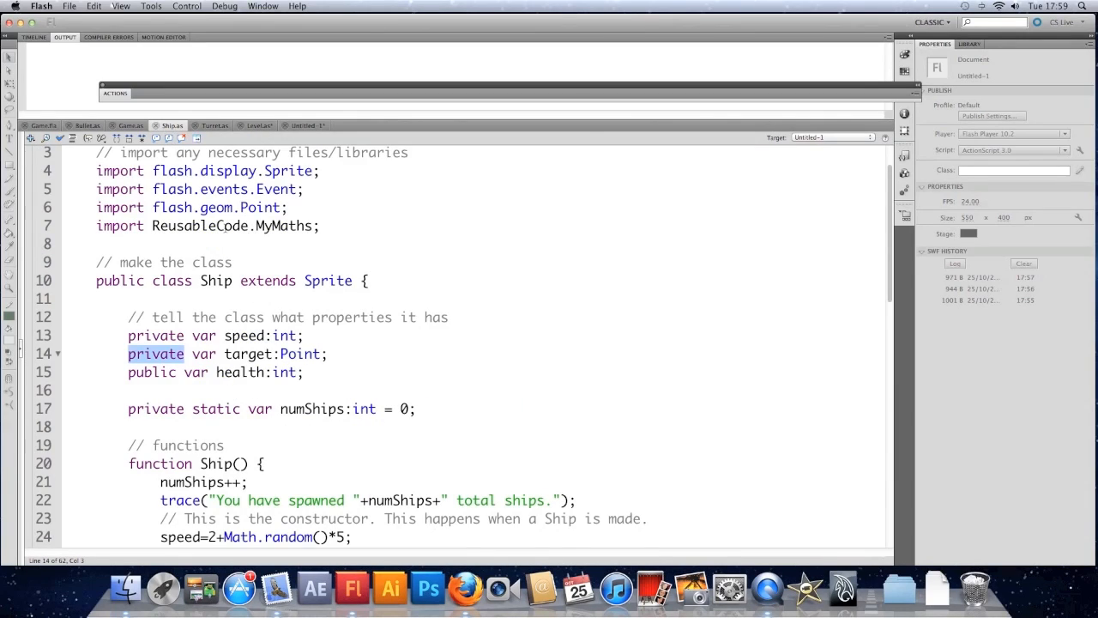
scroll("up", 3)
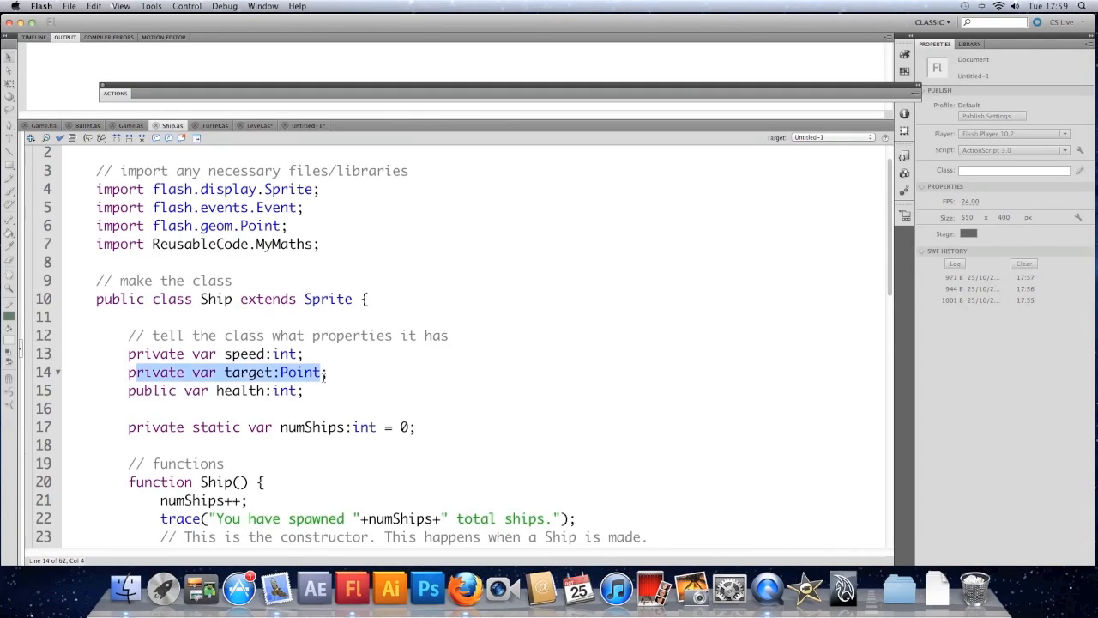
left_click(267, 372)
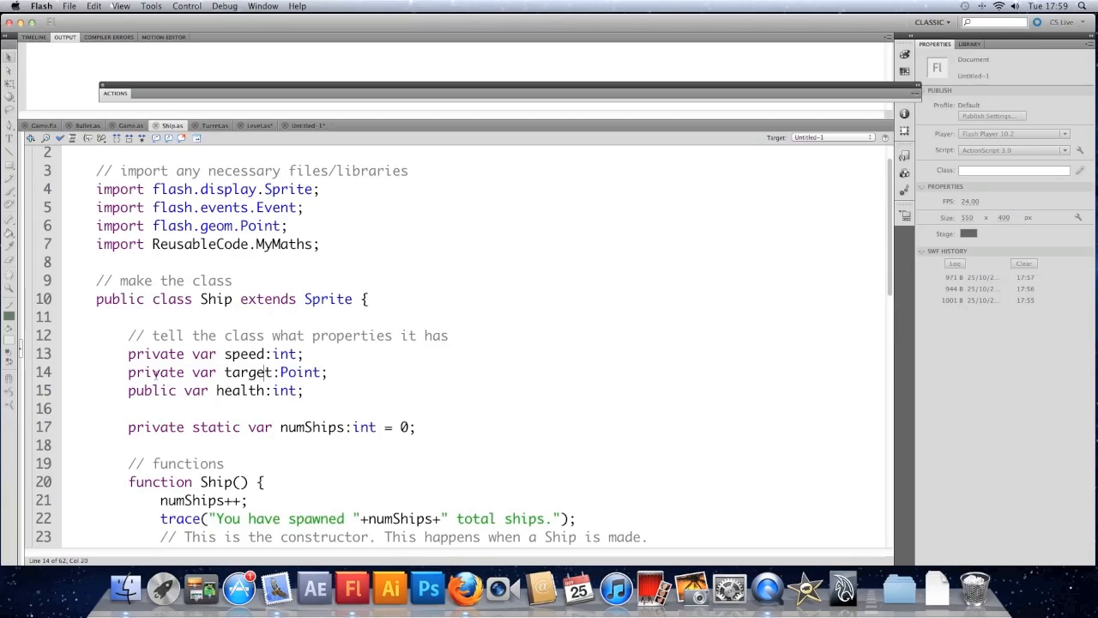
double_click(155, 371)
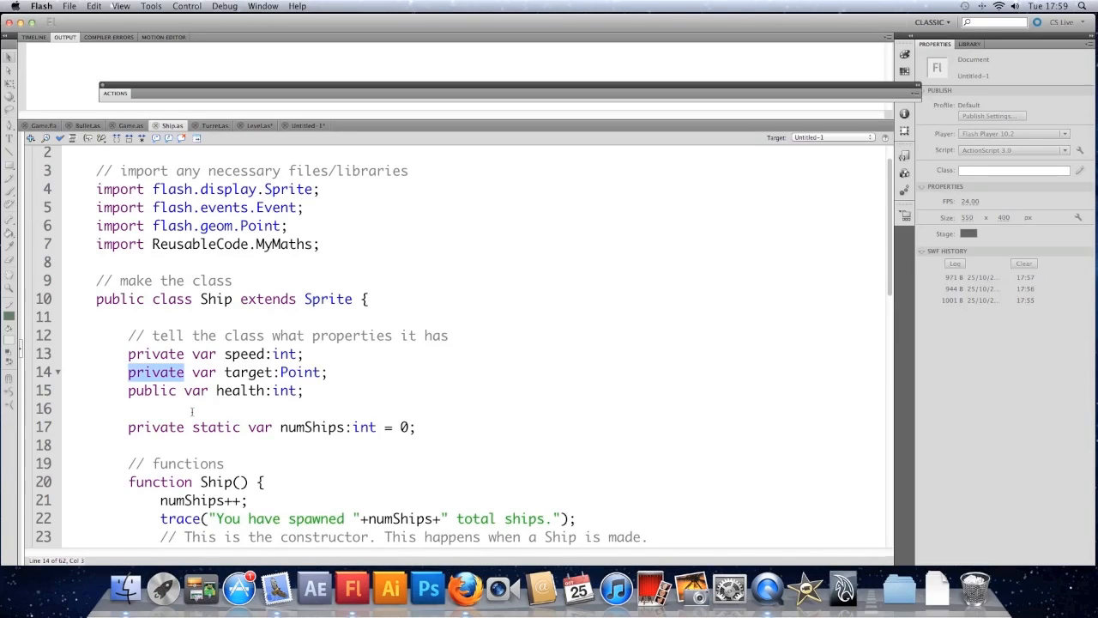
type("public")
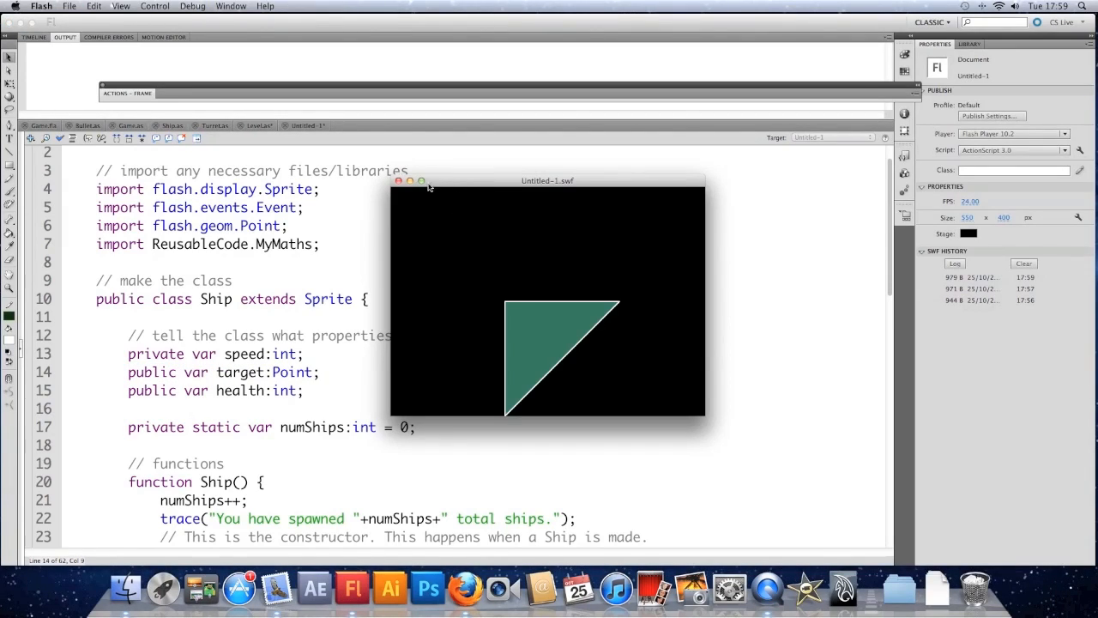
left_click(399, 181)
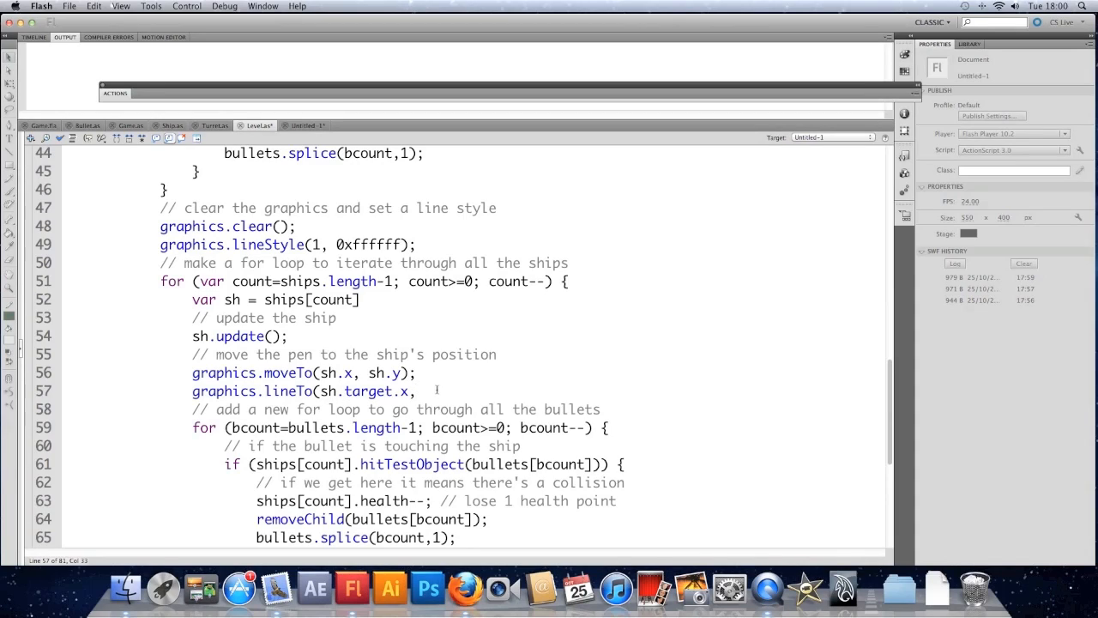
Complete graphics.lineTo(sh.target.x, sh.target.y) and start the game to see white target lines.
type("sh.t")
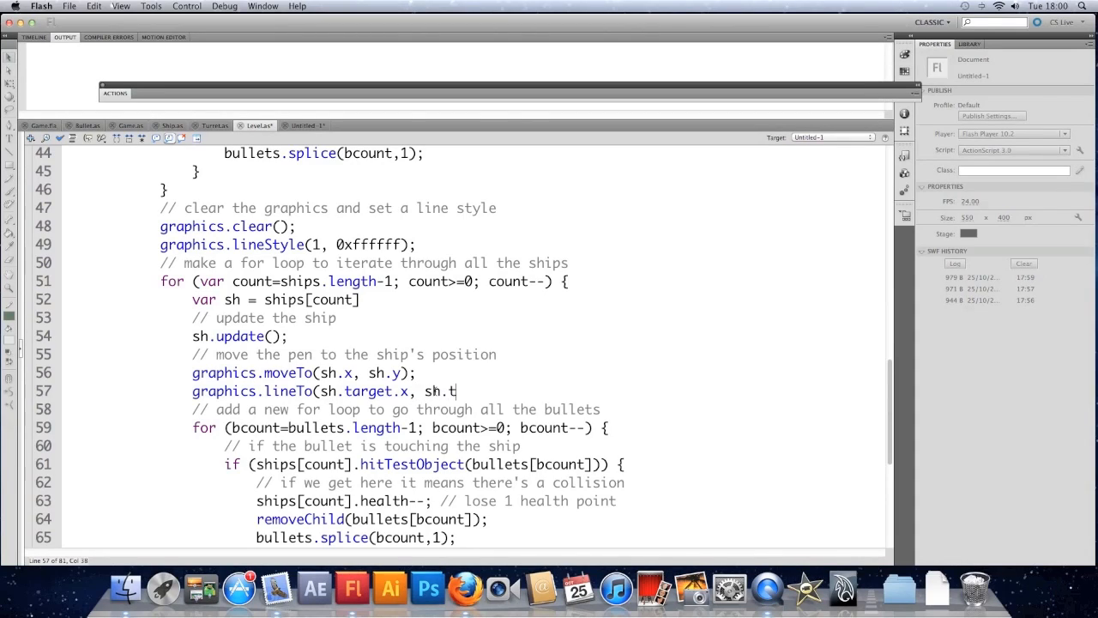
type("arget.y")
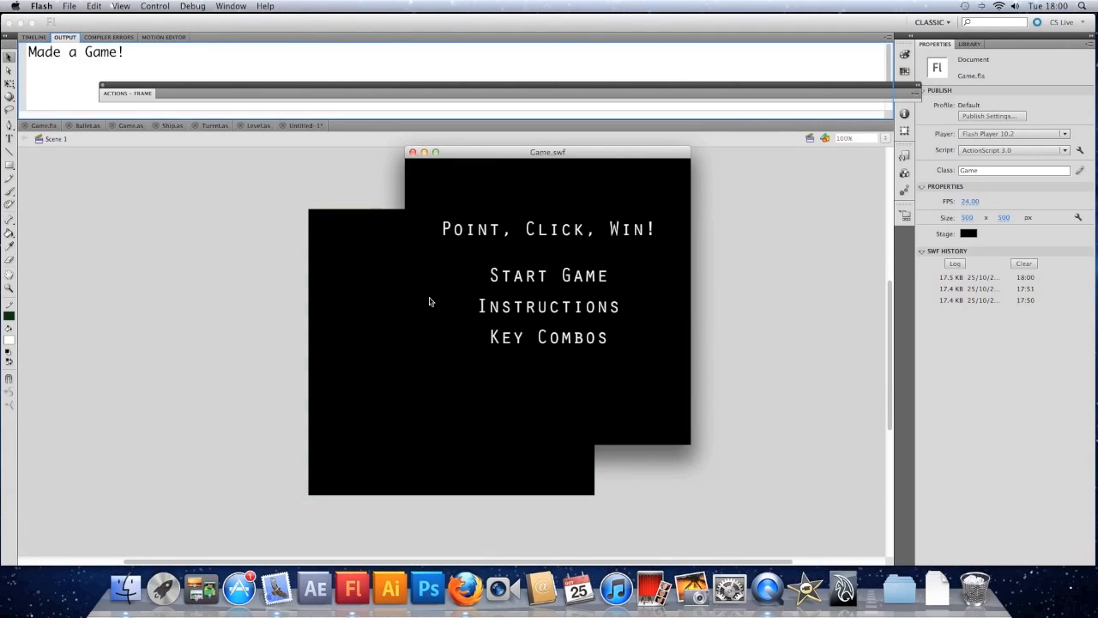
left_click(548, 275)
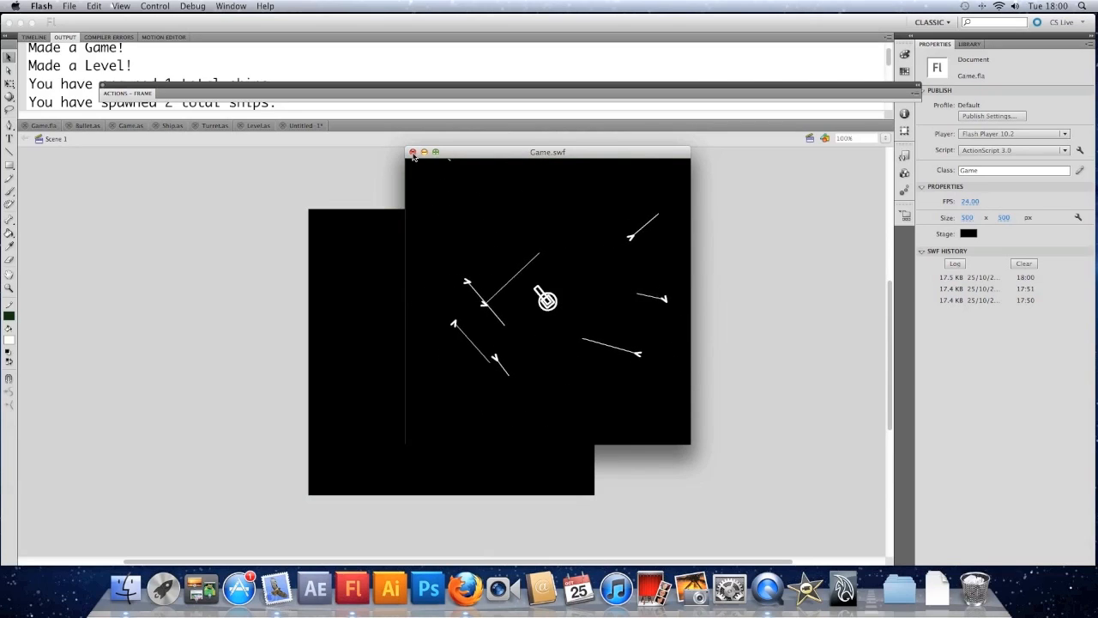
Change Ship.as retarget distance from hyp < 5 to hyp < 20 and rerun the game.
left_click(412, 152)
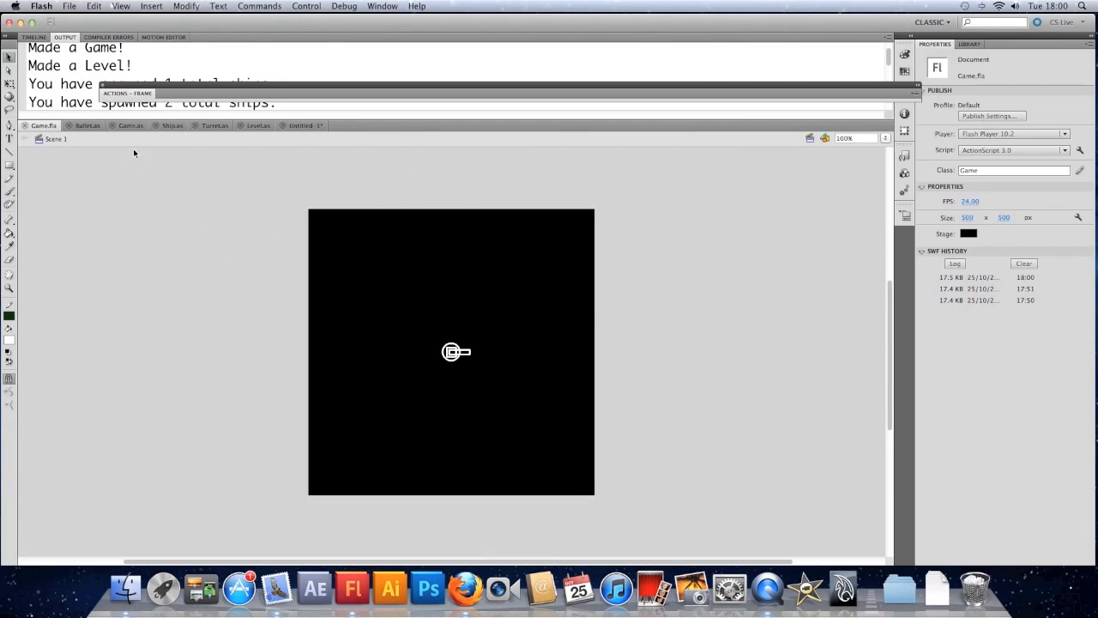
left_click(172, 126)
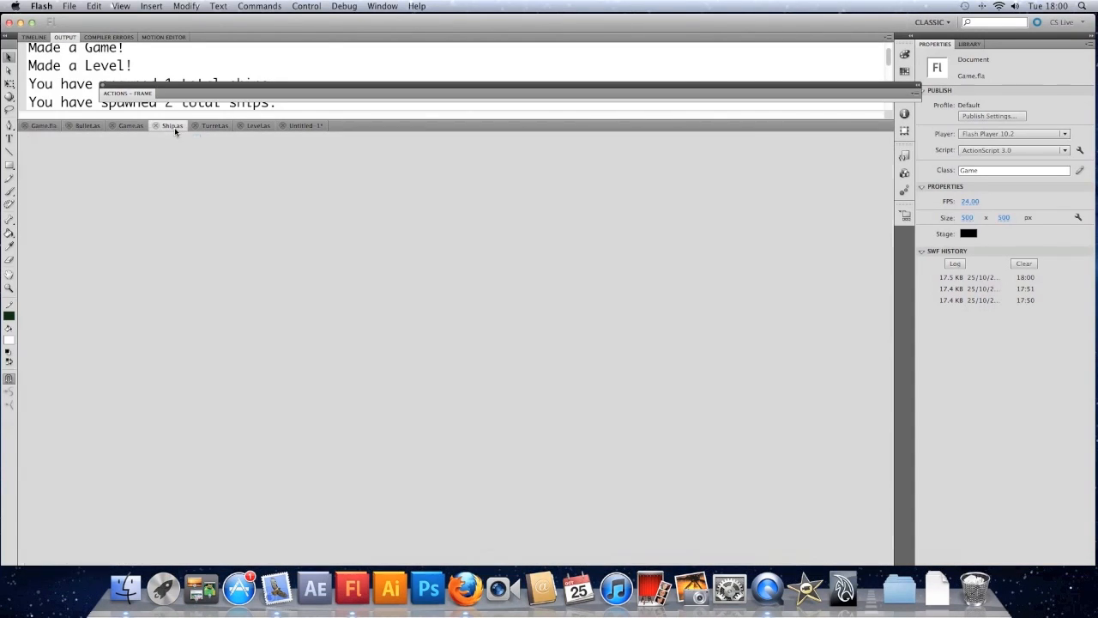
left_click(172, 125)
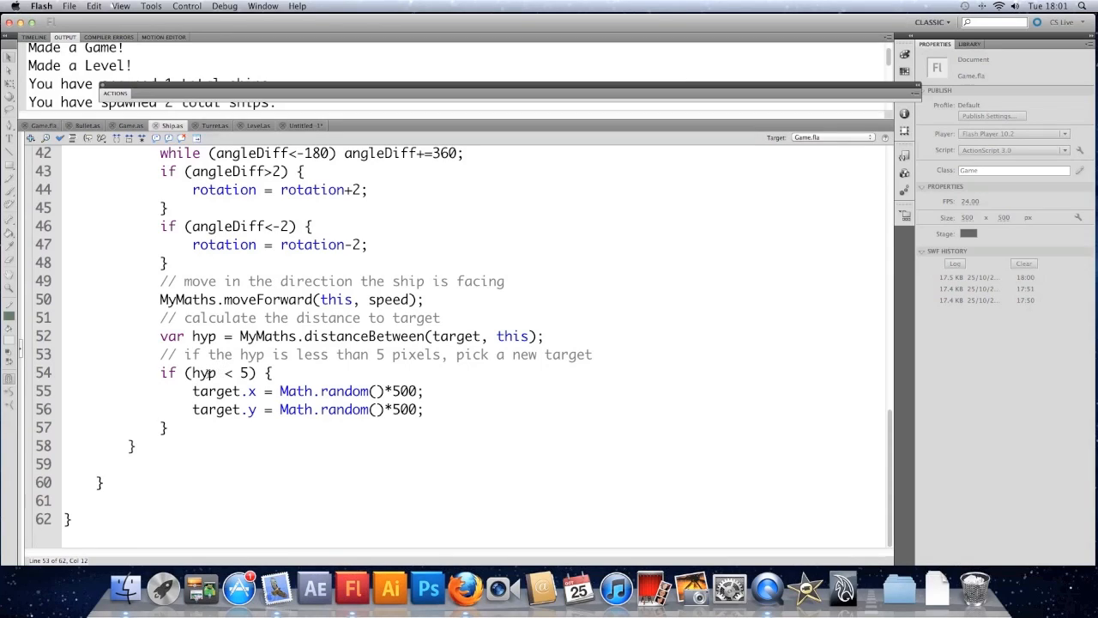
left_click(206, 373)
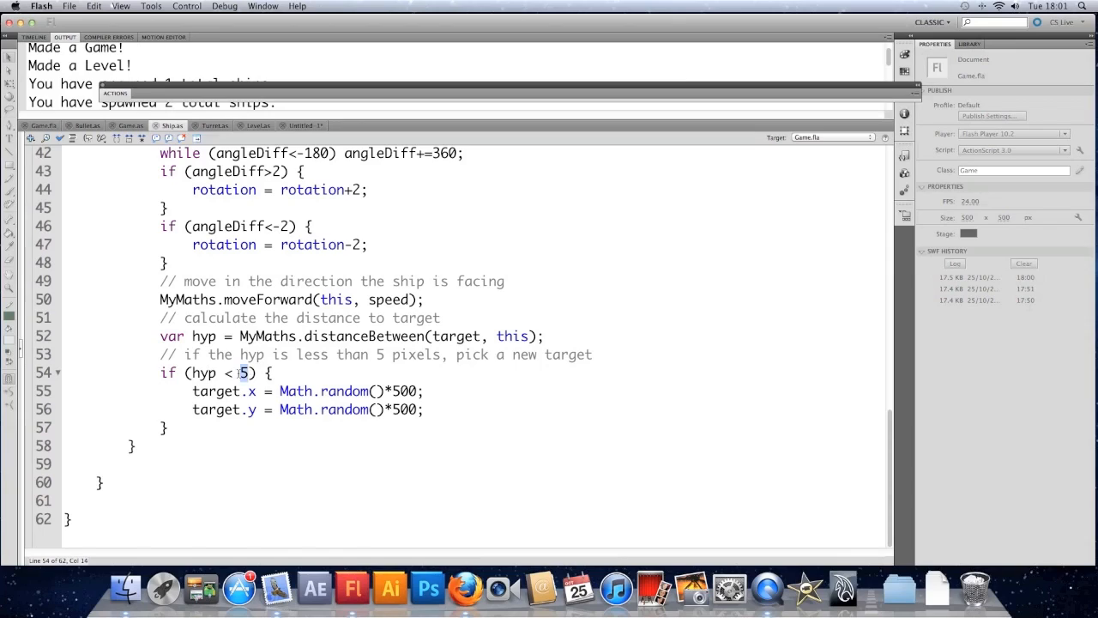
type("20")
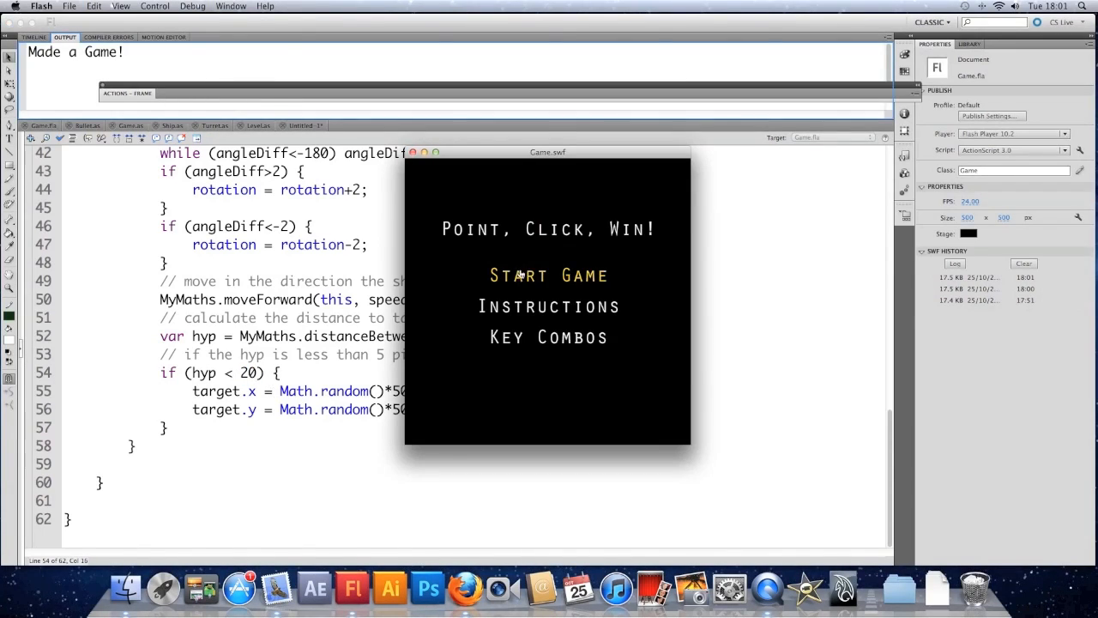
left_click(548, 274)
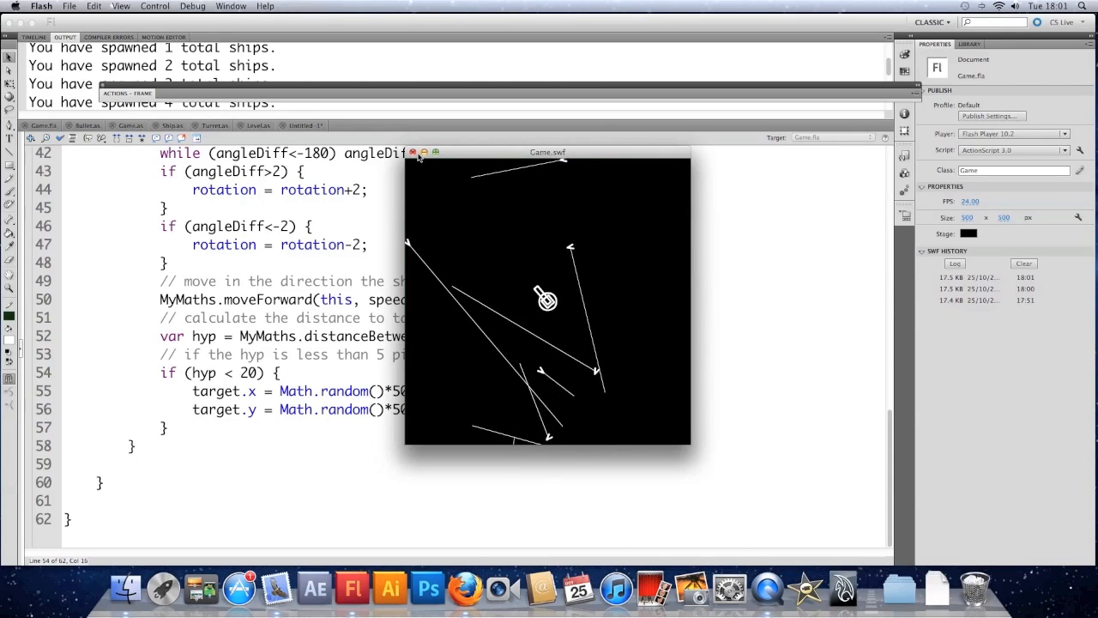
Close the game test and declare 'private var timeToTarget:int;' below the speed property.
left_click(414, 152)
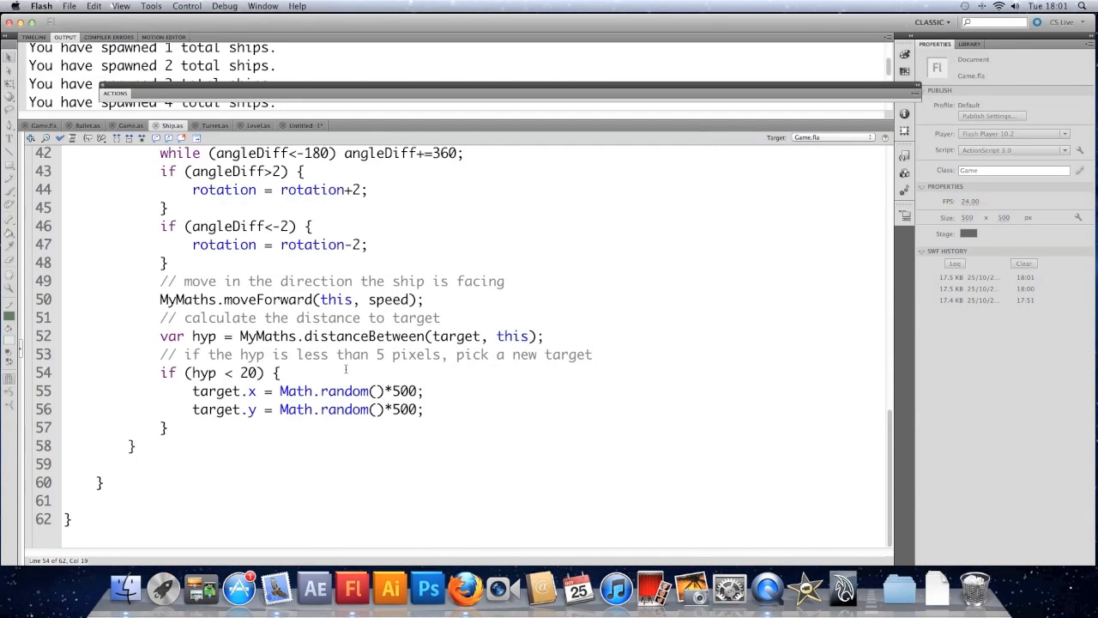
scroll("up", 3)
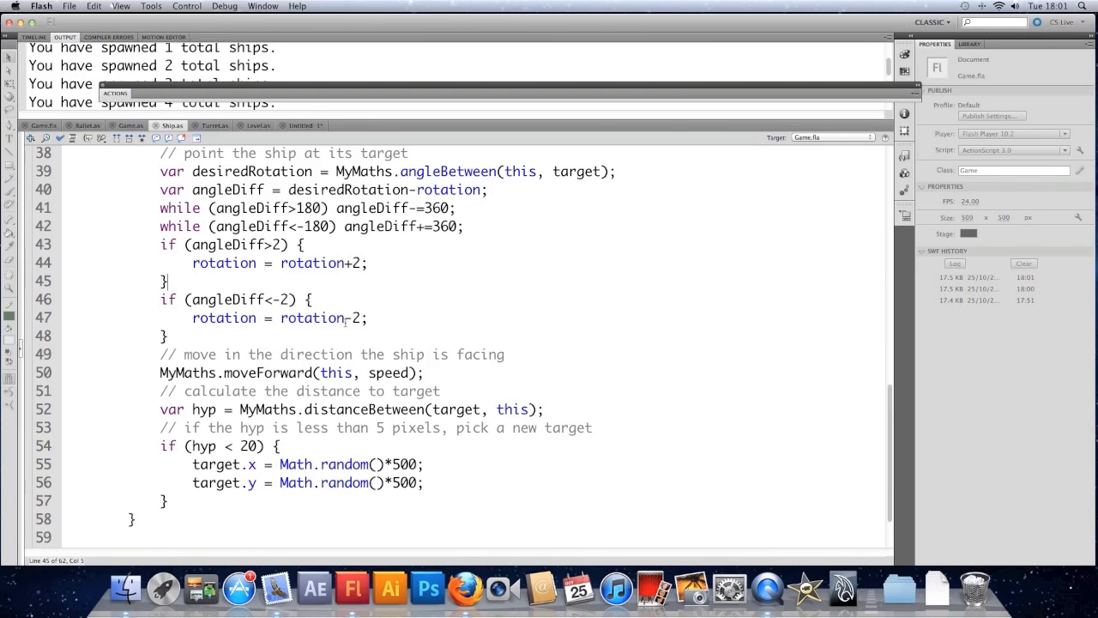
scroll("up", 3)
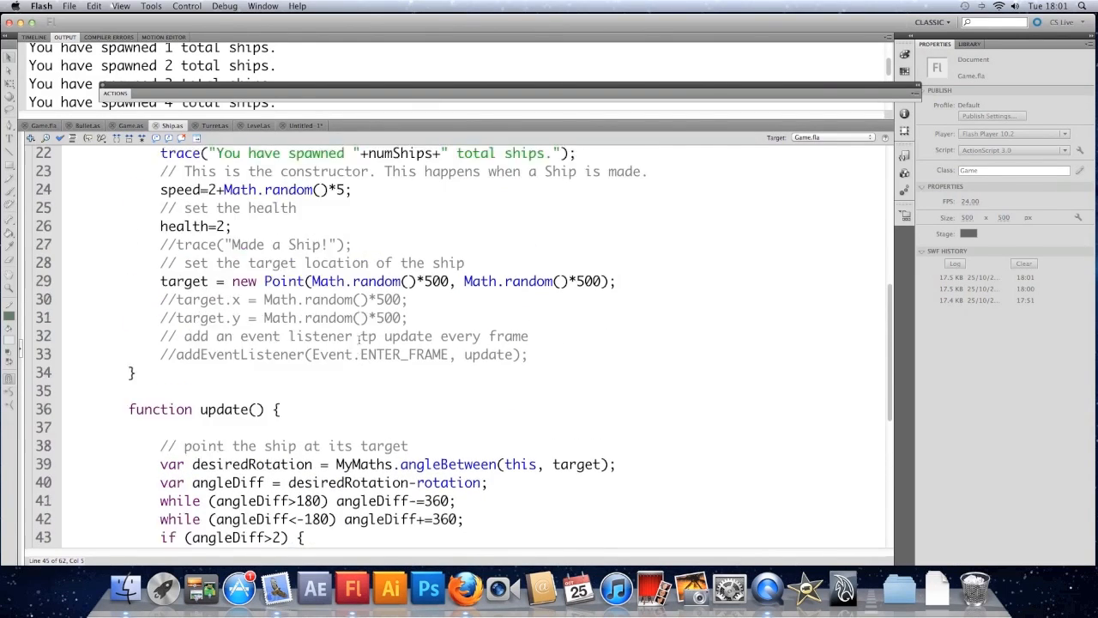
scroll("up", 3)
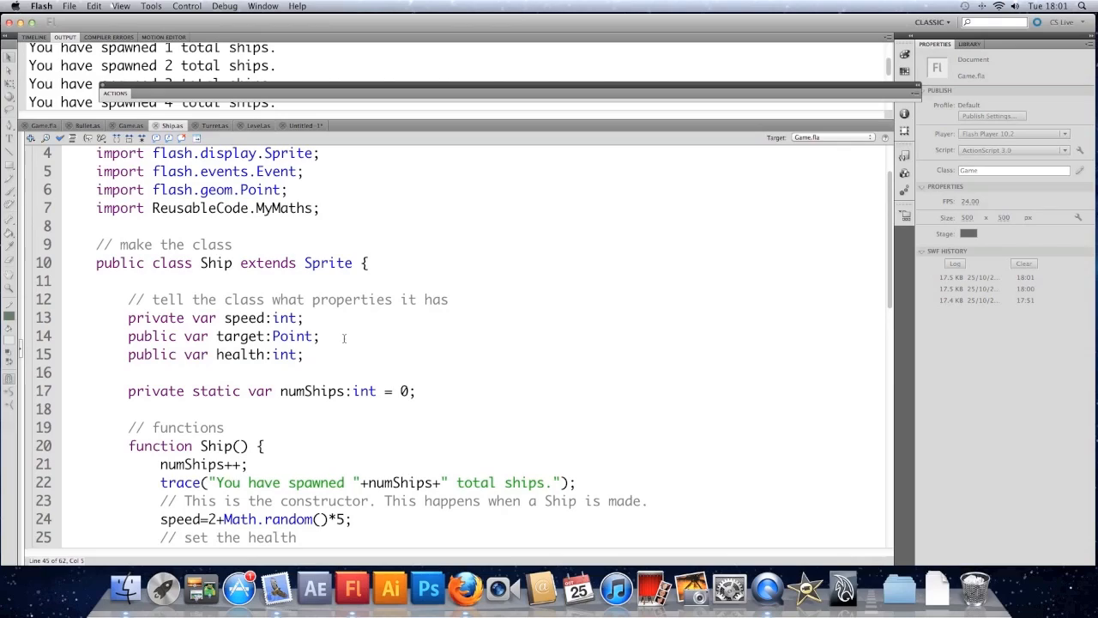
left_click(304, 354)
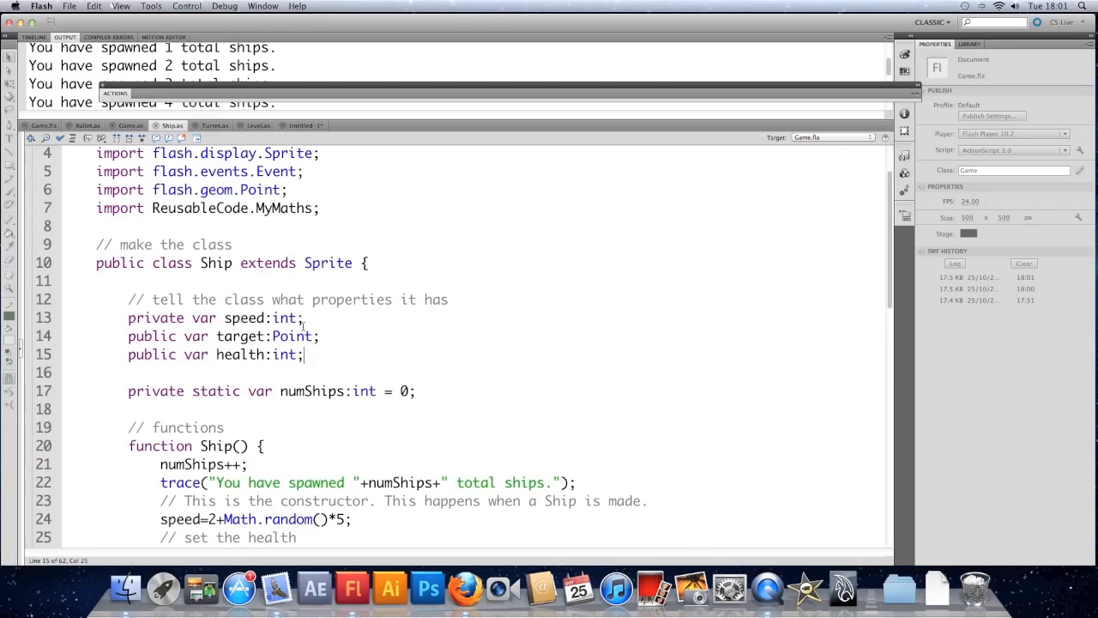
left_click(309, 335)
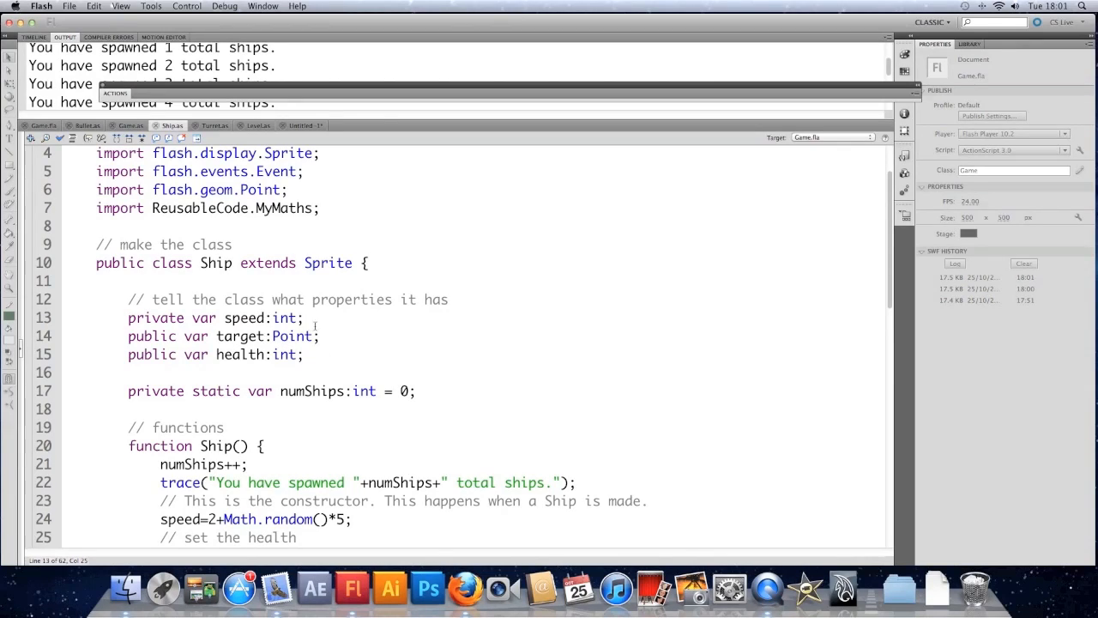
type("p")
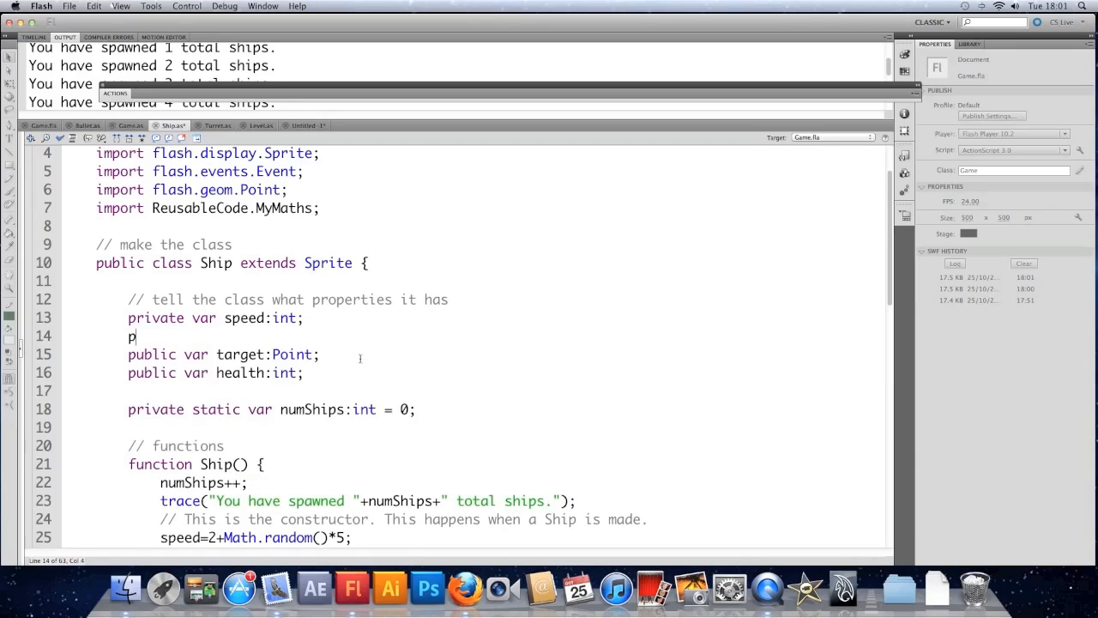
type("rivate var")
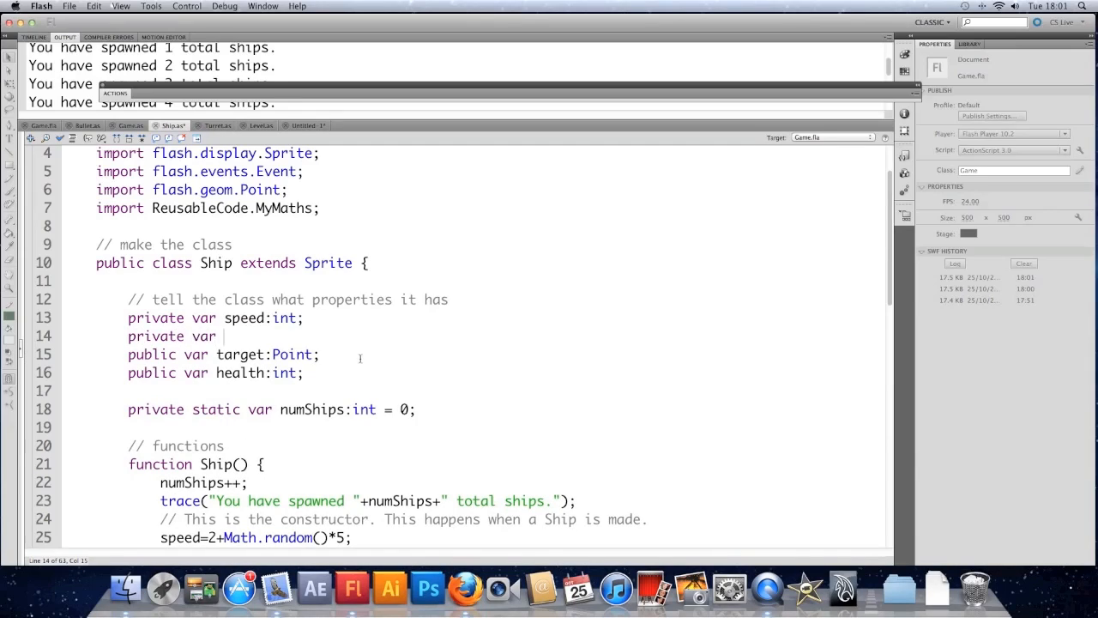
type("timeToTarget:int;")
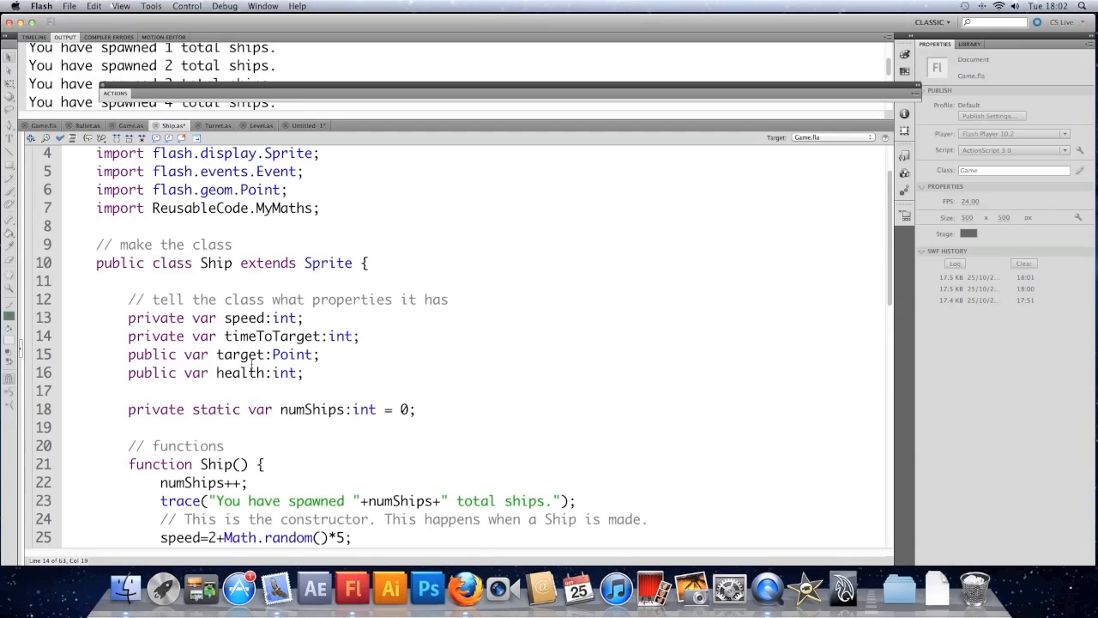
Add the comment '// set the time to target' and 'timeToTarget=0;' in the constructor.
scroll("down", 3)
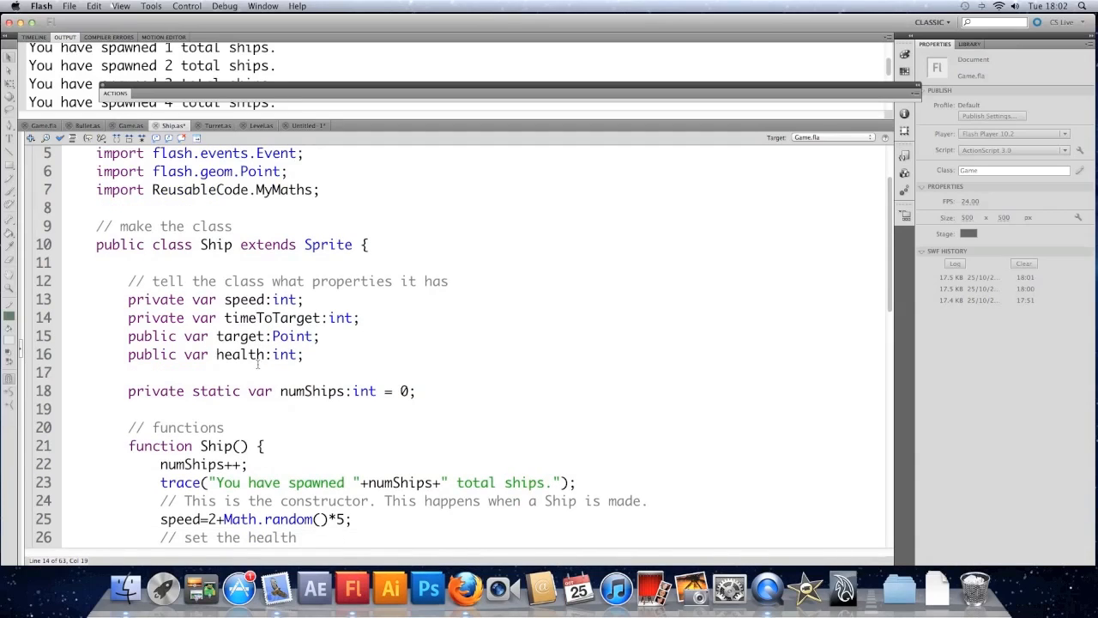
scroll("down", 3)
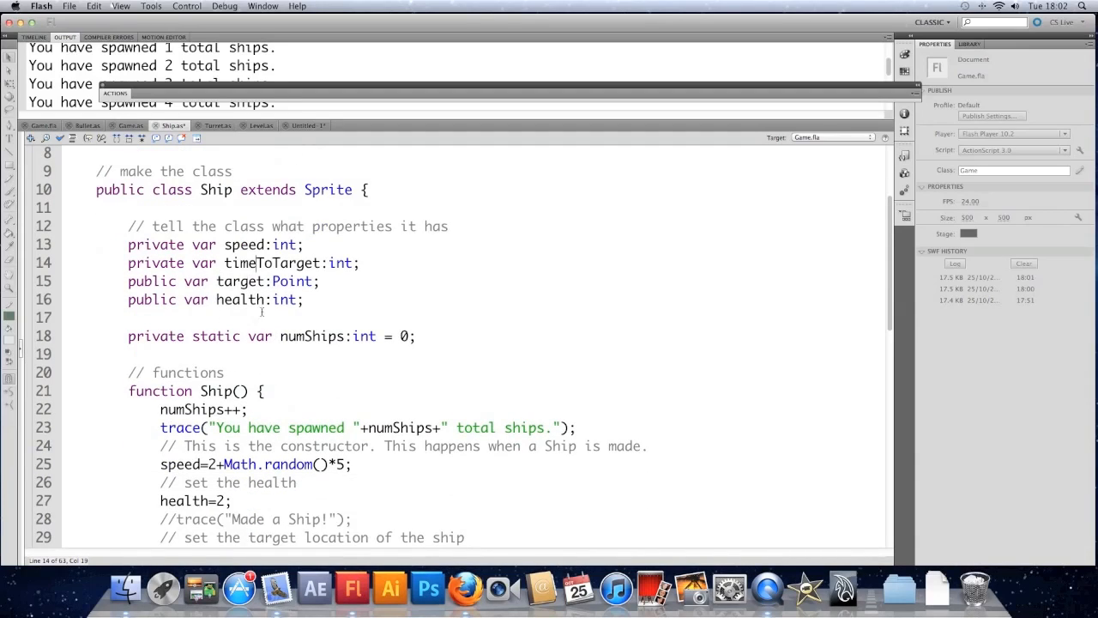
scroll("down", 3)
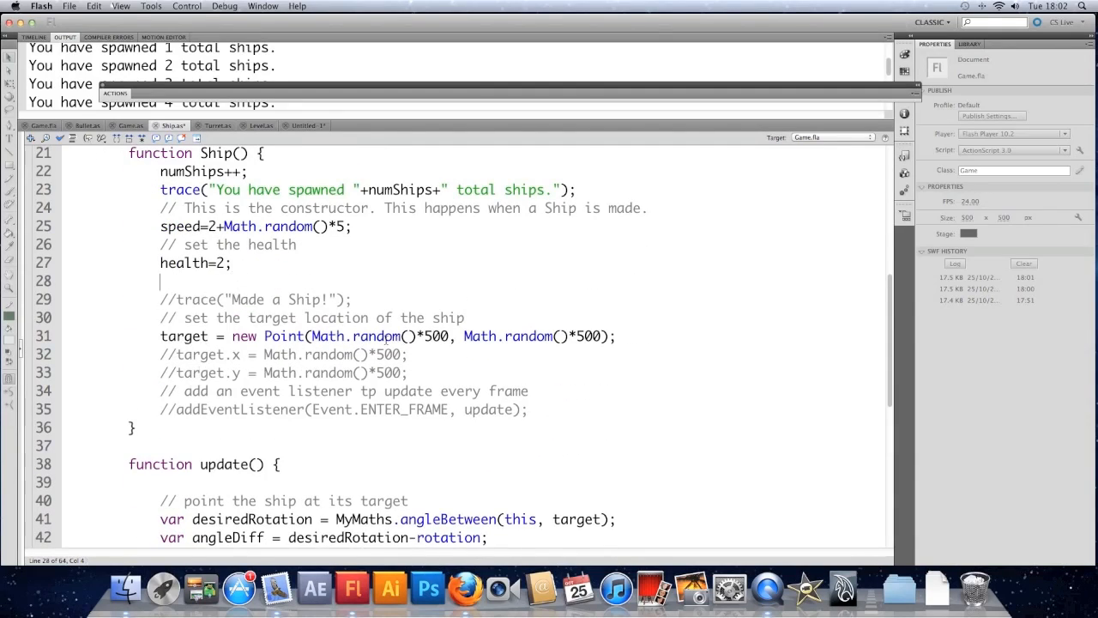
type("// set the time to targe")
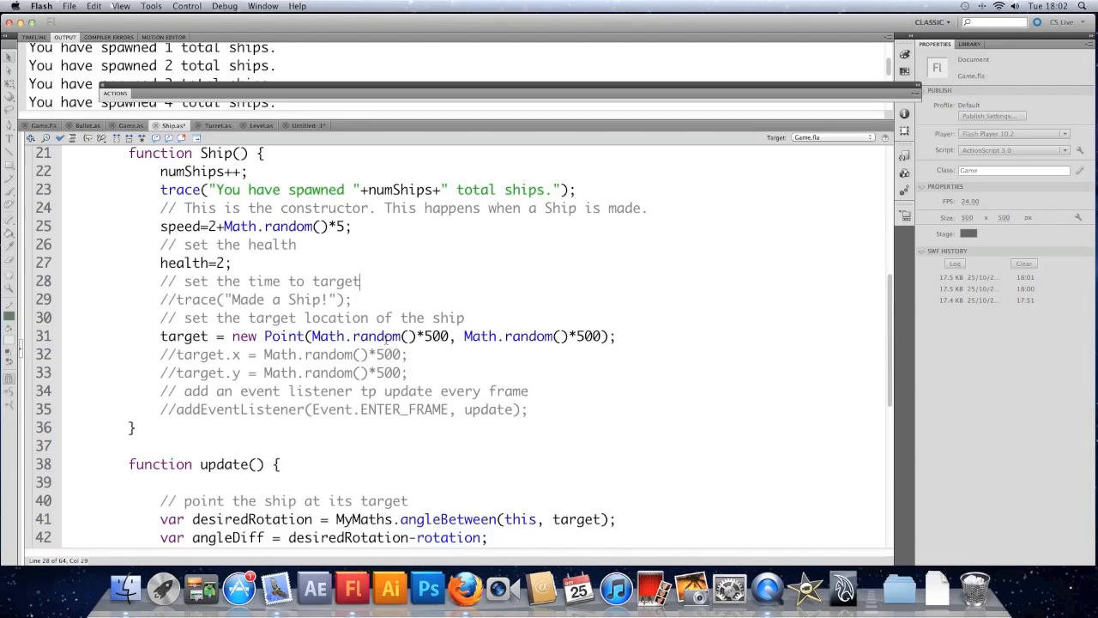
type("timeToT")
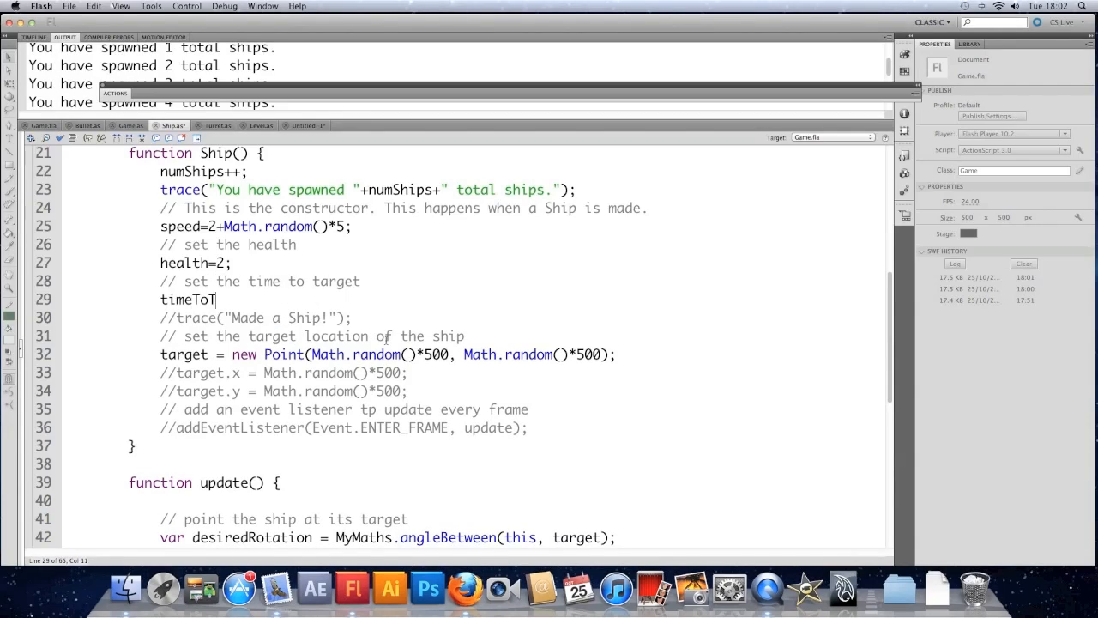
type("arget=0;")
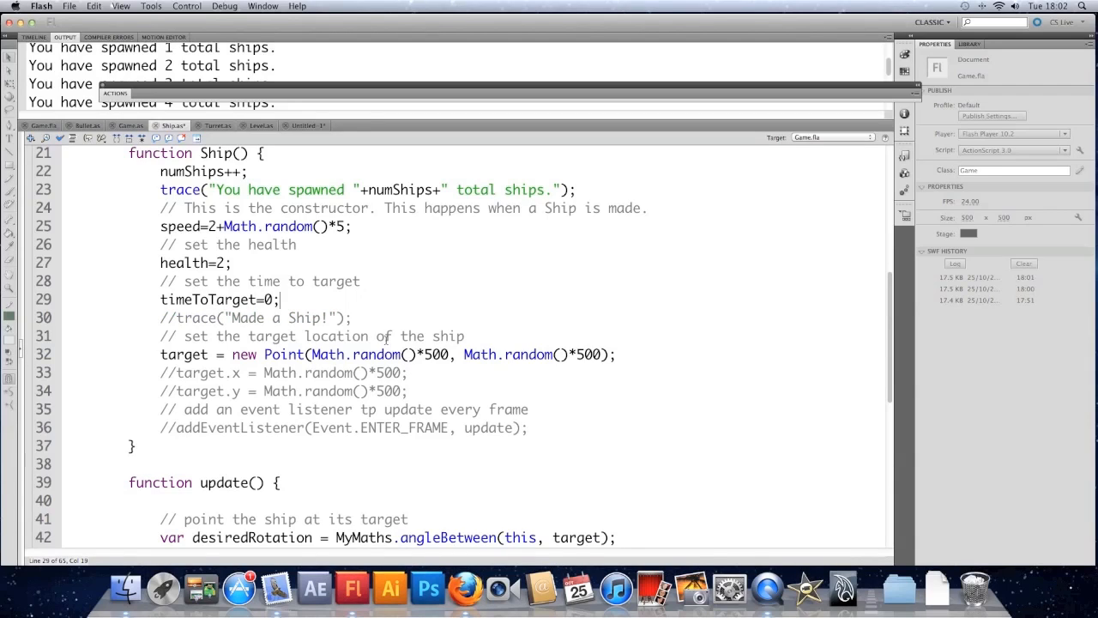
scroll("down", 3)
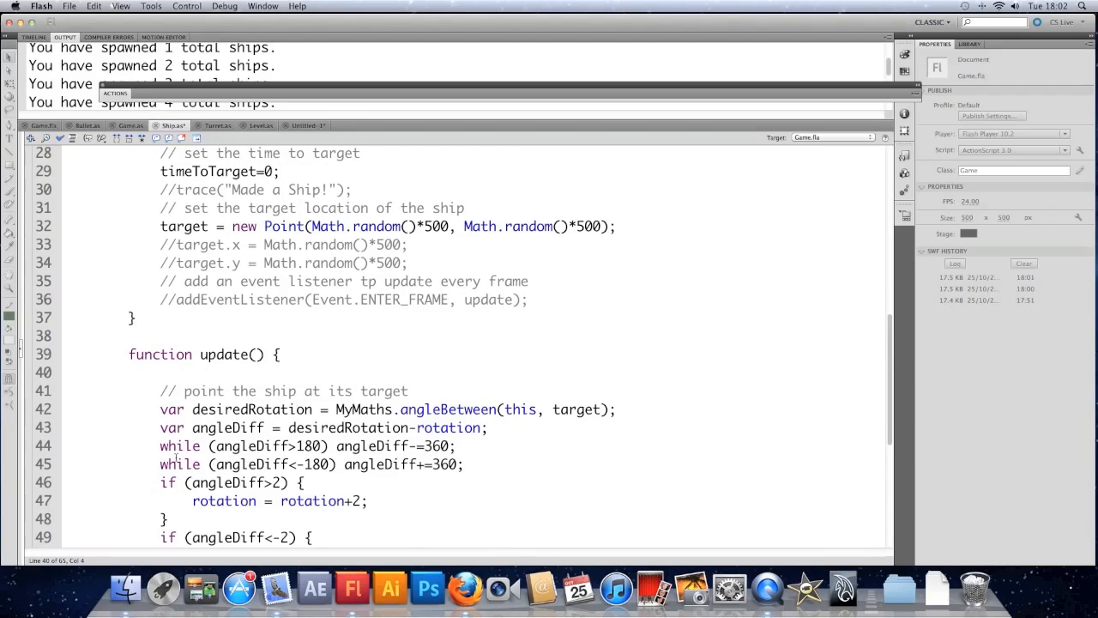
Add 'timeToTarget++;' to update() and retarget when 'hyp < 20 || timeToTarget>200', resetting timeToTarget.
type("timeTotarget")
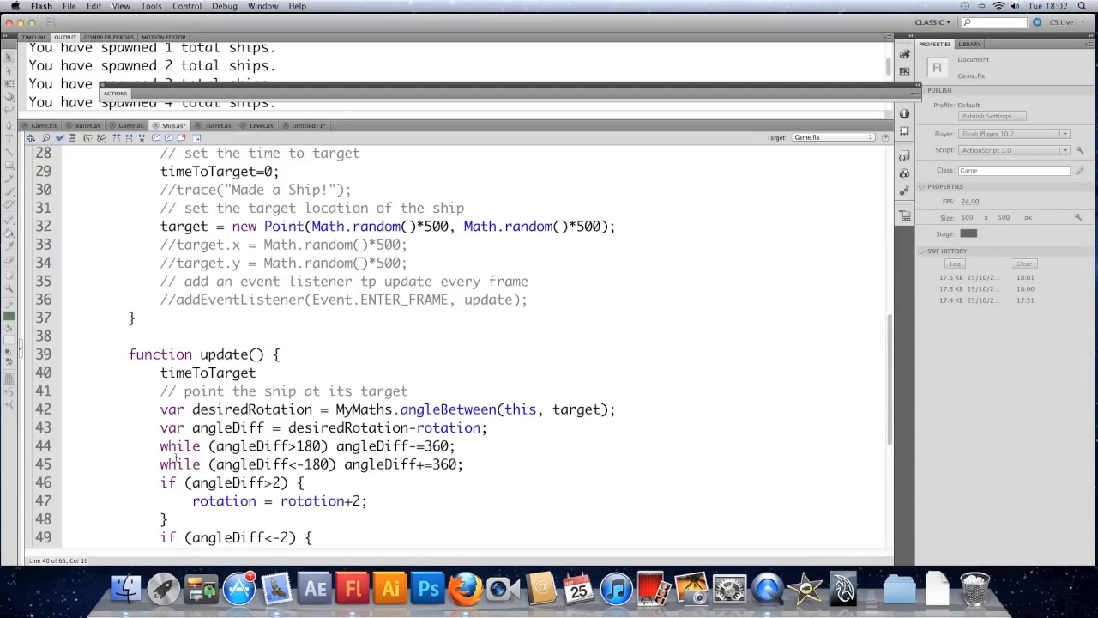
type("++;")
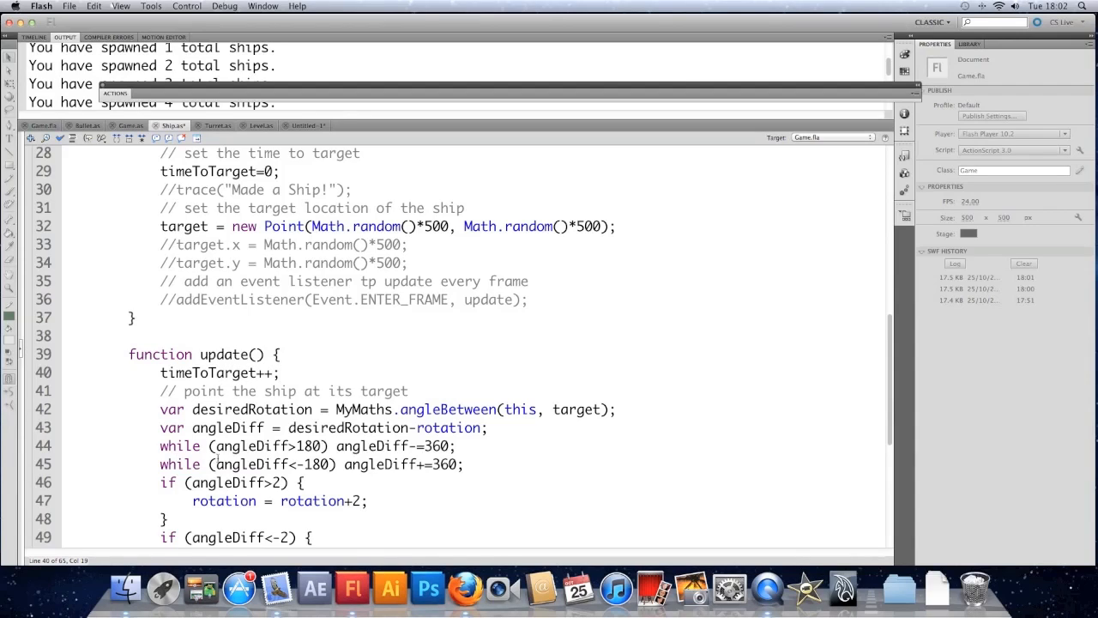
scroll("down", 3)
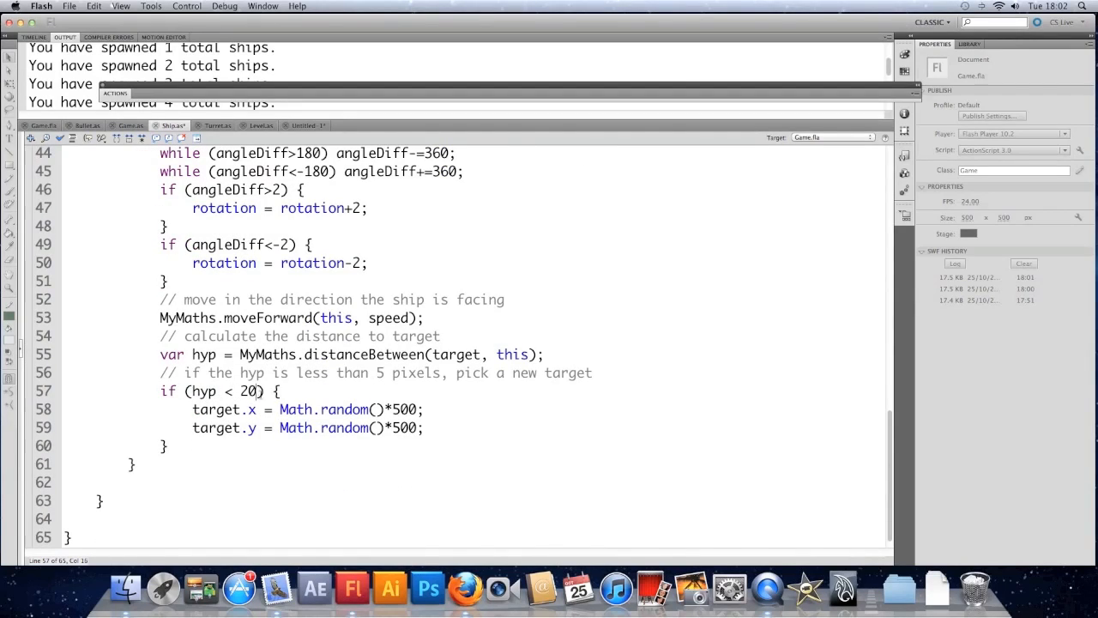
type("||")
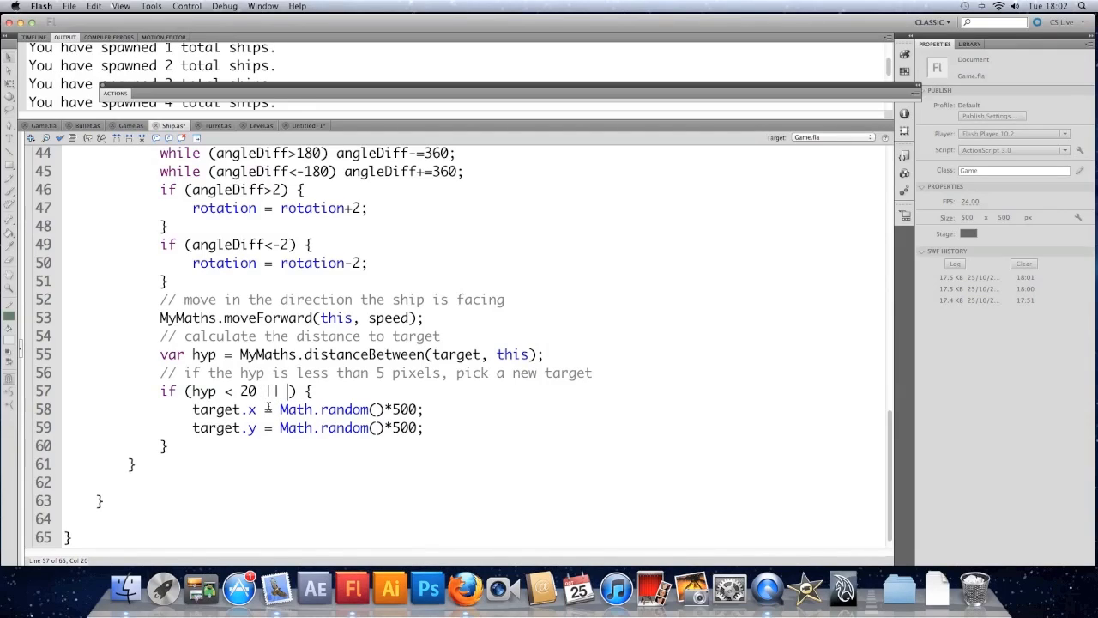
type("timeToTarget>")
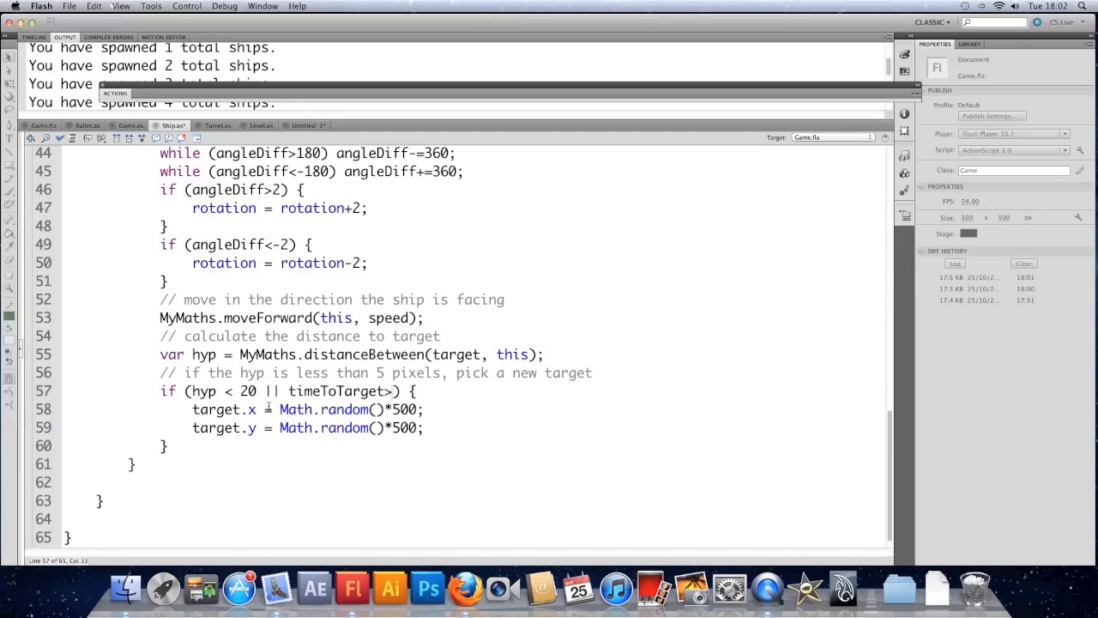
type("200")
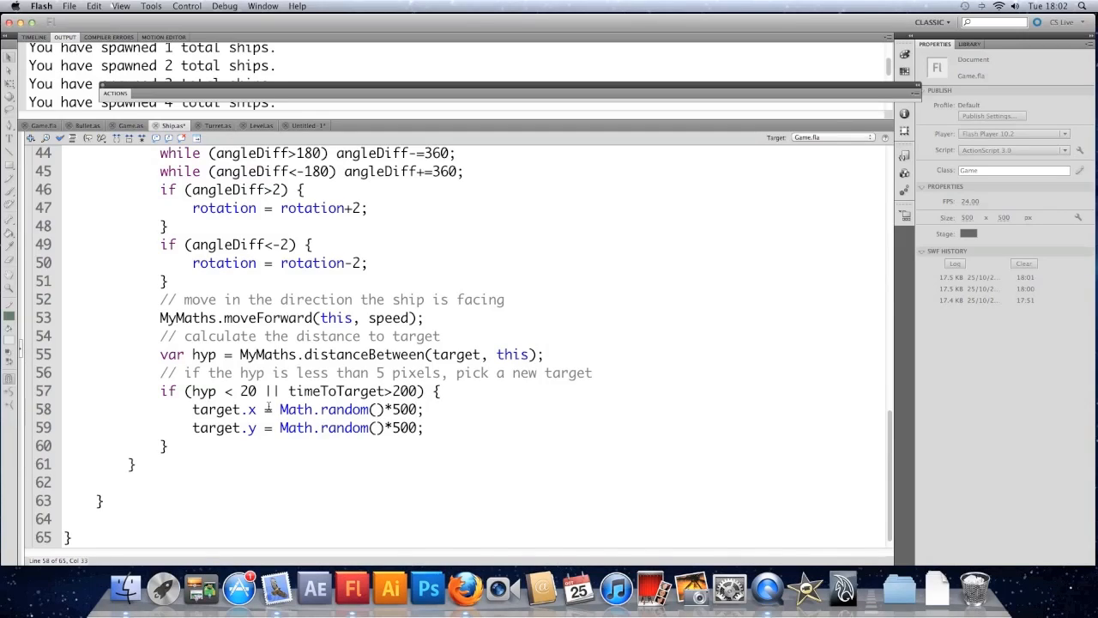
type("timeToTarget=0;")
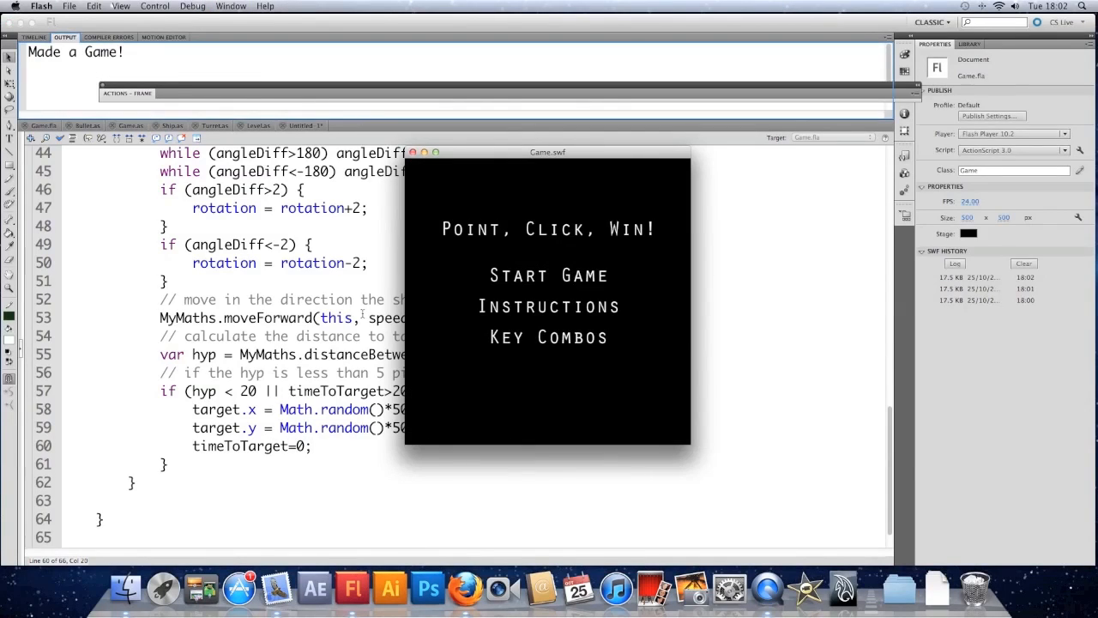
Start the game from the title screen, watch the target lines, and close Game.swf.
left_click(548, 275)
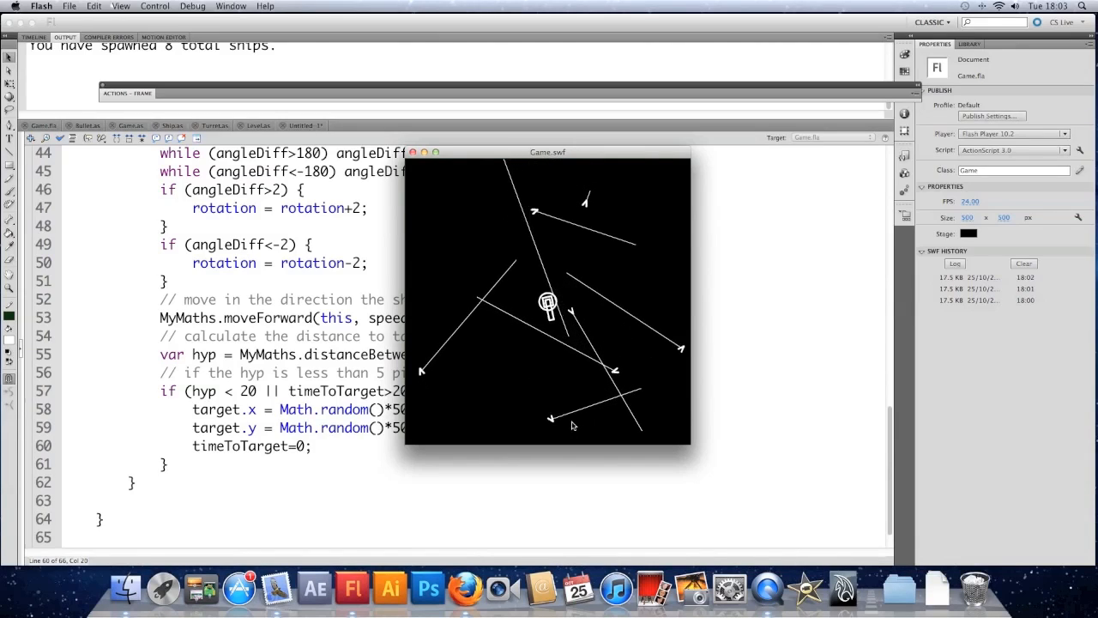
left_click(412, 153)
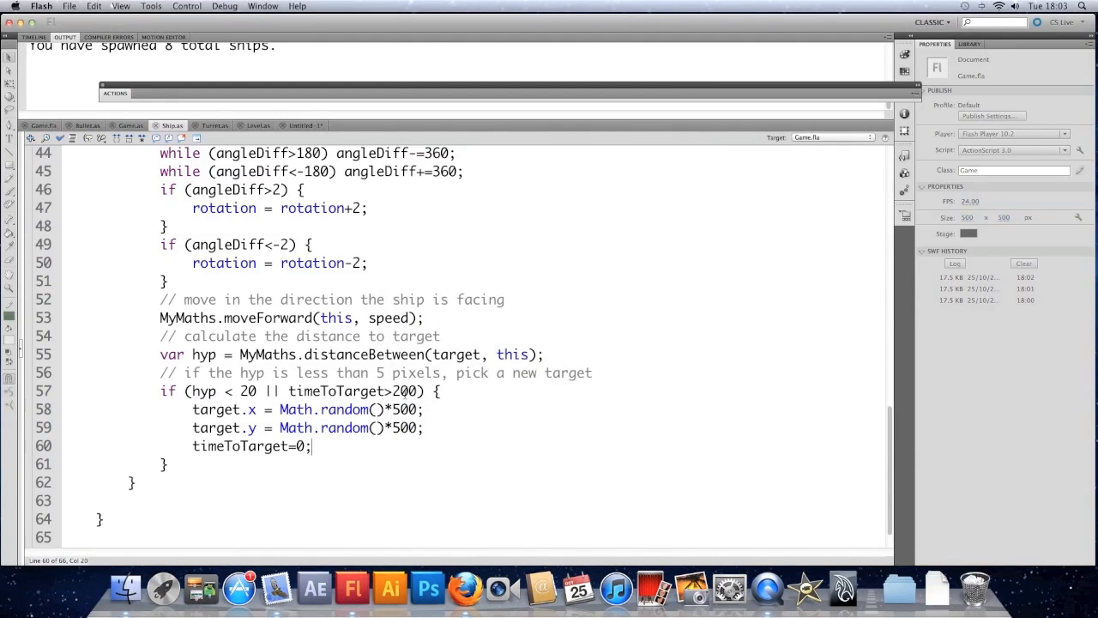
Change the frame limit from 200 to 300, retest the game, and scroll back to timeToTarget++.
type("300")
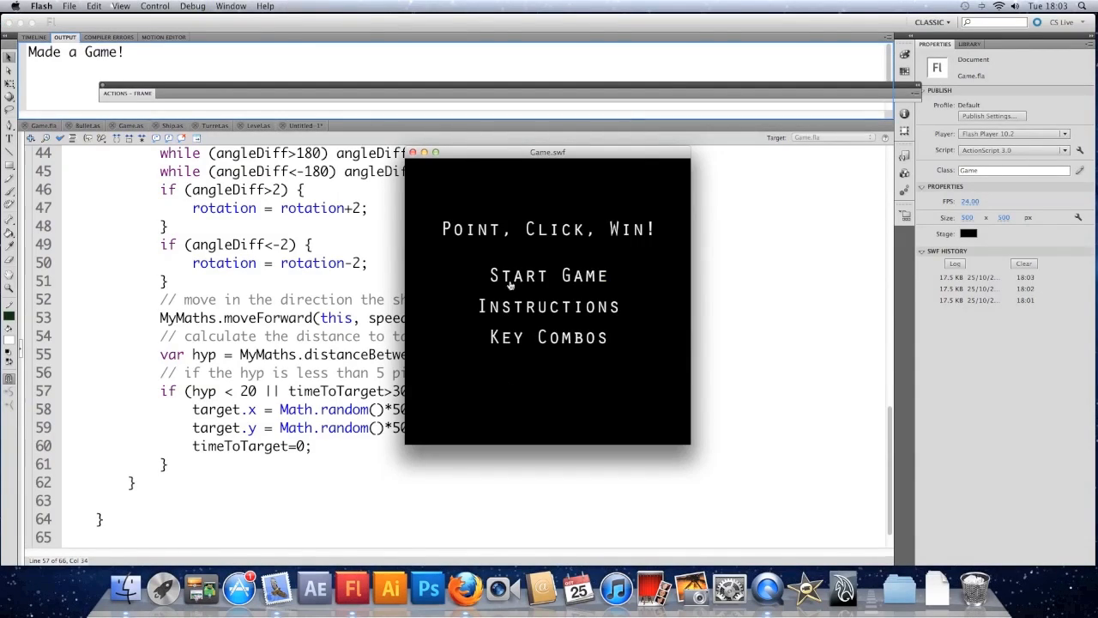
left_click(548, 274)
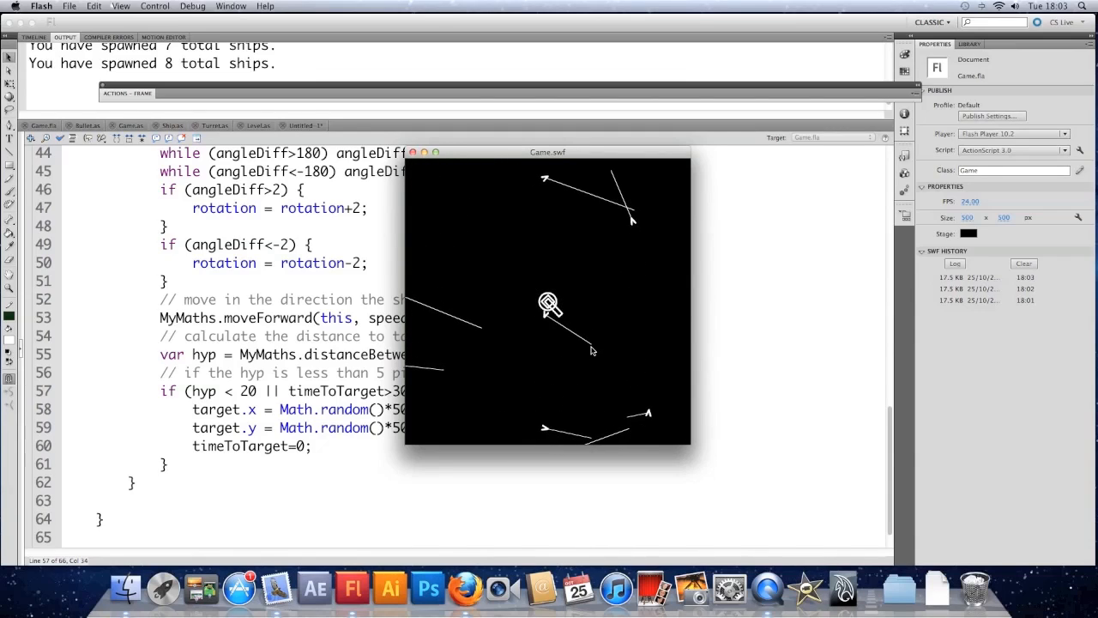
left_click(411, 153)
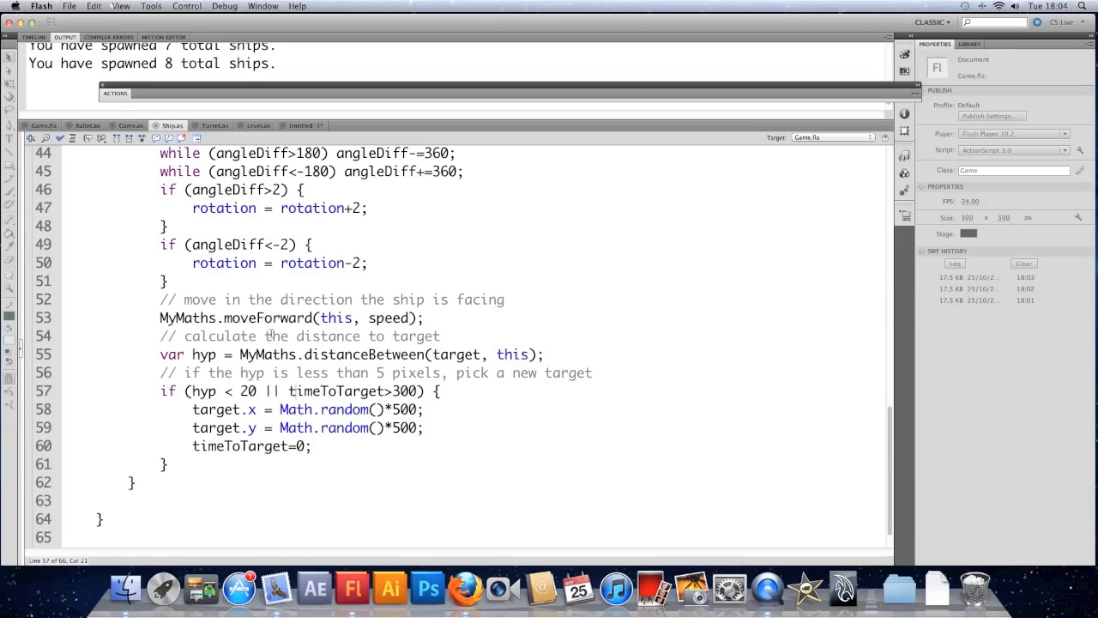
scroll("up", 3)
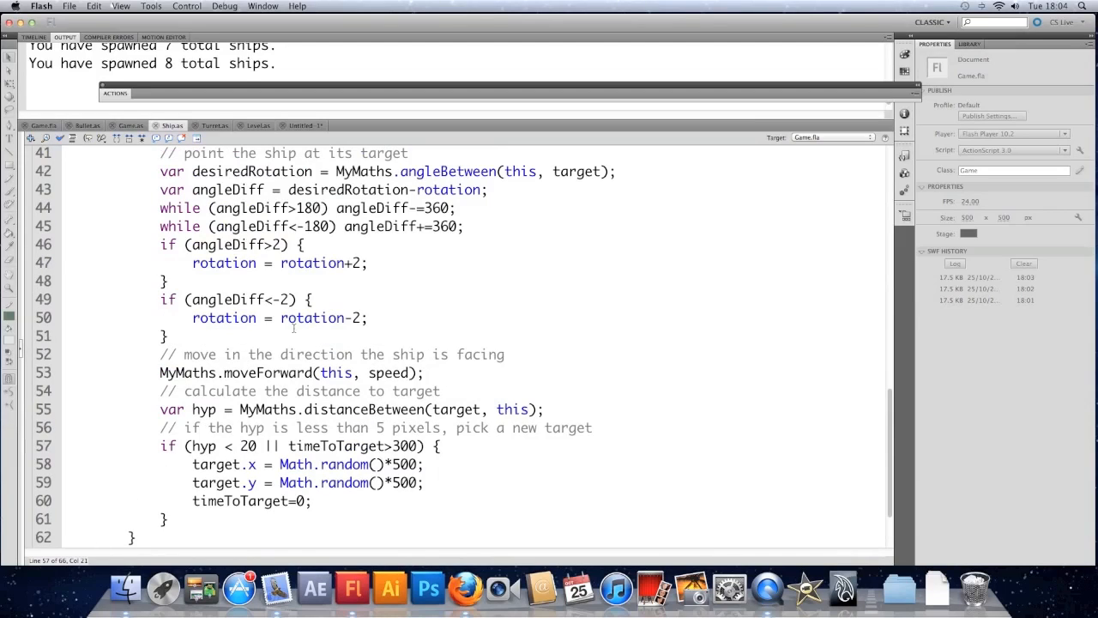
scroll("up", 3)
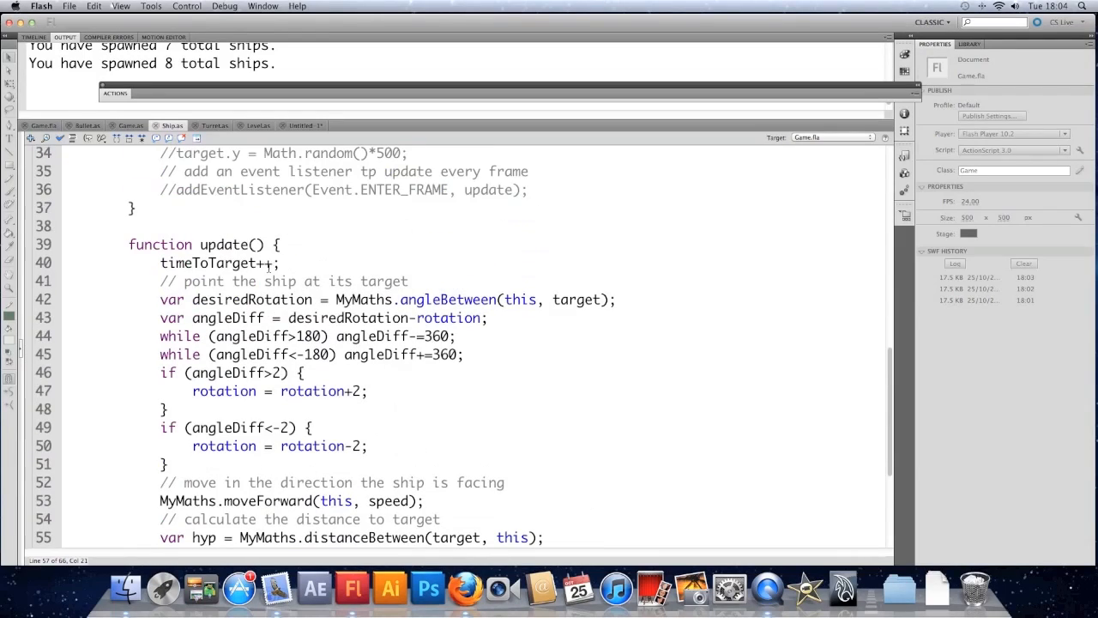